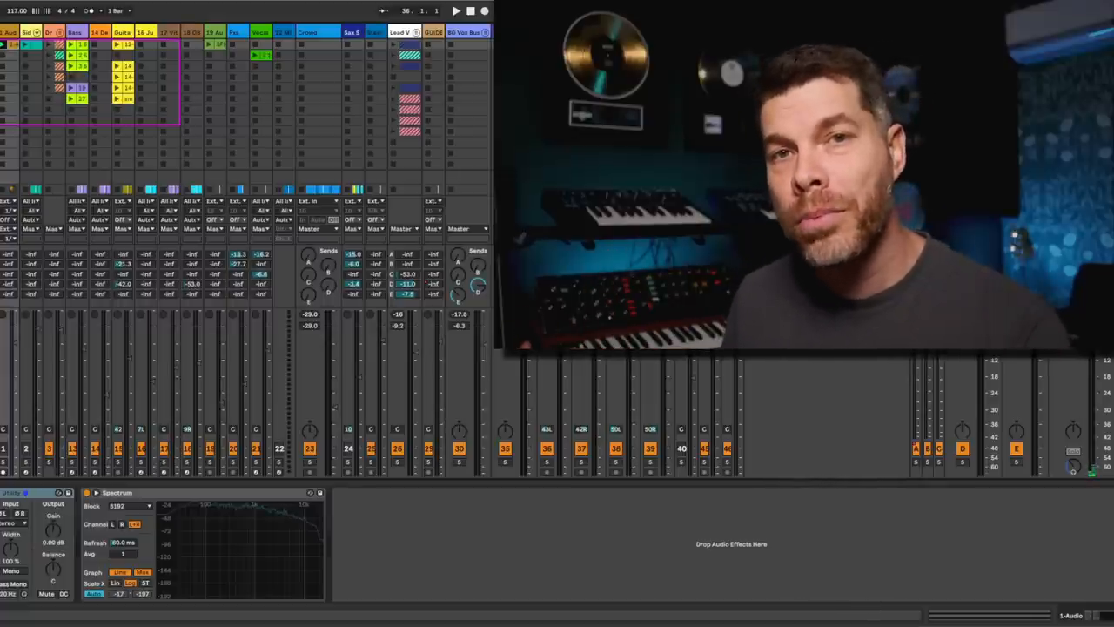
# - Load the Planet Rock 127 Drum Rack onto the first MIDI track from the browser
pyautogui.click(470, 194)
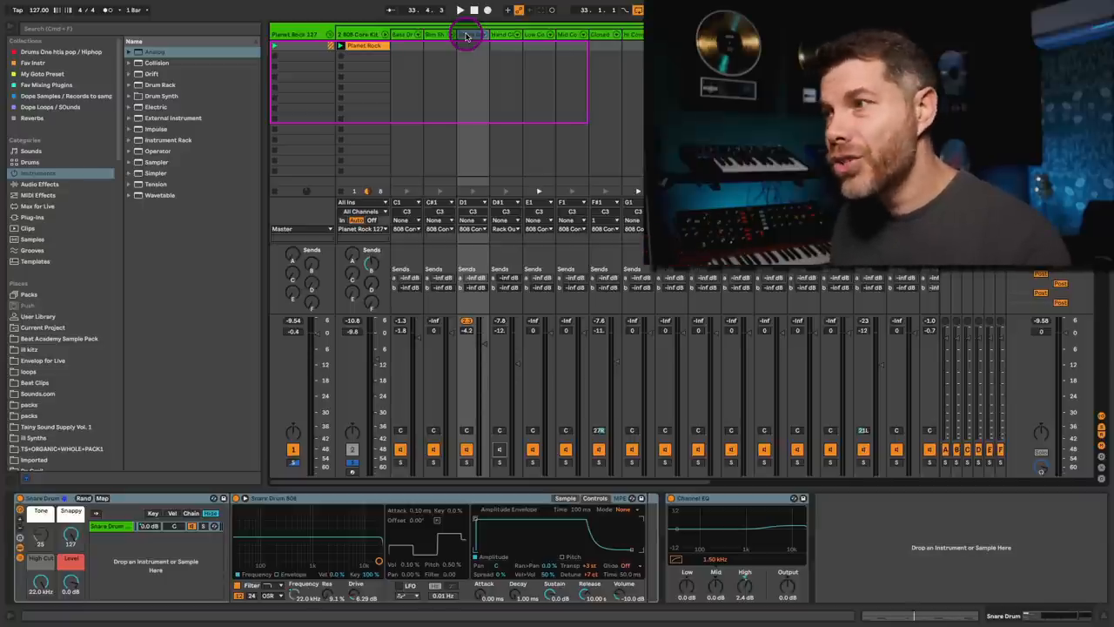
# - Play the pattern, transpose the 808 sample up +5 st in Simpler and toggle a chain to compare
pyautogui.click(467, 35)
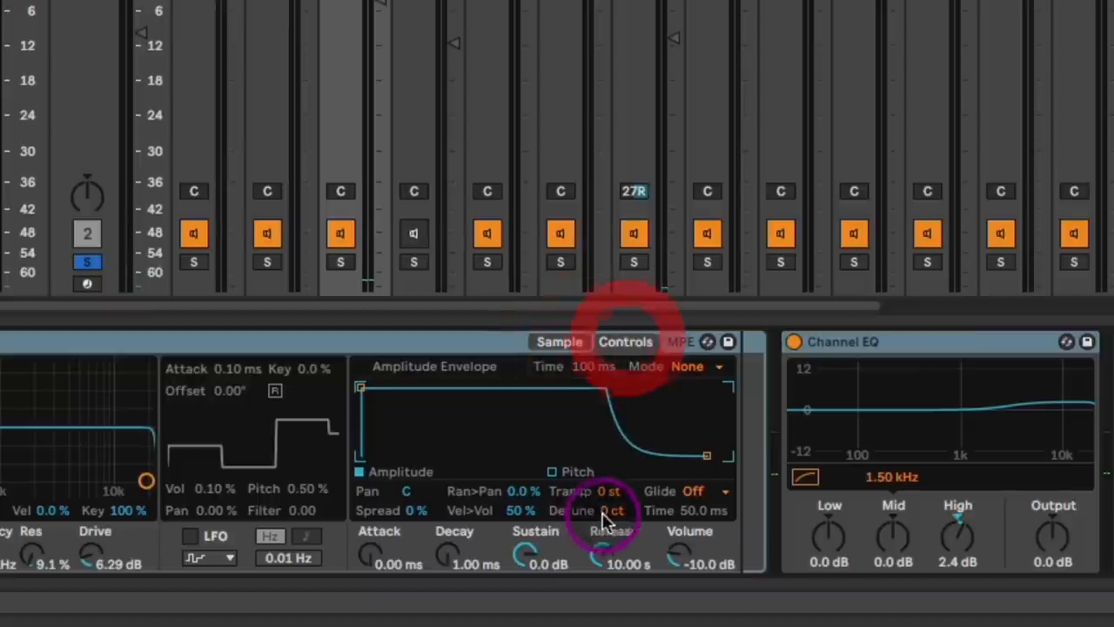
pyautogui.moveTo(611, 491); pyautogui.dragTo(611, 473)
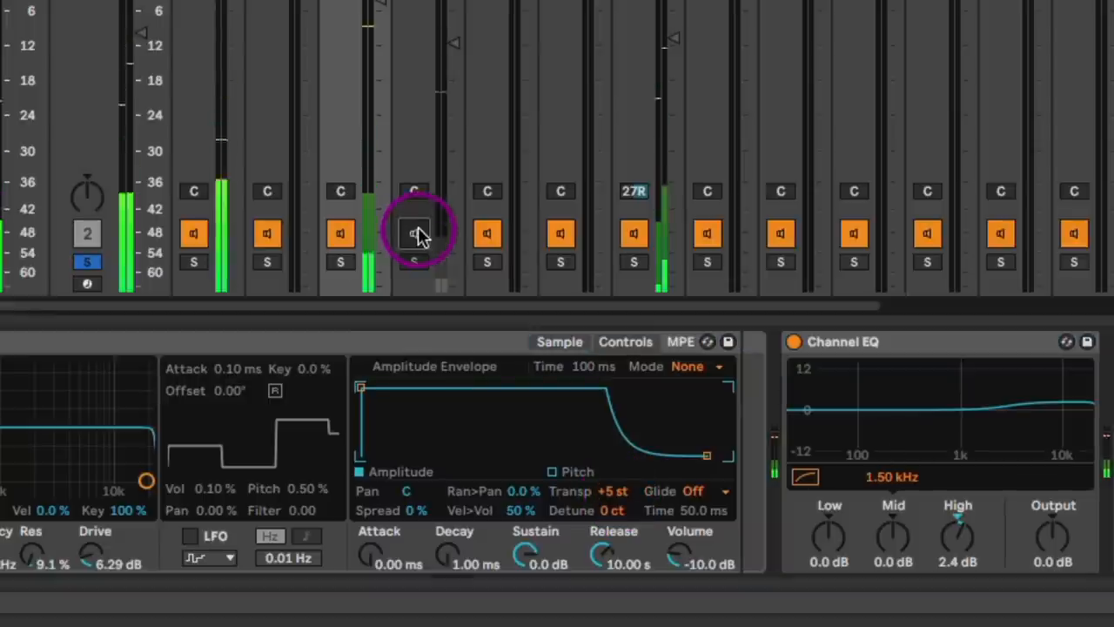
pyautogui.click(414, 233)
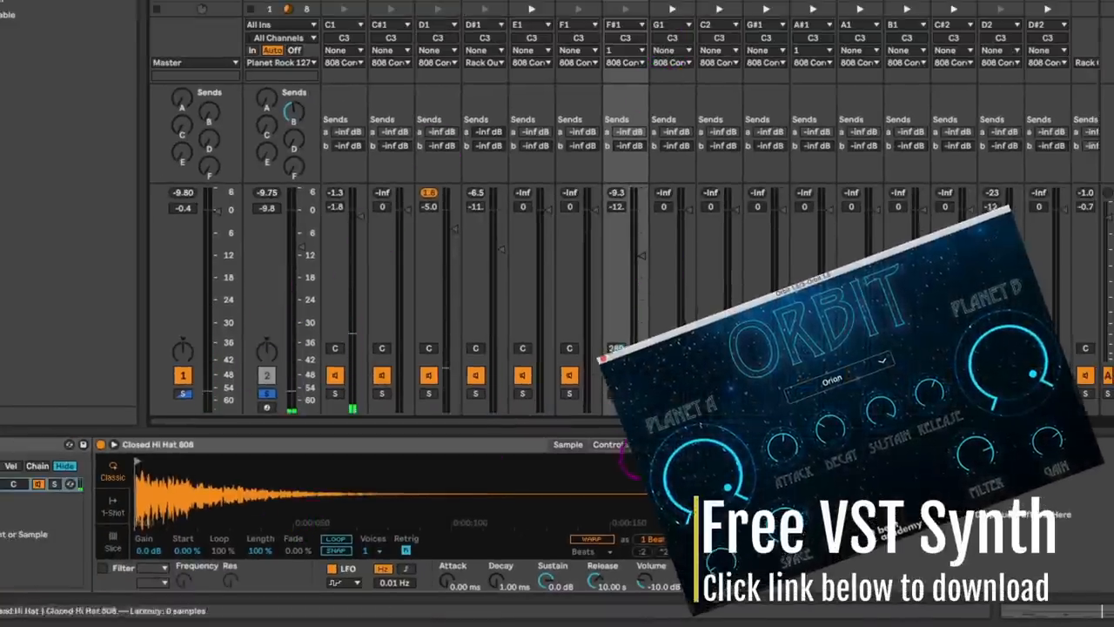
# - Pull the Cow Bell 808 pad's filter cutoff down to a low frequency in Simpler's Controls
pyautogui.click(115, 567)
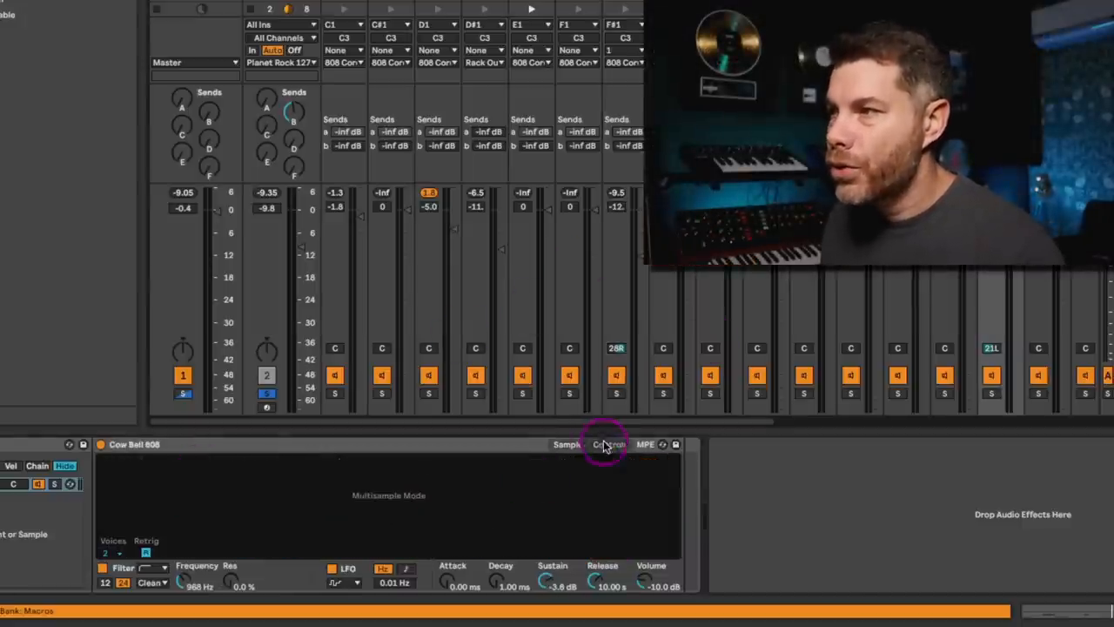
pyautogui.click(609, 444)
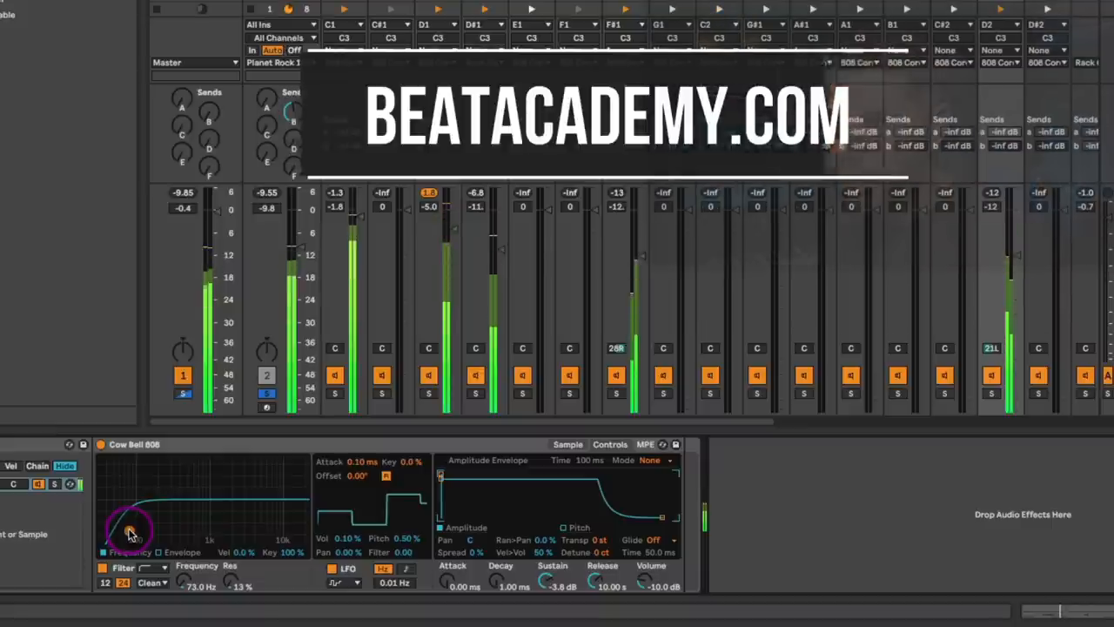
pyautogui.moveTo(131, 530); pyautogui.dragTo(217, 529)
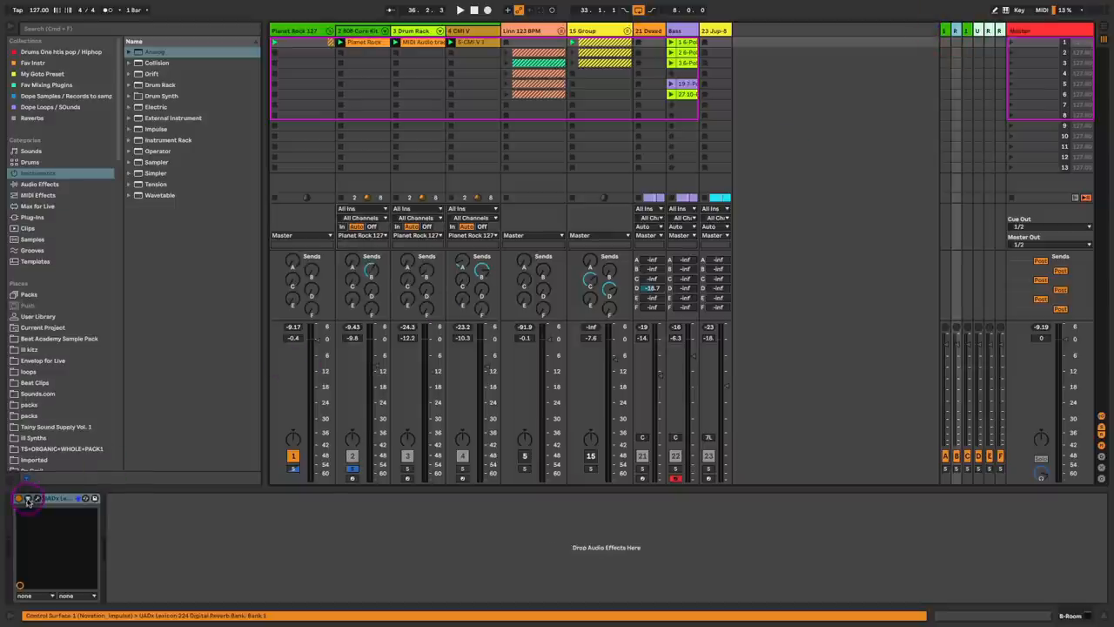
# - Switch to the full 80s project Session View with all tracks and returns
pyautogui.click(28, 498)
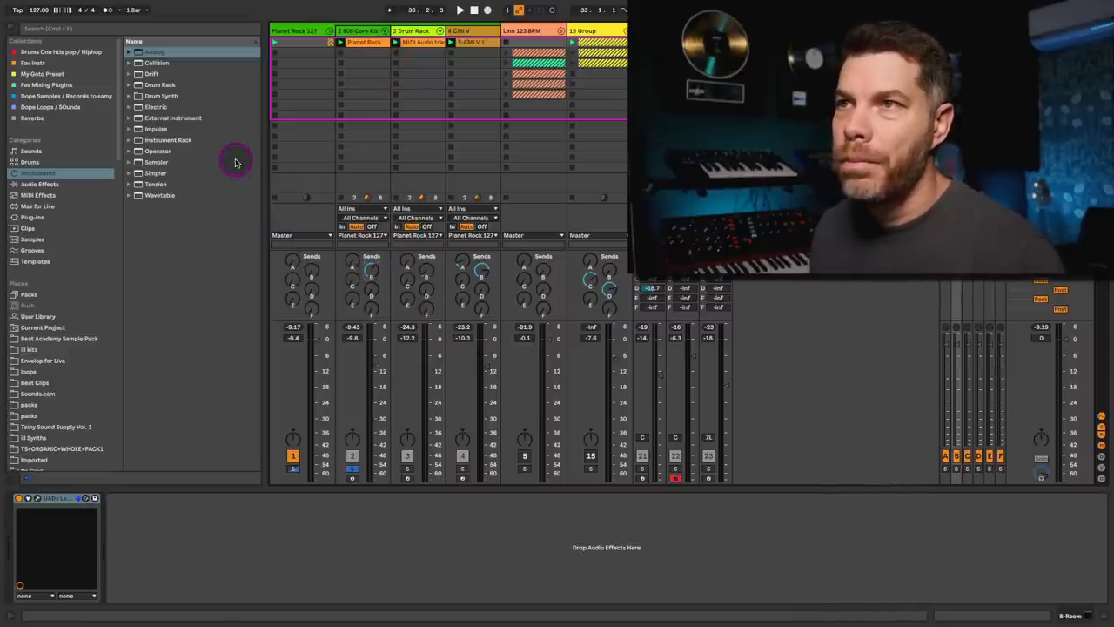
# - Add EQ Eight before the UADx plugin on the drum track with a low-cut around 198 Hz
pyautogui.click(38, 185)
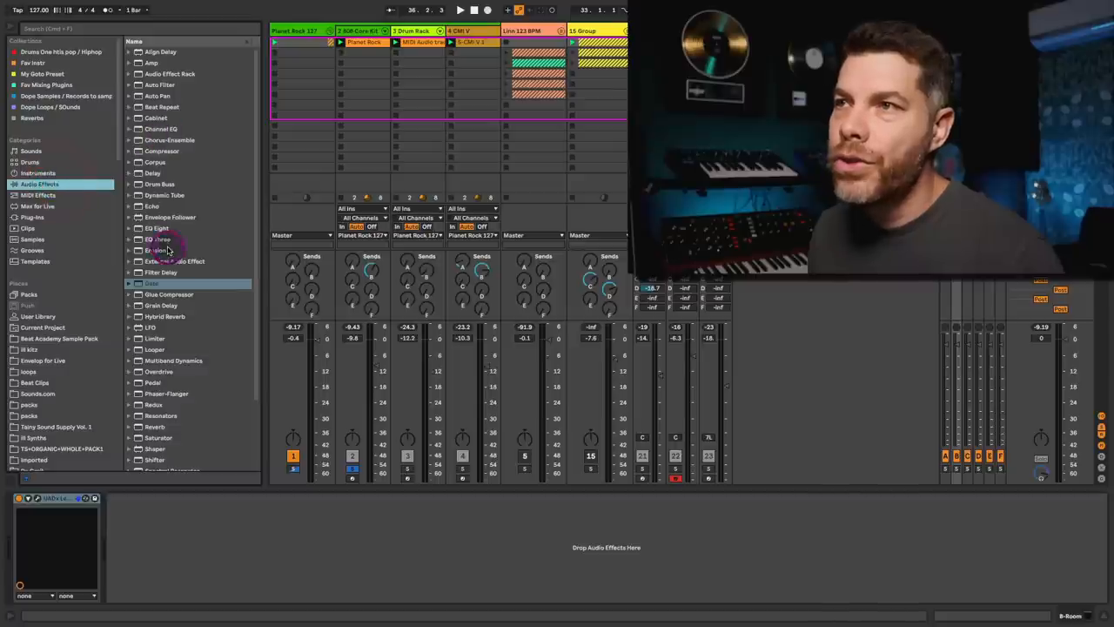
pyautogui.click(156, 228)
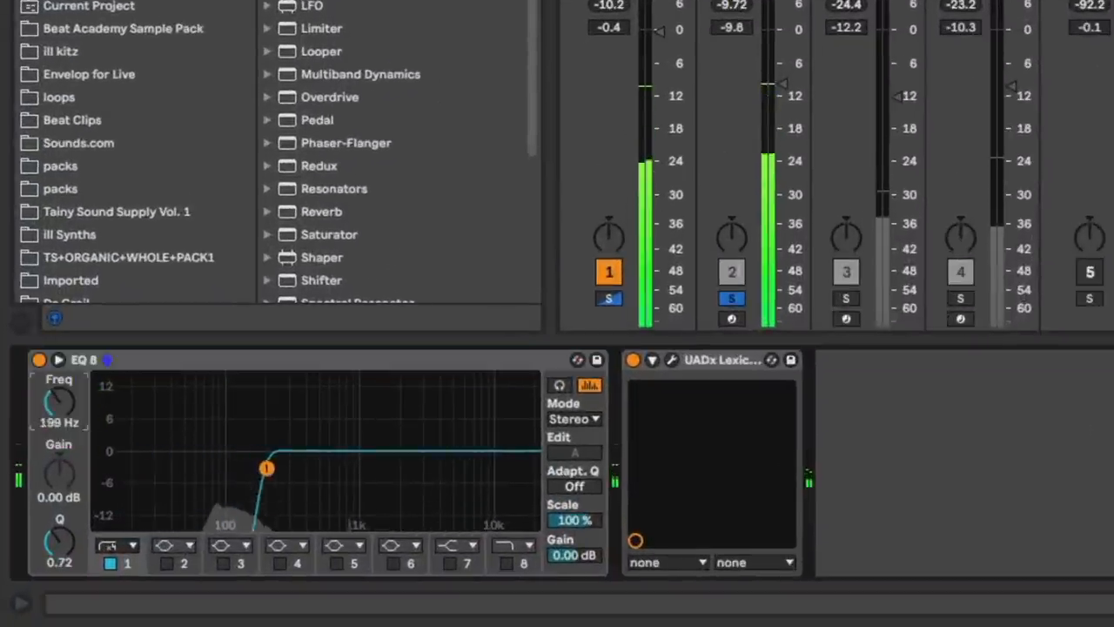
pyautogui.moveTo(264, 468); pyautogui.dragTo(300, 468)
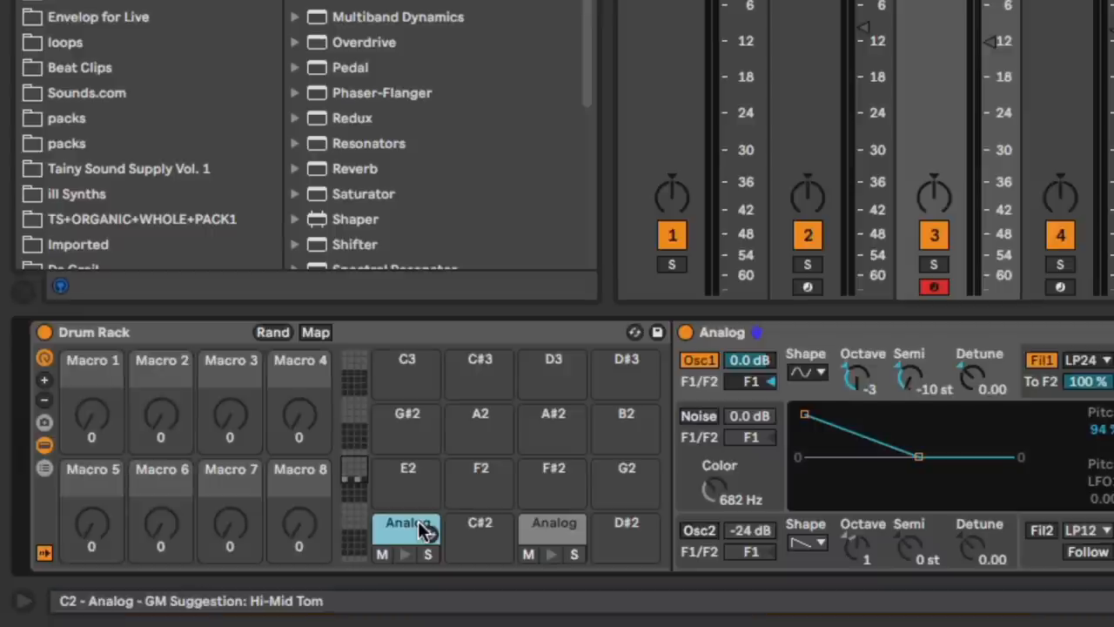
# - Select the C2 pad holding Analog to show its oscillator and envelope controls
pyautogui.click(408, 522)
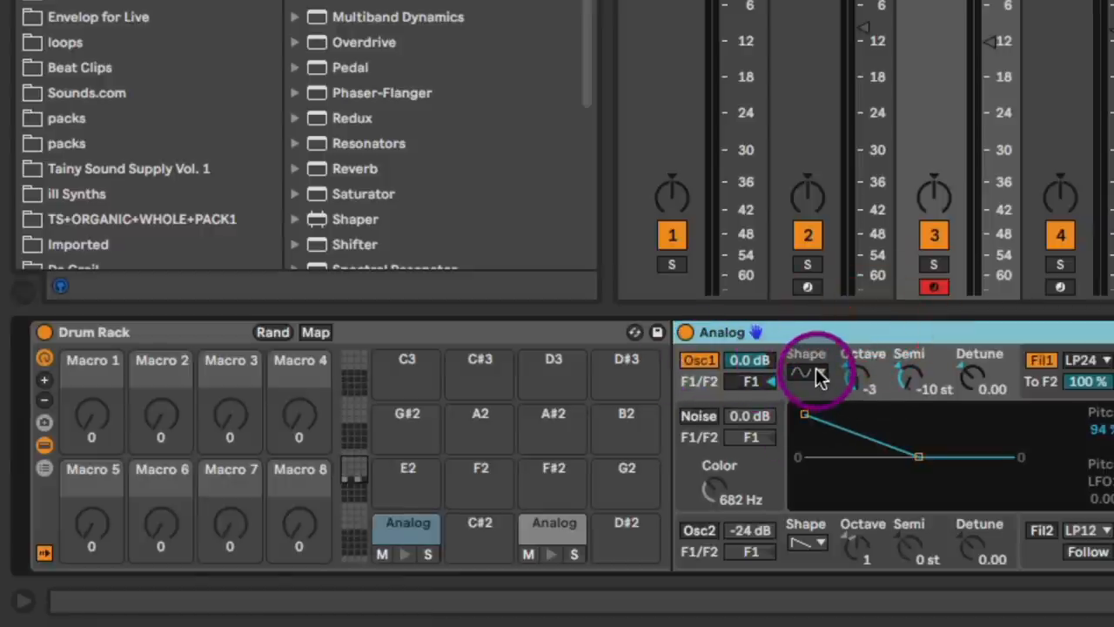
pyautogui.moveTo(954, 438)
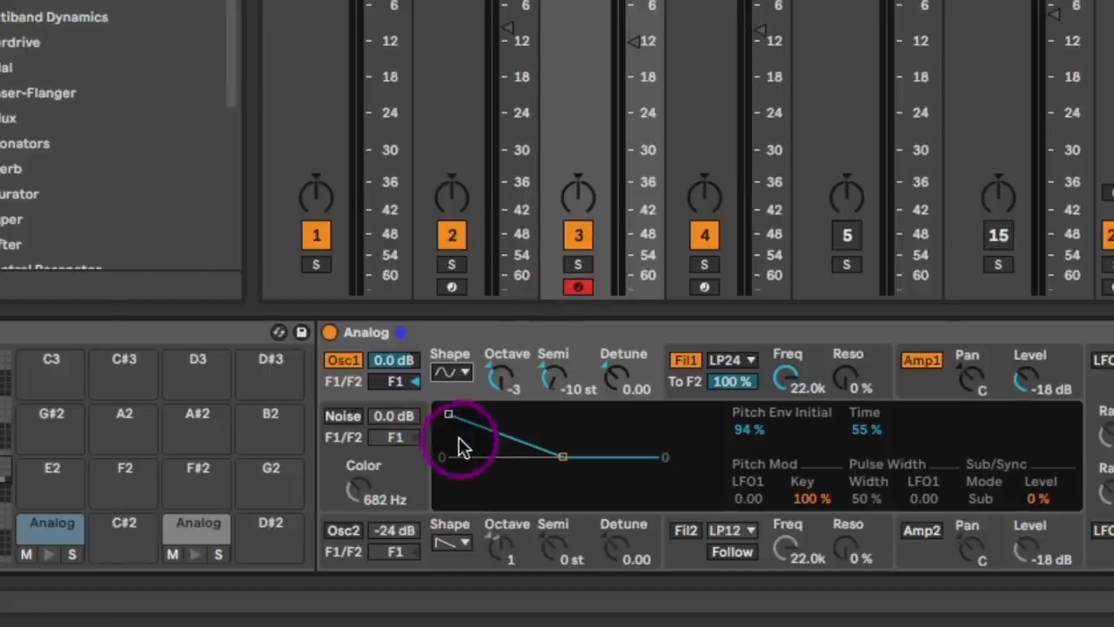
# - Adjust the pitch envelope start and keep the oscillator octave at -3 after trying another
pyautogui.moveTo(449, 414); pyautogui.dragTo(449, 411)
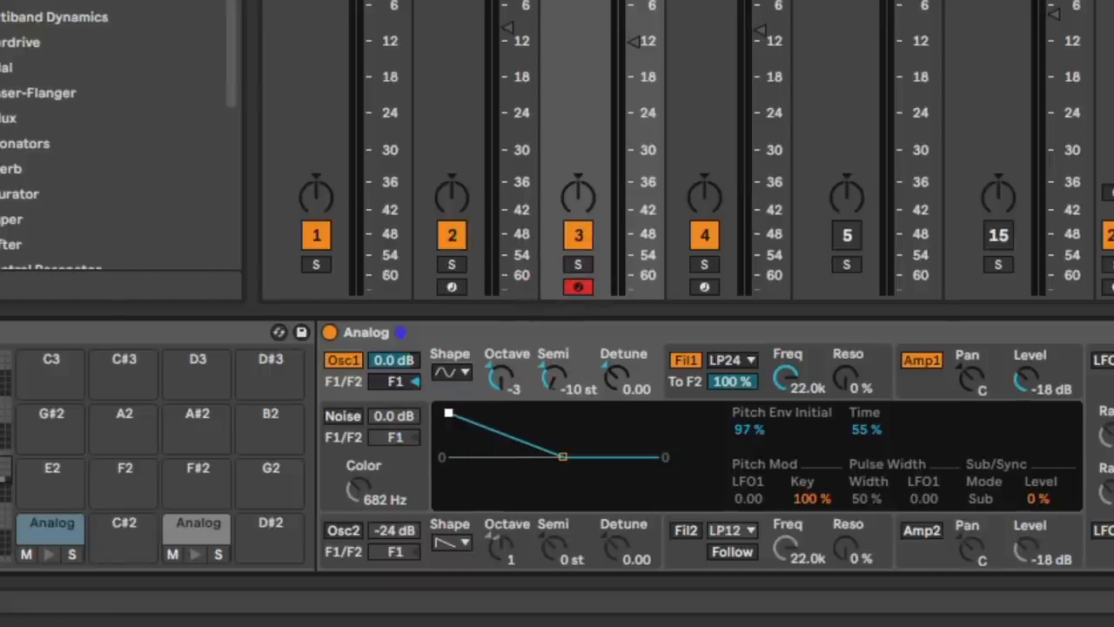
pyautogui.moveTo(449, 411); pyautogui.dragTo(449, 418)
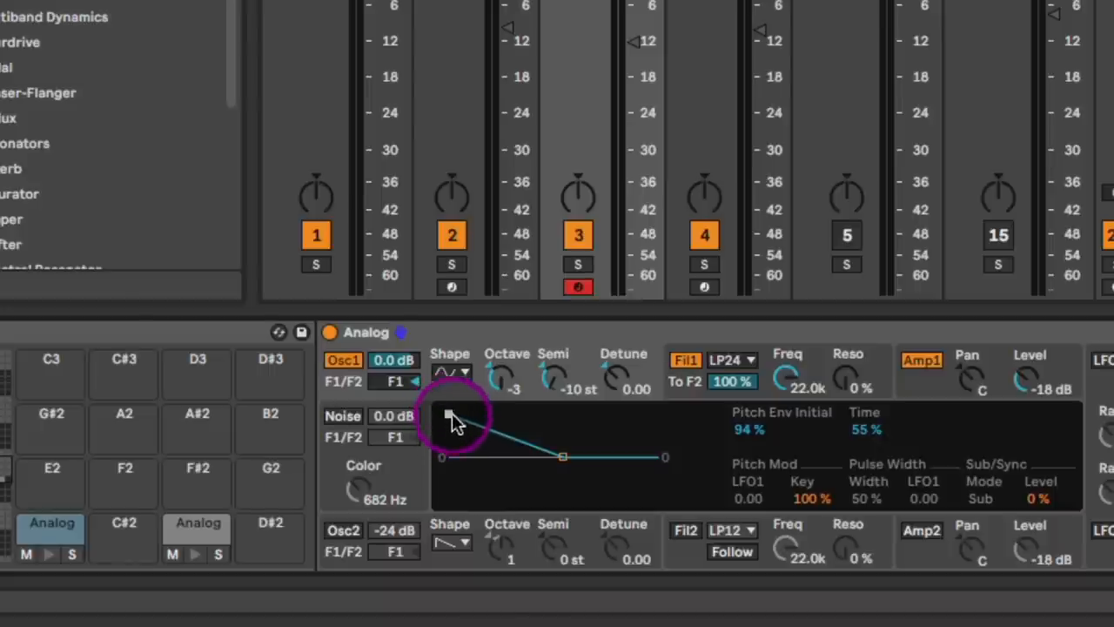
pyautogui.click(578, 264)
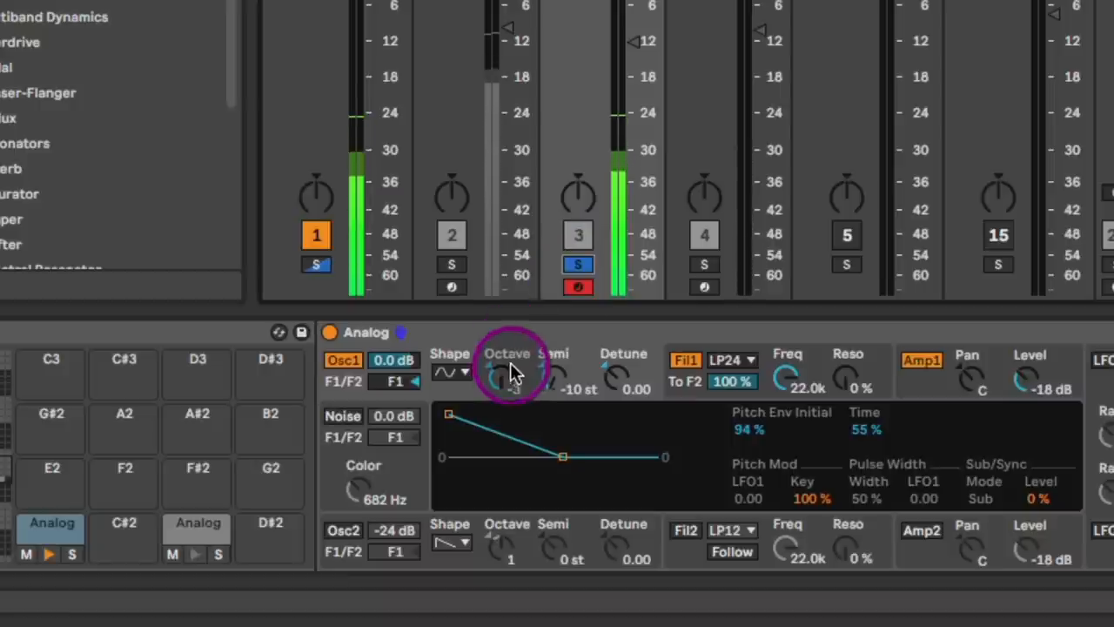
pyautogui.moveTo(511, 373); pyautogui.dragTo(512, 400)
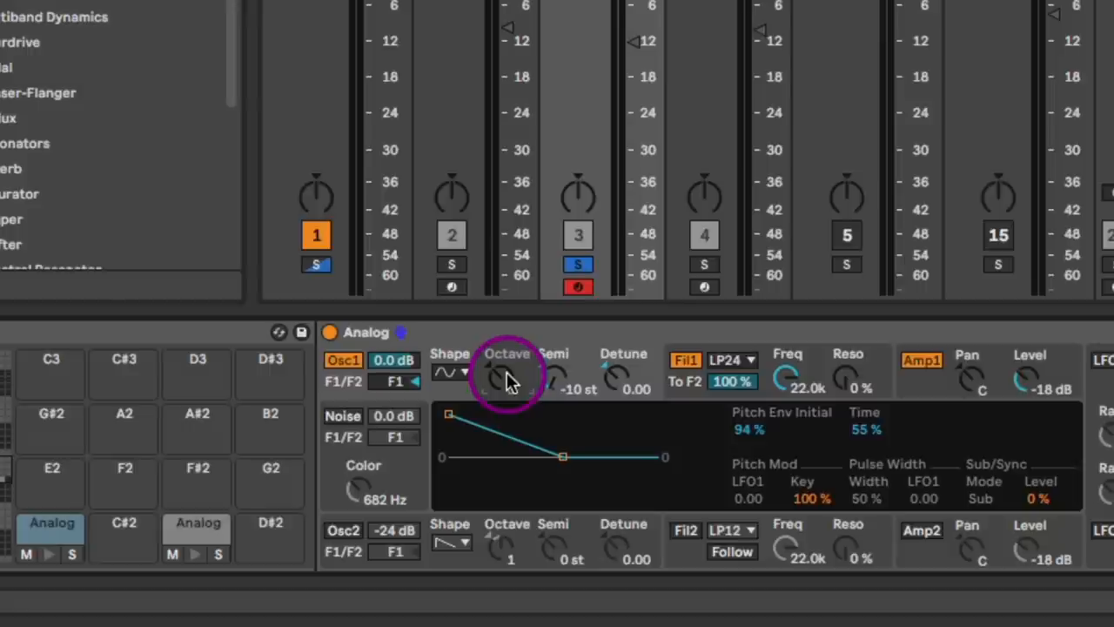
pyautogui.moveTo(506, 374); pyautogui.dragTo(508, 366)
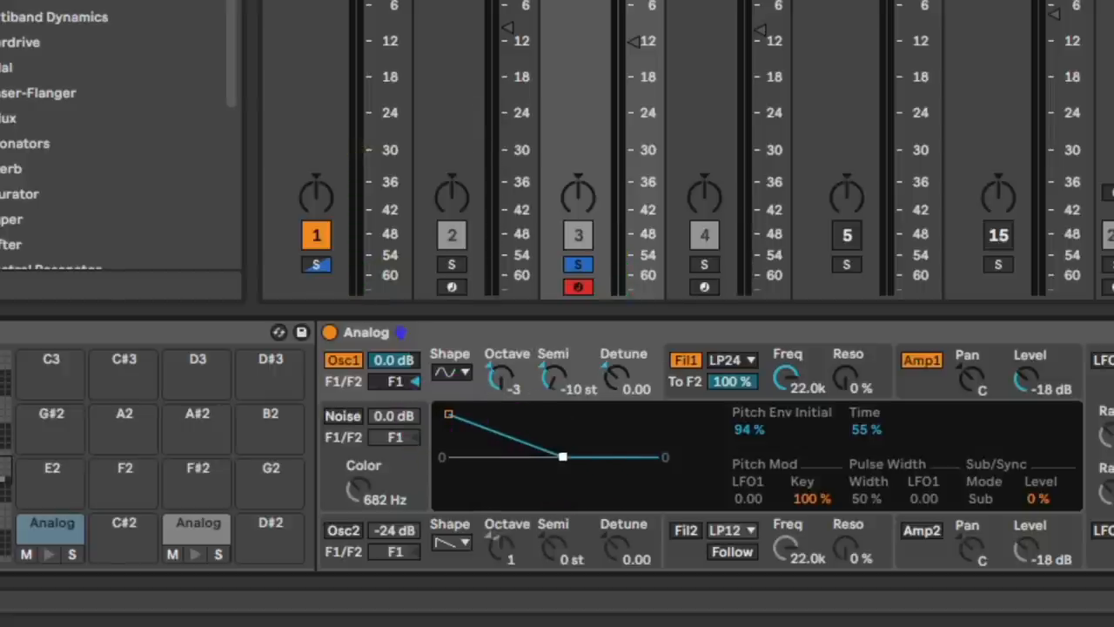
# - Lower the Analog tom's pitch envelope Time from 39% to 30% while auditioning the pad
pyautogui.moveTo(564, 456); pyautogui.dragTo(529, 459)
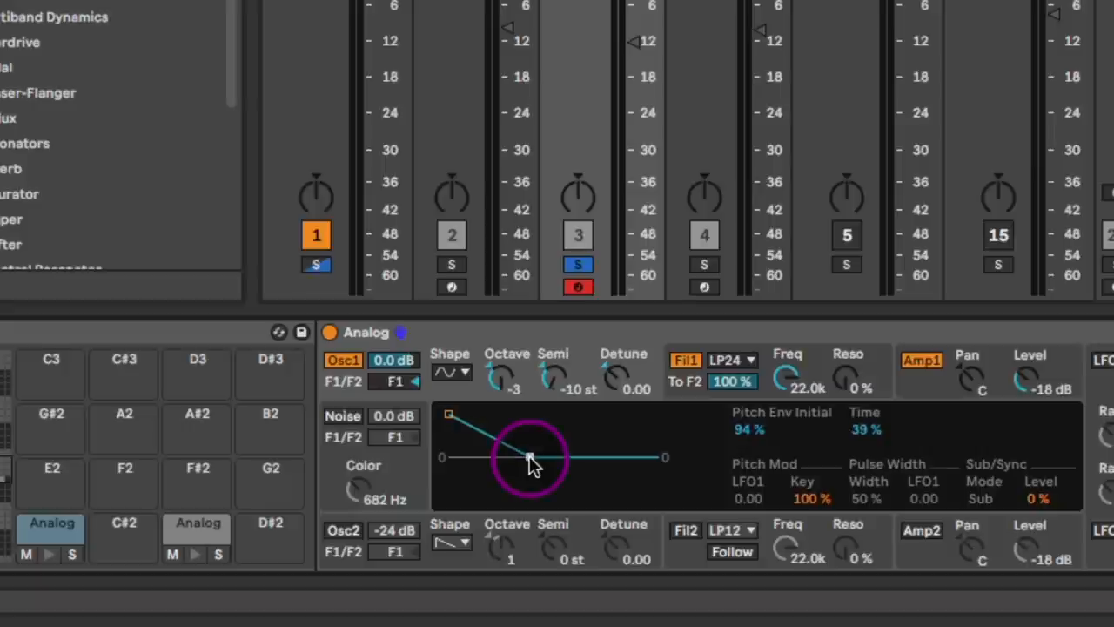
pyautogui.click(49, 553)
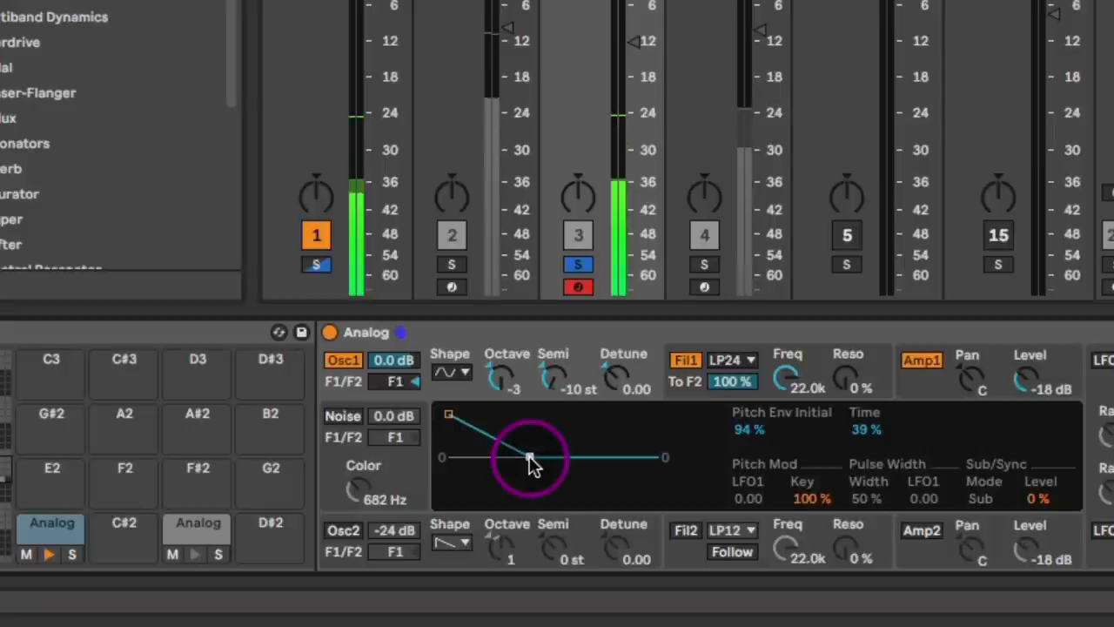
pyautogui.moveTo(530, 460); pyautogui.dragTo(511, 456)
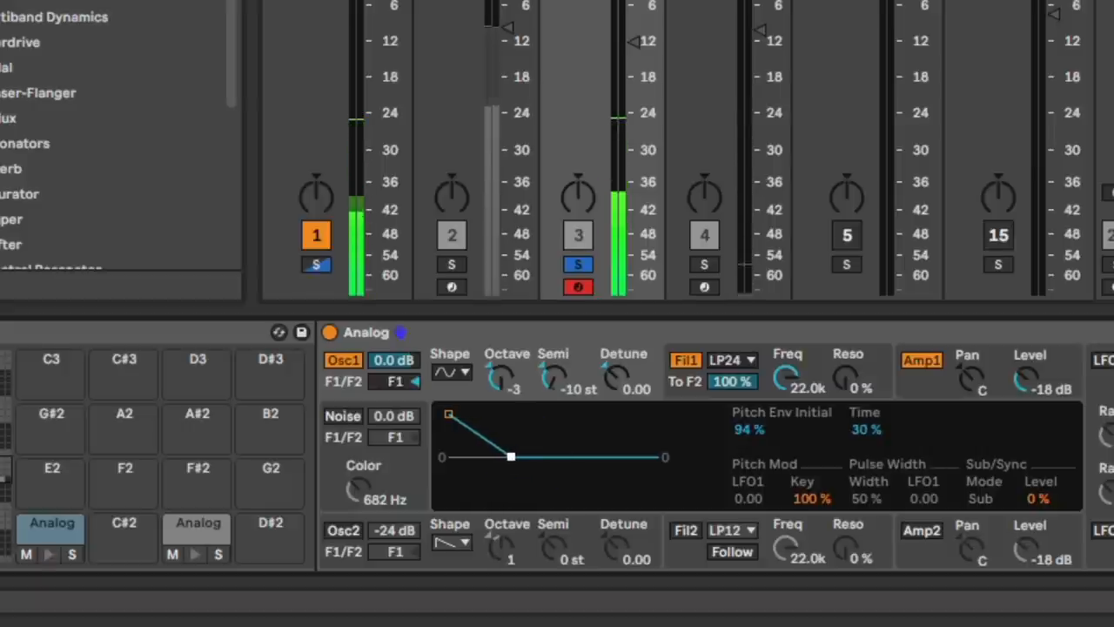
pyautogui.moveTo(511, 456); pyautogui.dragTo(595, 456)
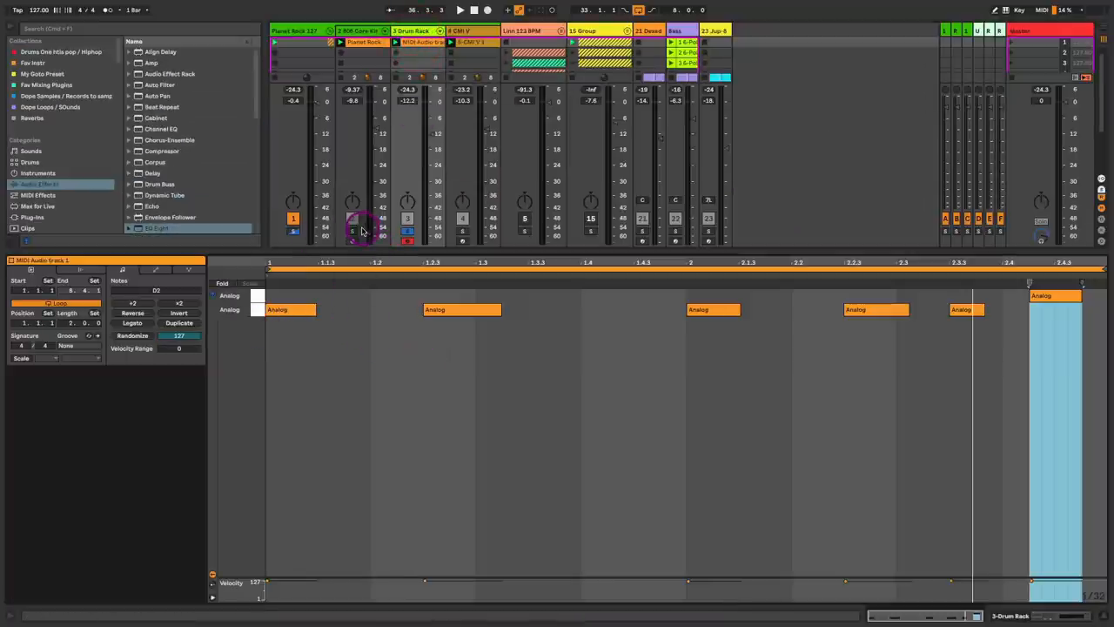
# - Show the drum clip's MIDI notes in the Detail View editor
pyautogui.click(459, 11)
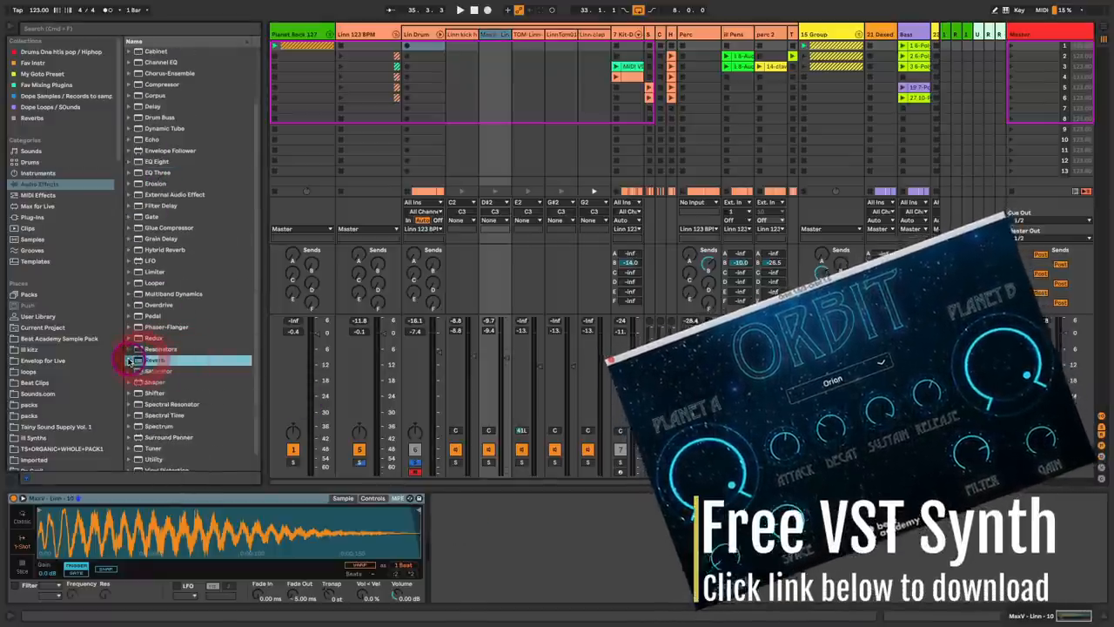
# - Load the Big Room reverb preset onto the empty return track for the drums
pyautogui.click(129, 359)
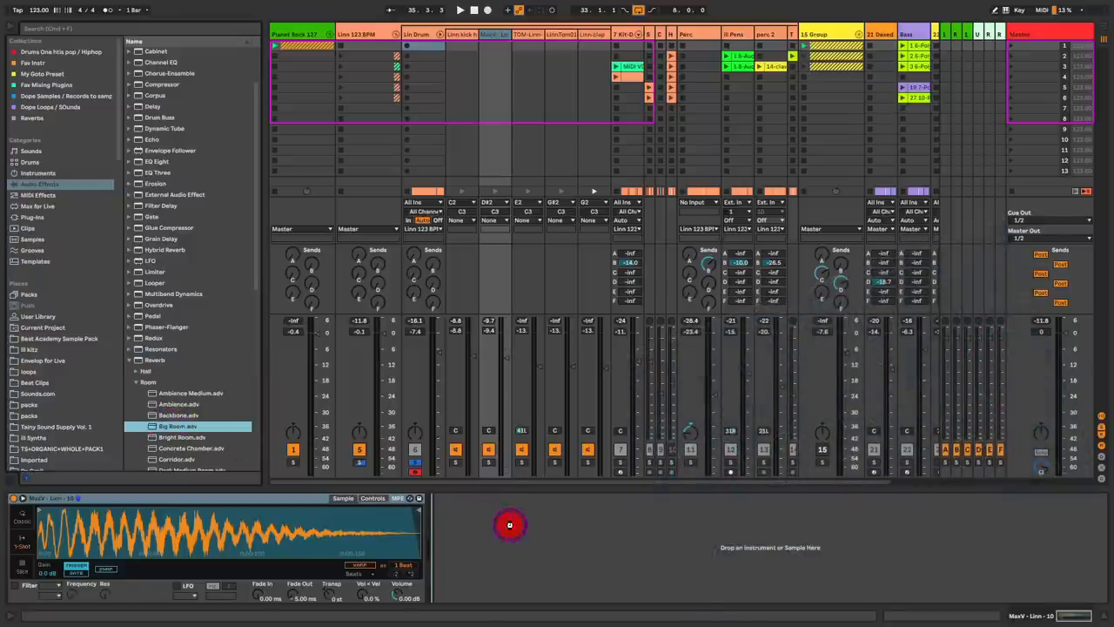
pyautogui.doubleClick(177, 426)
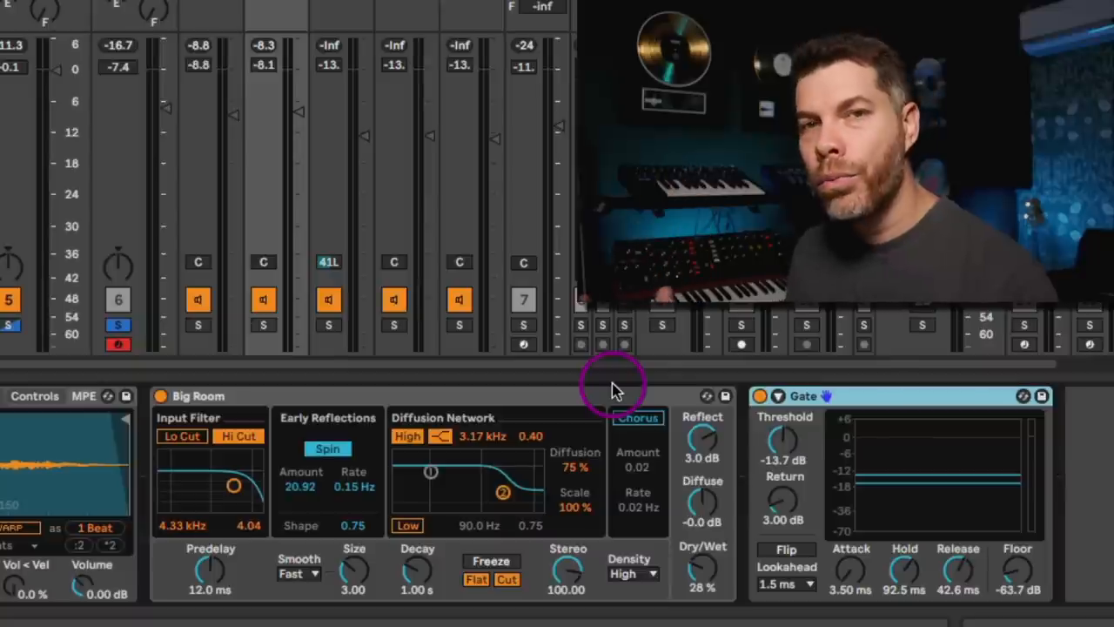
# - Select the Linn drum track to show its Drum Rack, Big Room, Gate and Compressor chain
pyautogui.click(609, 397)
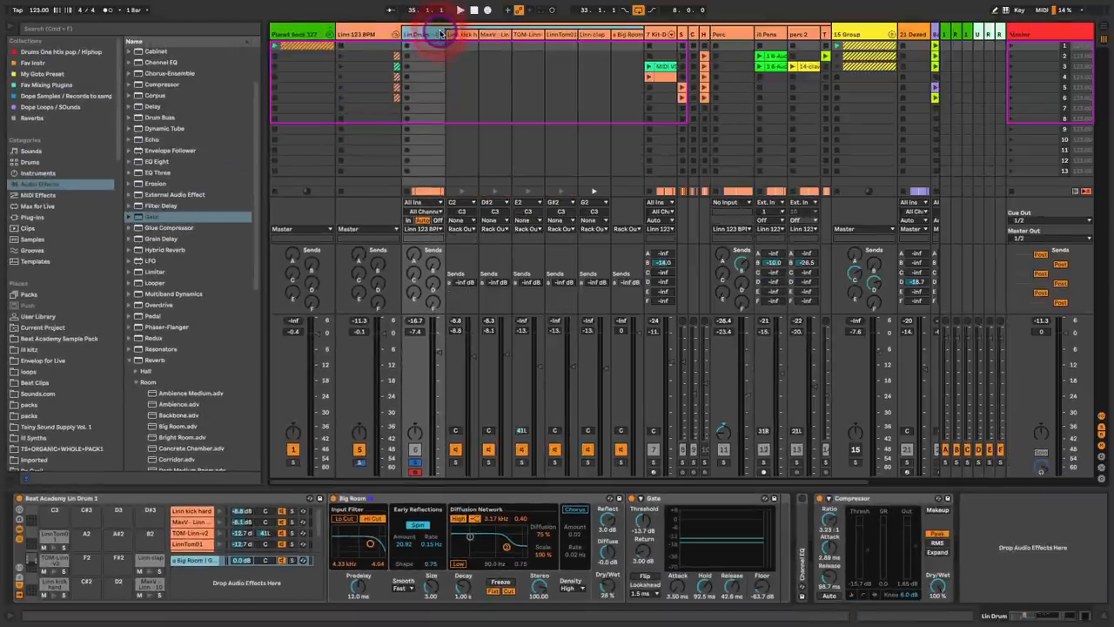
# - Show the Drum Rack chains as mixer channels and adjust the gated reverb's Gate settings
pyautogui.rightClick(623, 34)
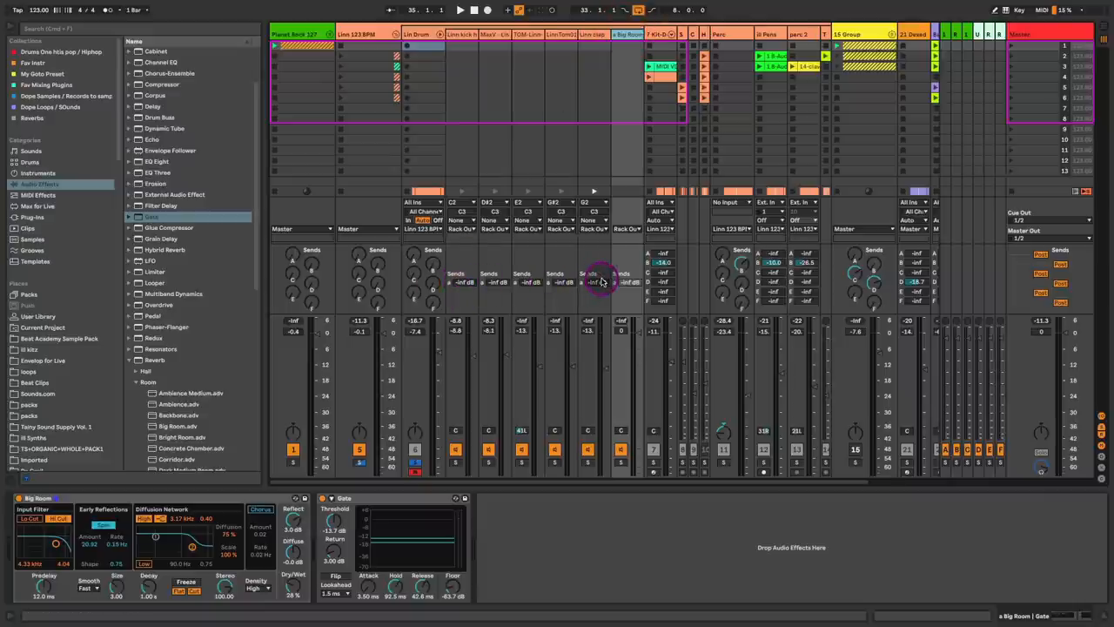
pyautogui.moveTo(518, 282)
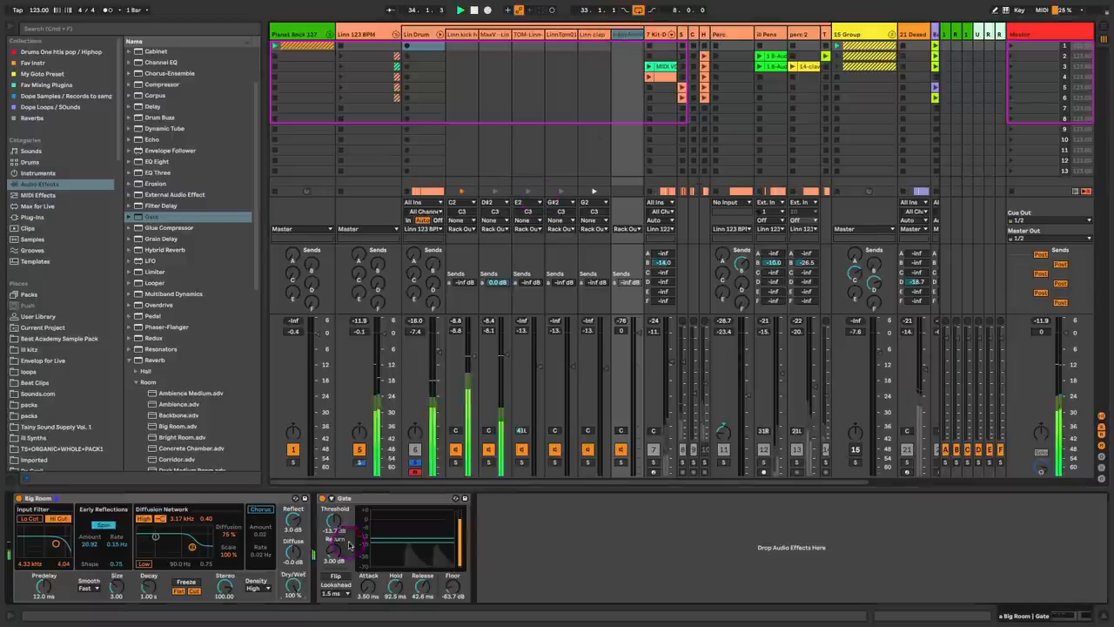
pyautogui.moveTo(334, 529); pyautogui.dragTo(334, 536)
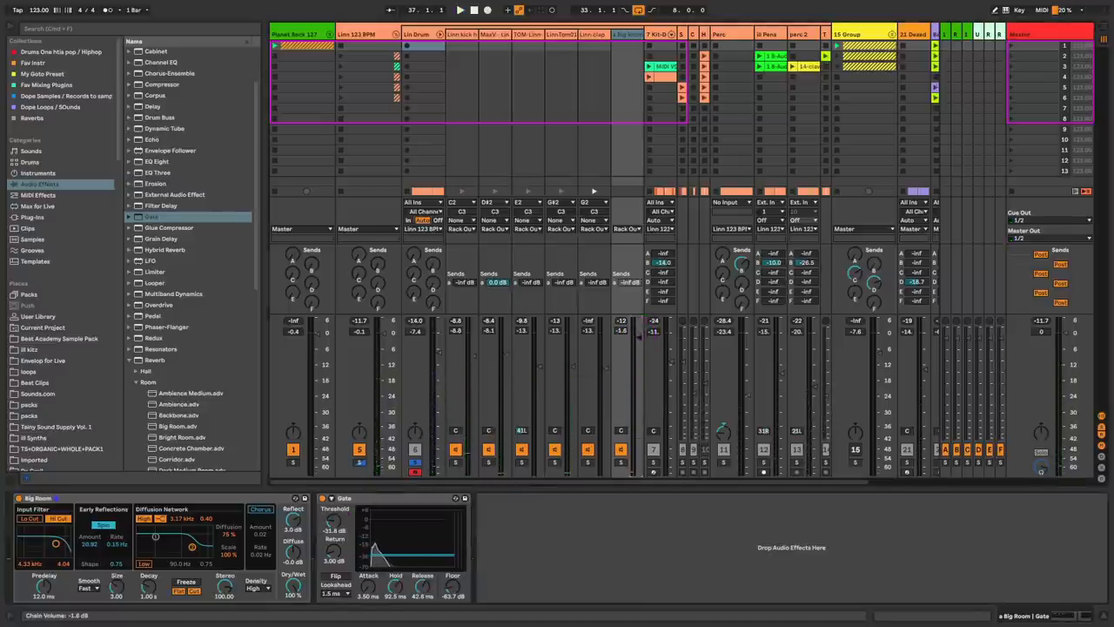
pyautogui.moveTo(620, 363); pyautogui.dragTo(641, 372)
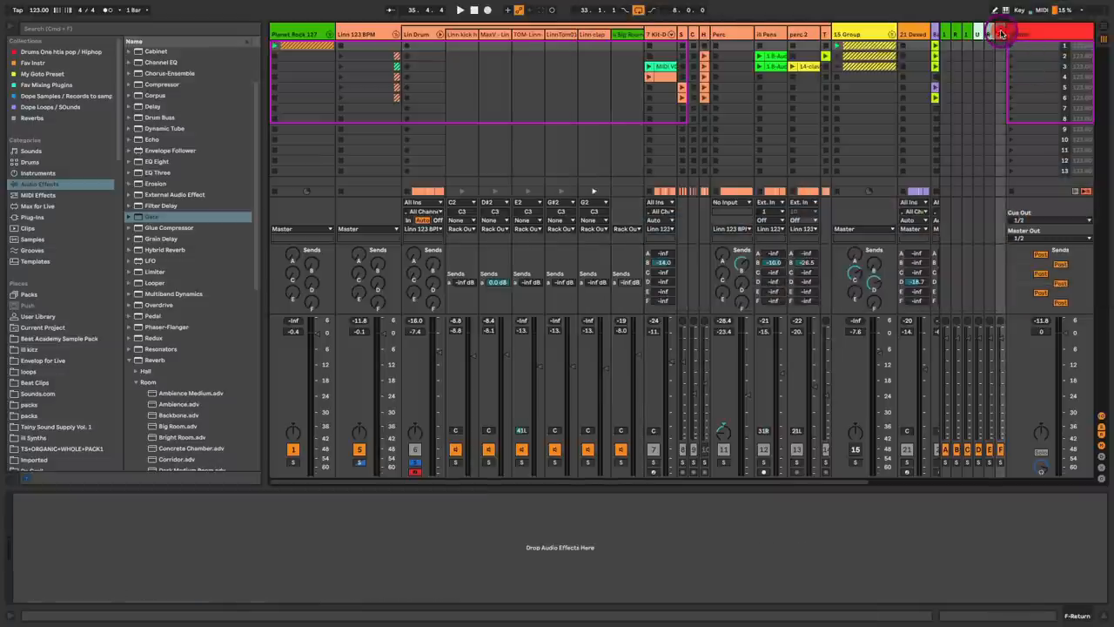
# - Route a drum pad channel's Audio To toward a return track instead of Rack Output
pyautogui.click(626, 229)
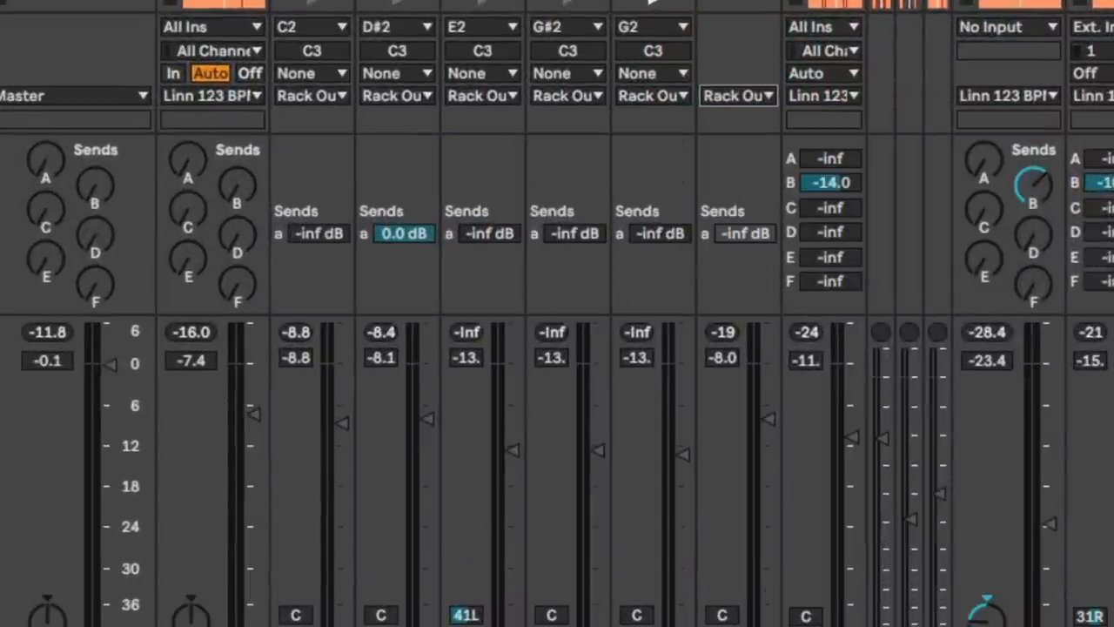
pyautogui.click(738, 96)
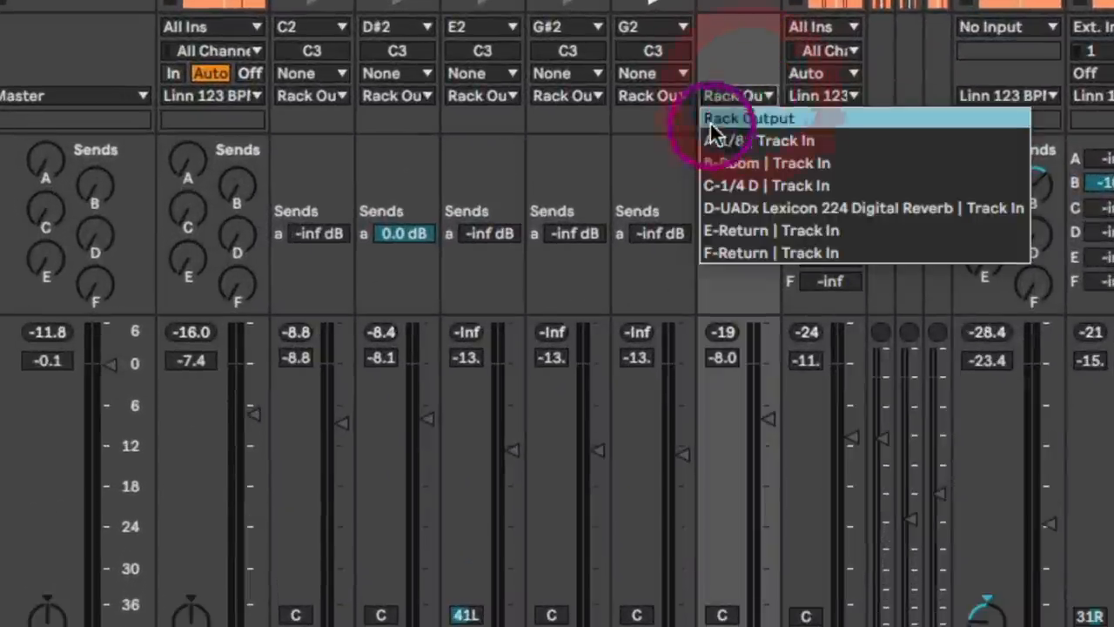
pyautogui.moveTo(905, 174)
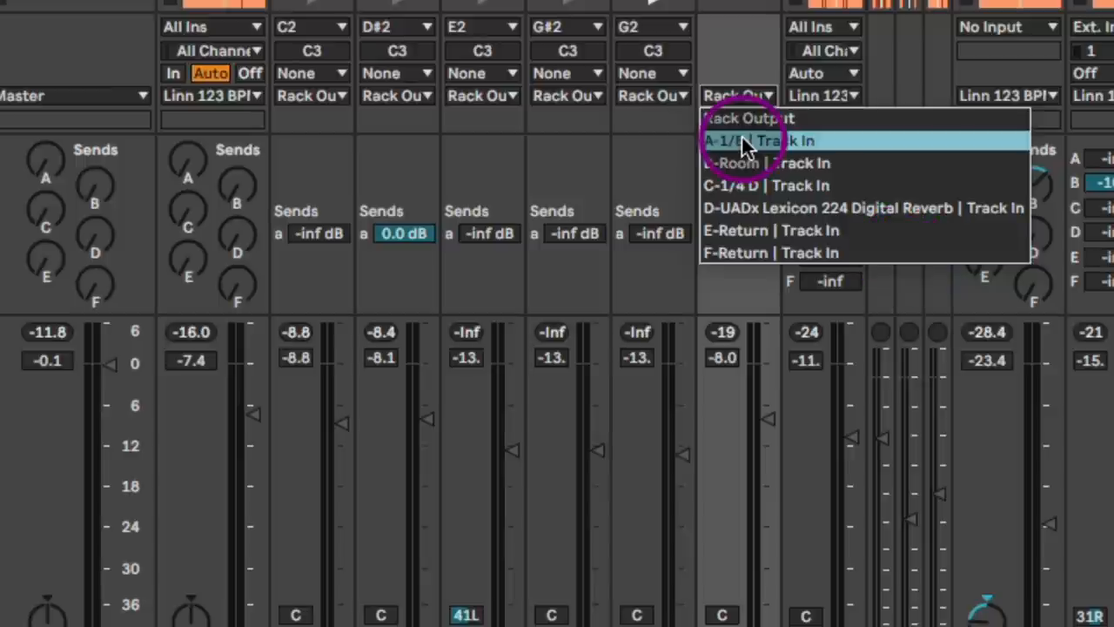
pyautogui.moveTo(774, 148)
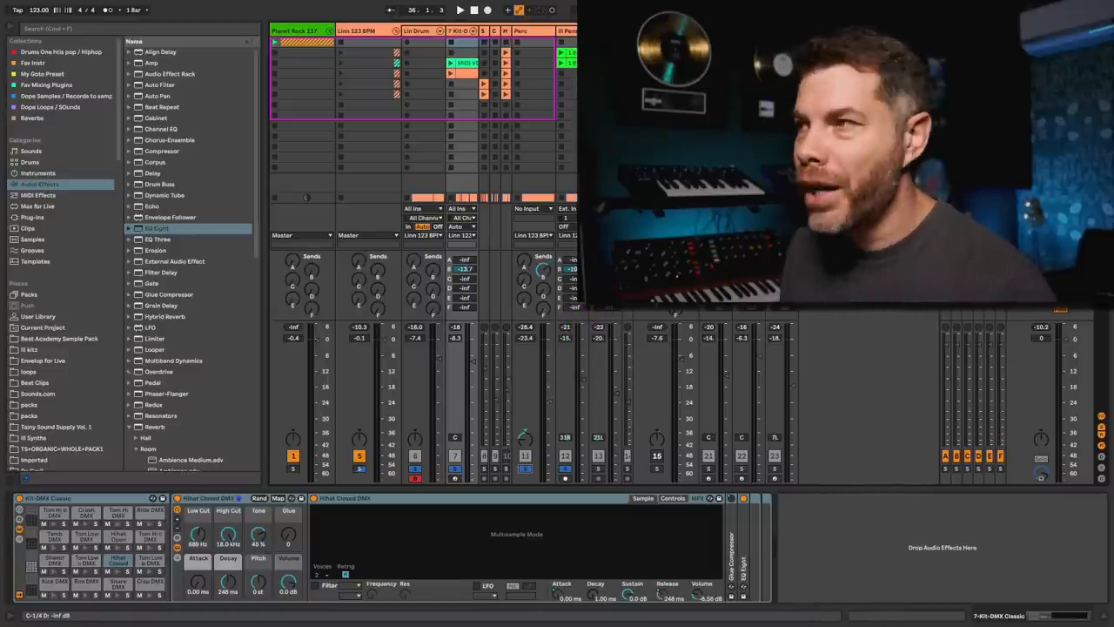
# - Start playback to hear the mix with the new reverb routing
pyautogui.click(564, 437)
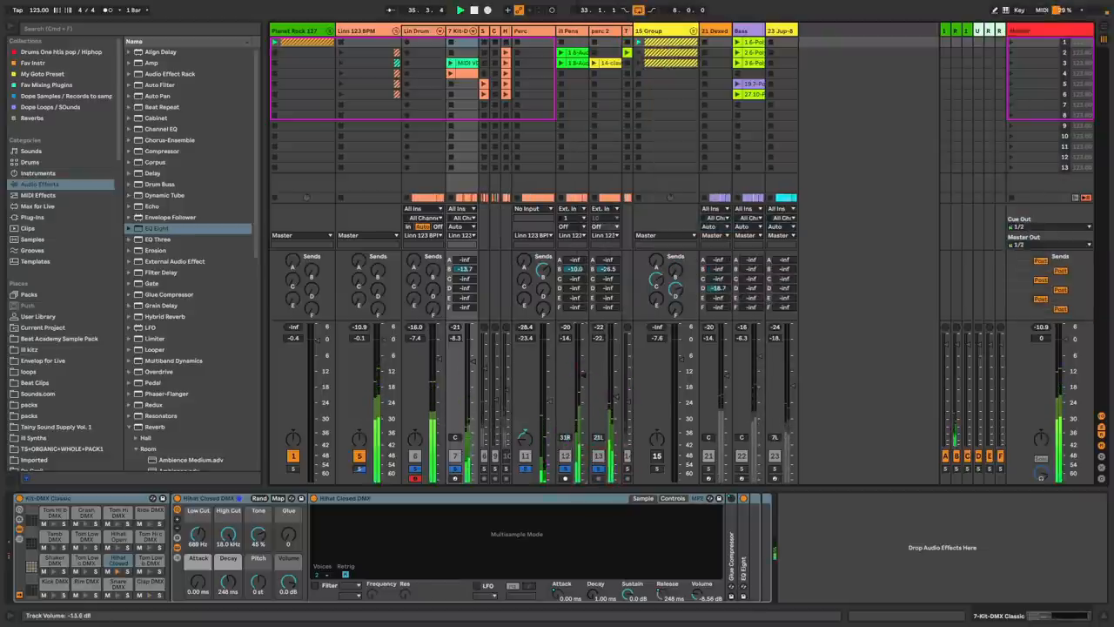
pyautogui.click(627, 467)
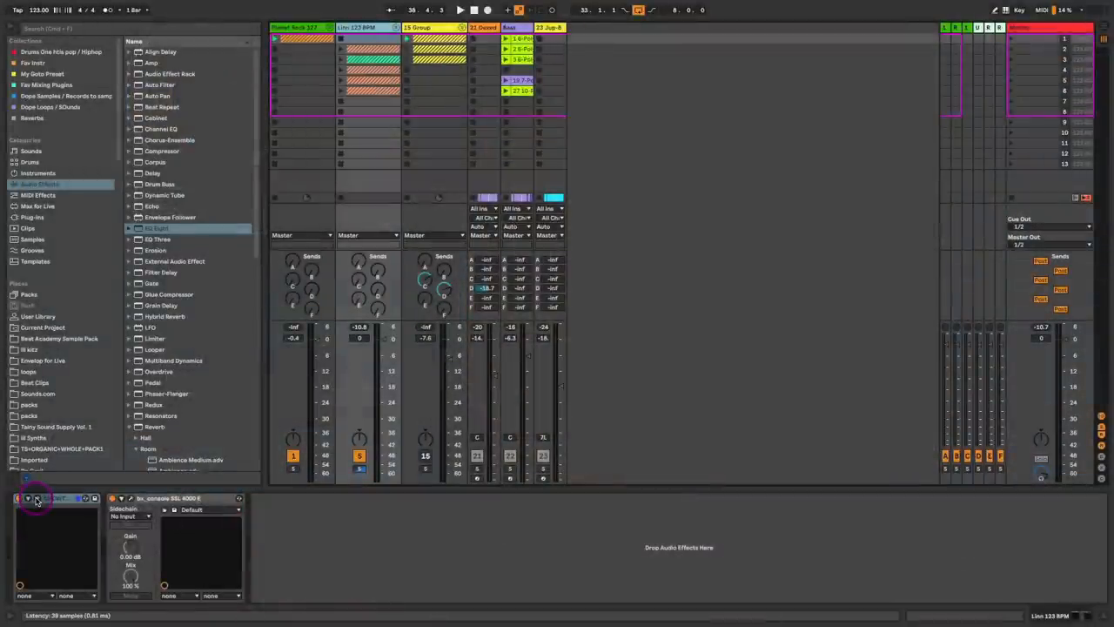
# - Adjust the SSL 4000 E console strip's output fader level
pyautogui.click(36, 498)
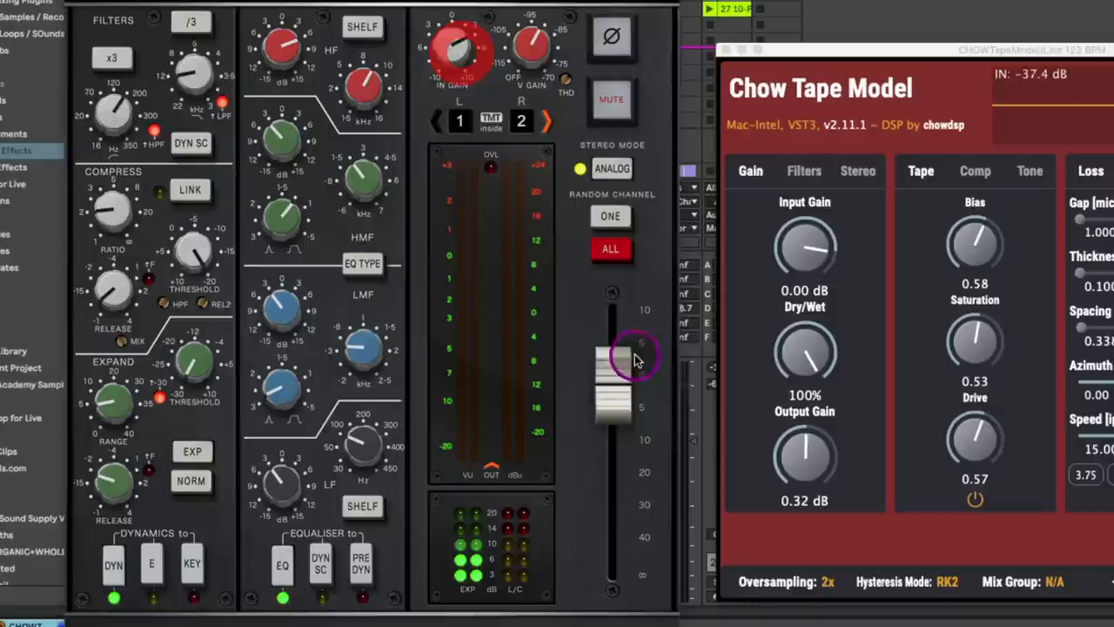
pyautogui.moveTo(630, 356); pyautogui.dragTo(627, 404)
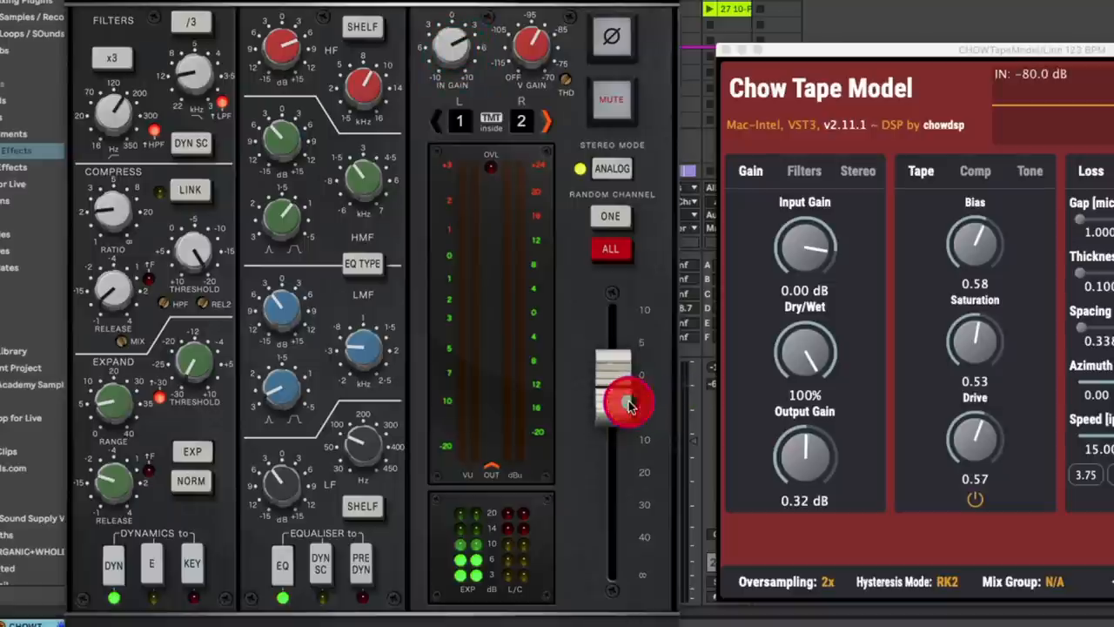
pyautogui.moveTo(625, 404); pyautogui.dragTo(612, 386)
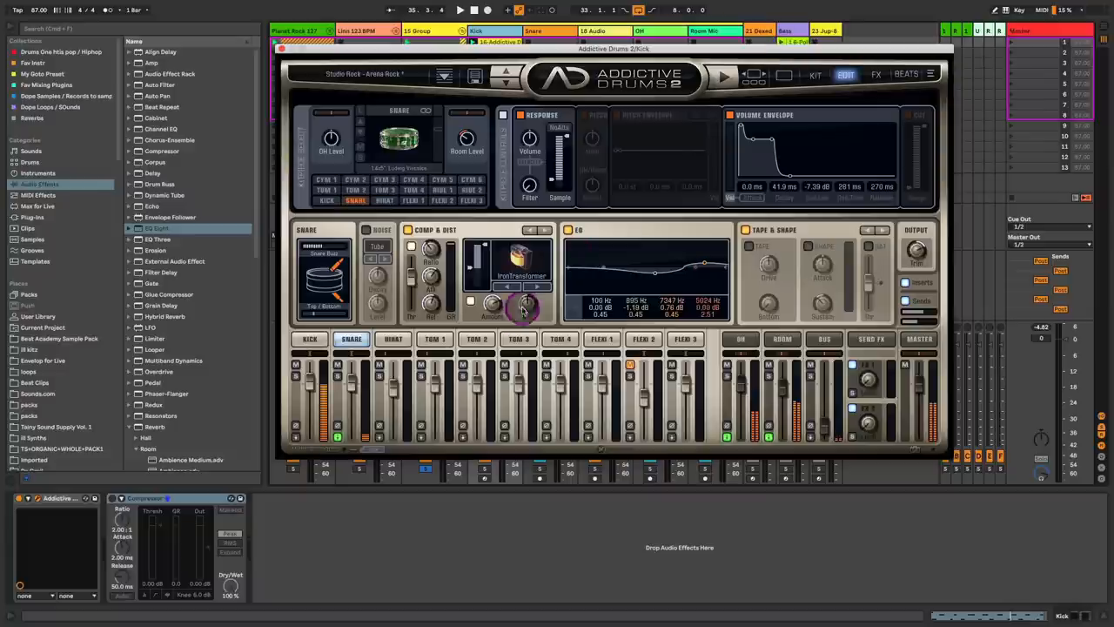
# - Set the Addictive Drums 2 snare channel to Separate Out
pyautogui.click(309, 338)
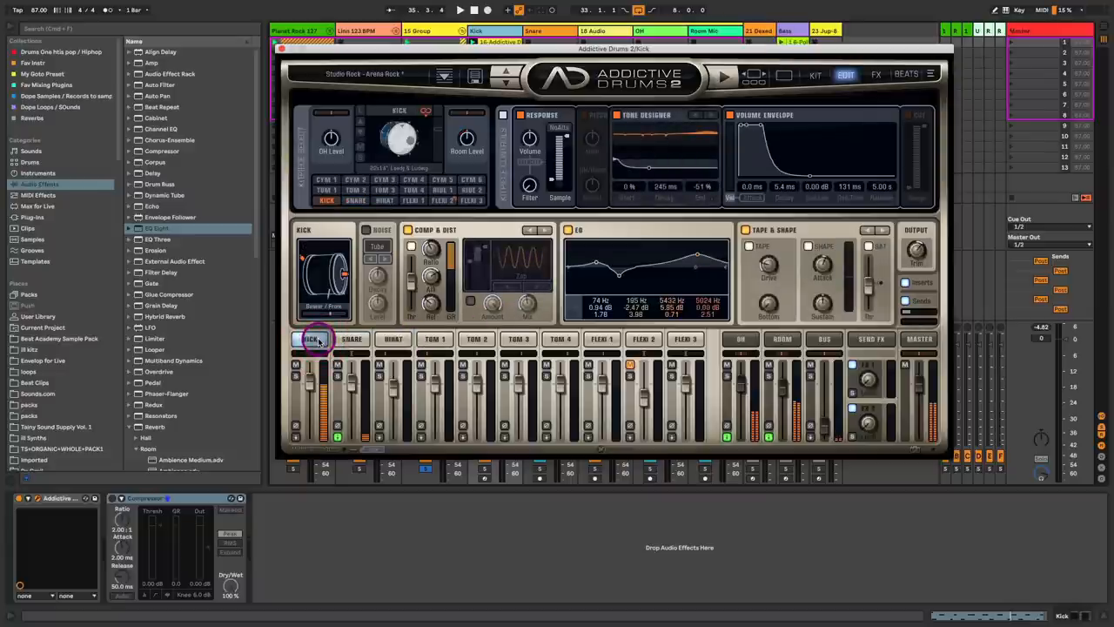
pyautogui.click(352, 338)
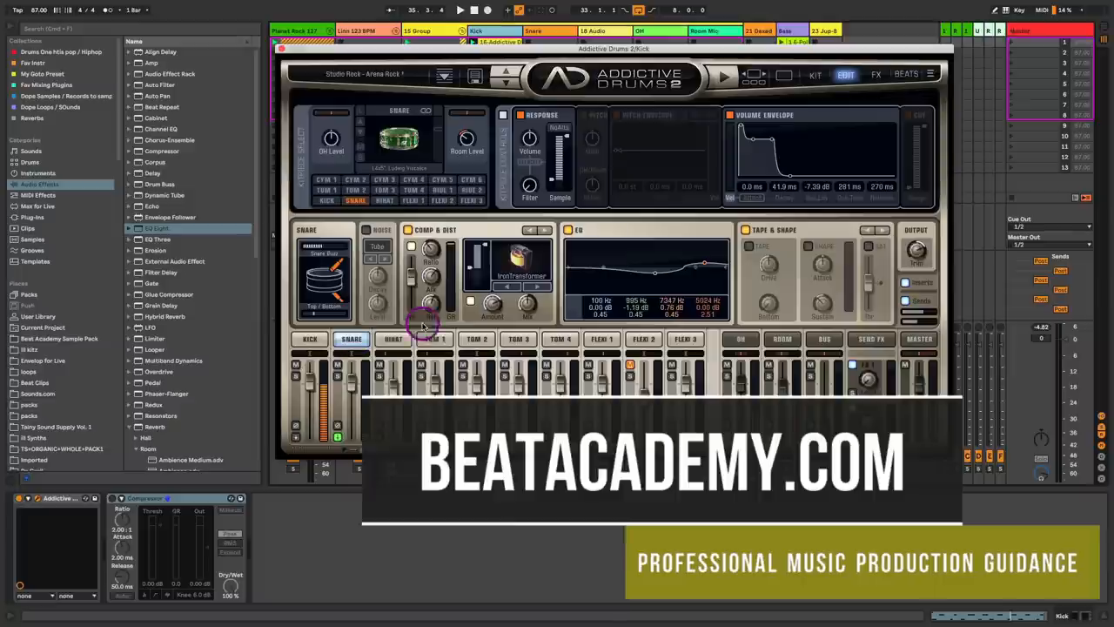
pyautogui.moveTo(432, 322)
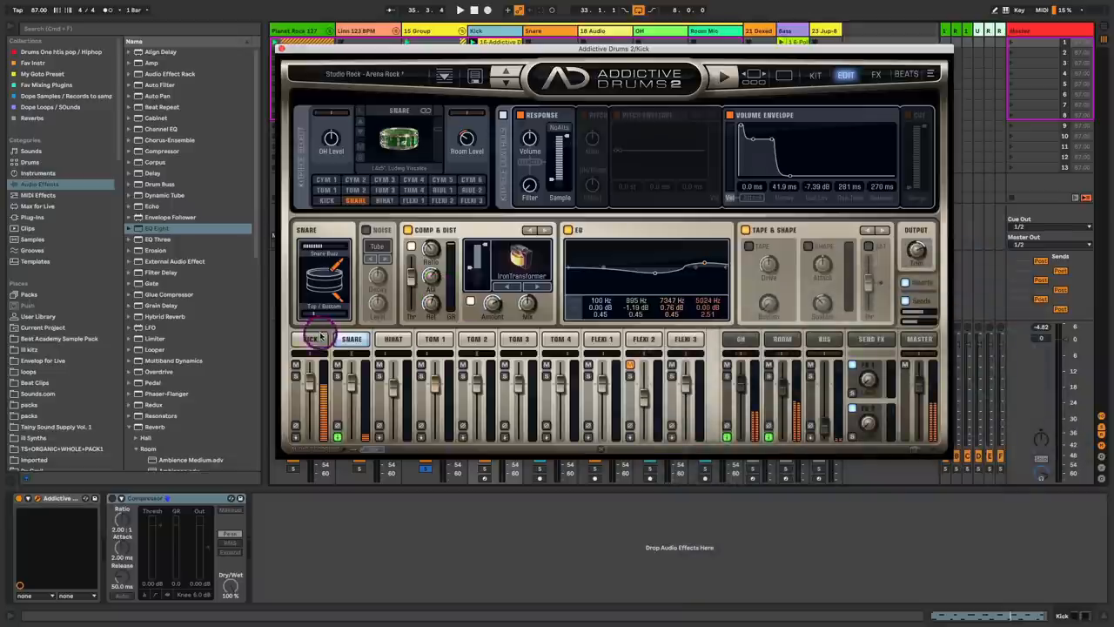
pyautogui.click(351, 337)
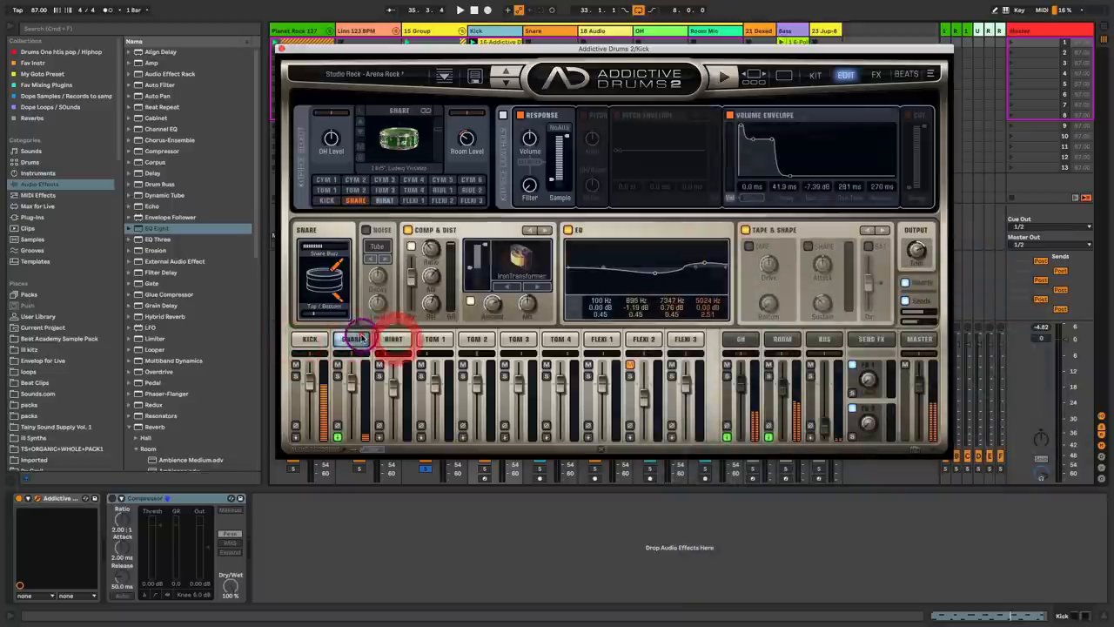
pyautogui.click(351, 337)
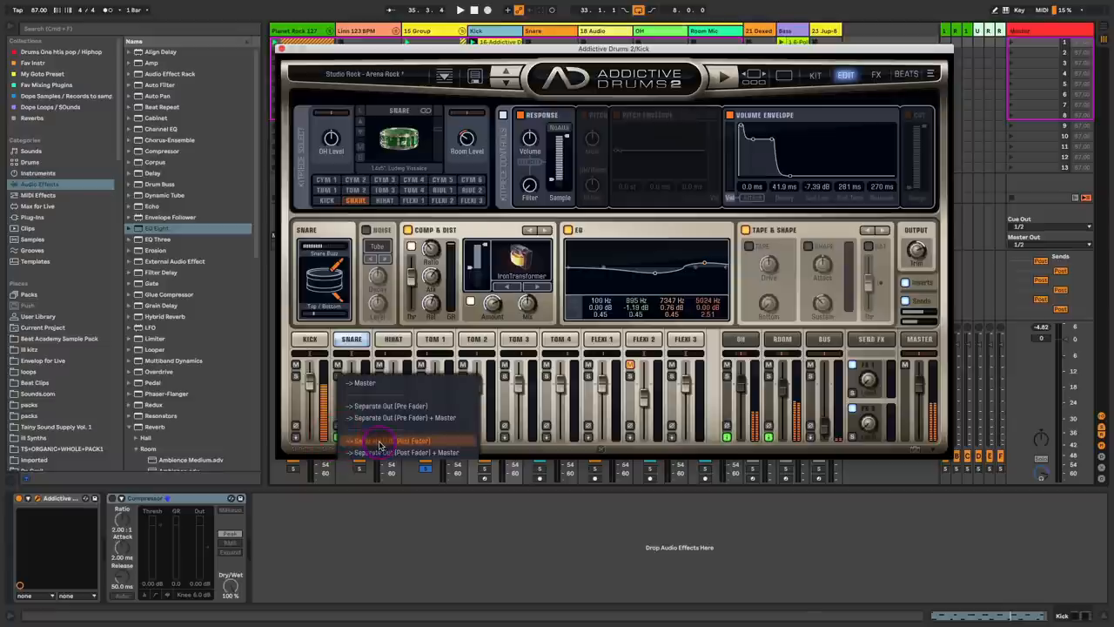
pyautogui.click(380, 441)
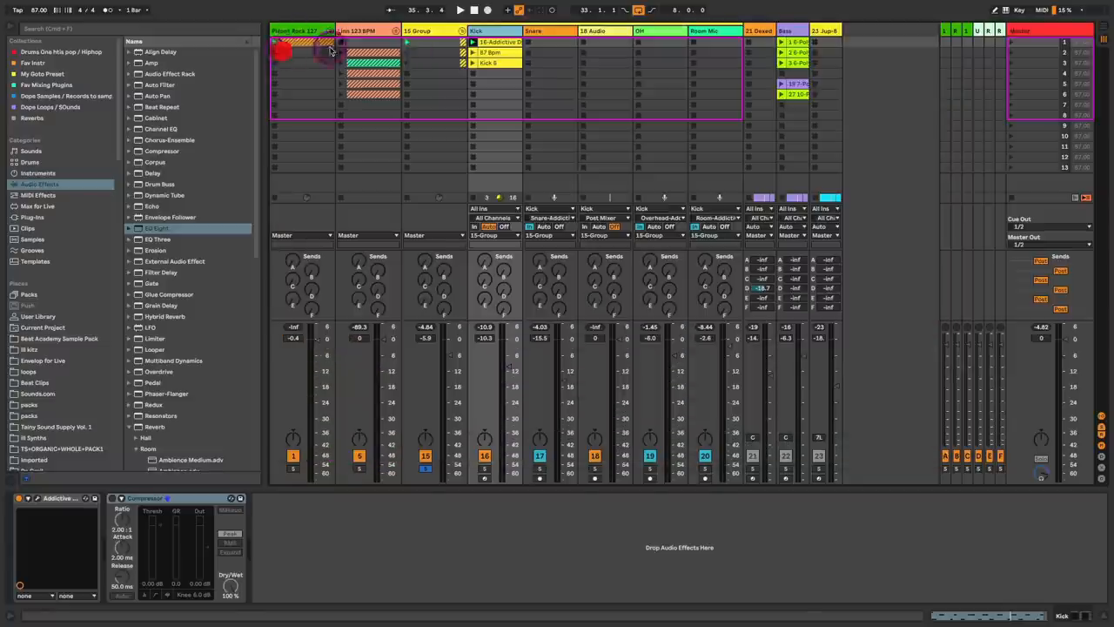
# - Set the Snare track's Audio From to Snare-Addictive Drums 2 and select its mixer strip
pyautogui.click(534, 31)
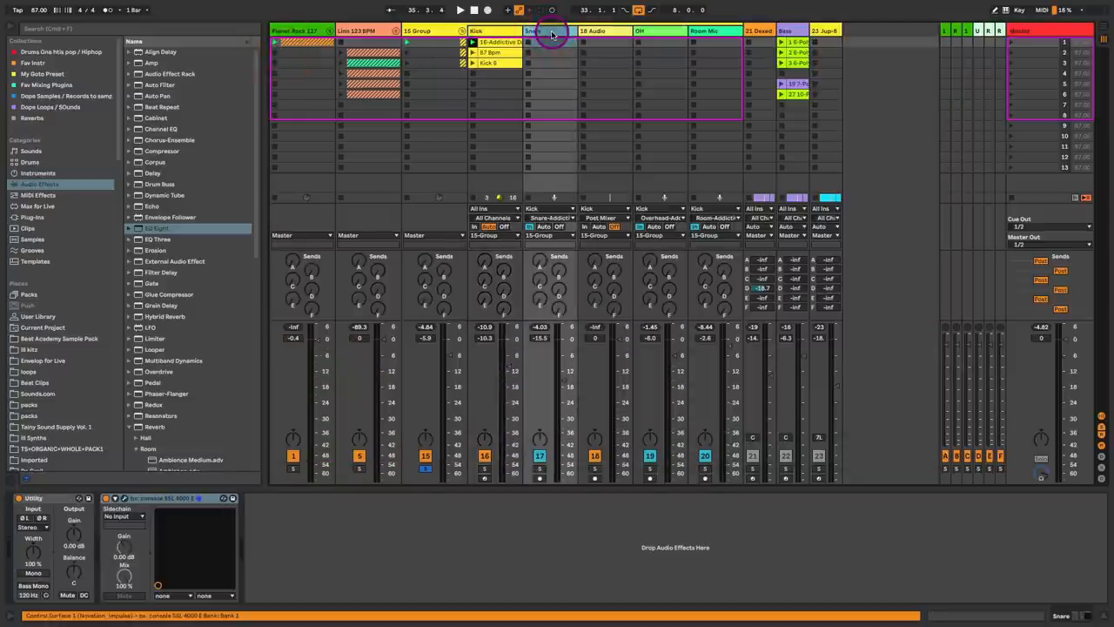
pyautogui.click(548, 218)
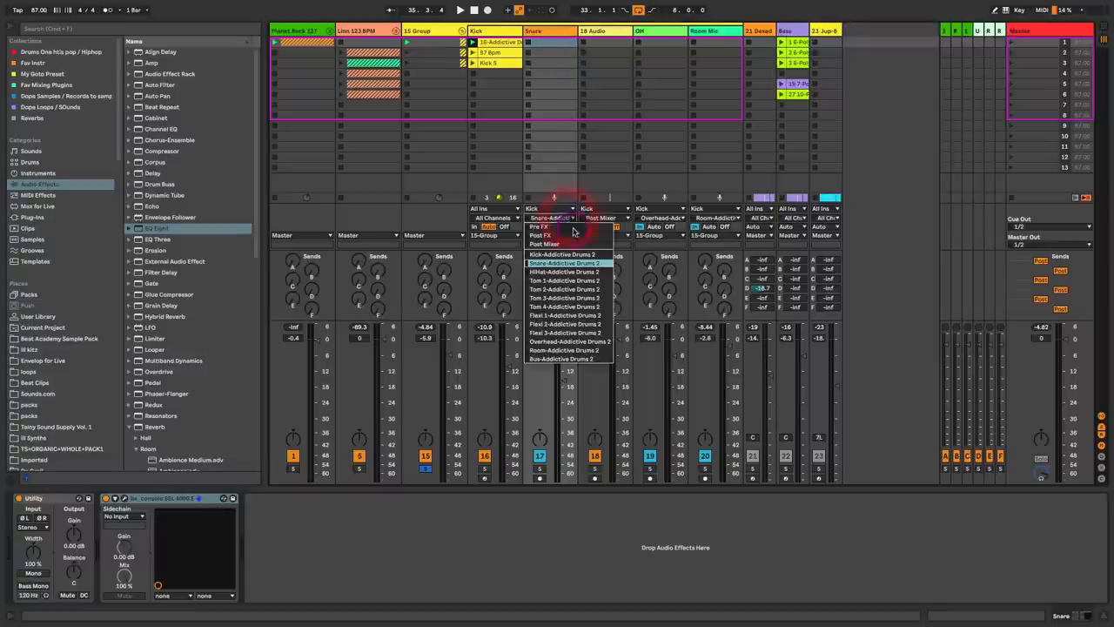
pyautogui.click(548, 218)
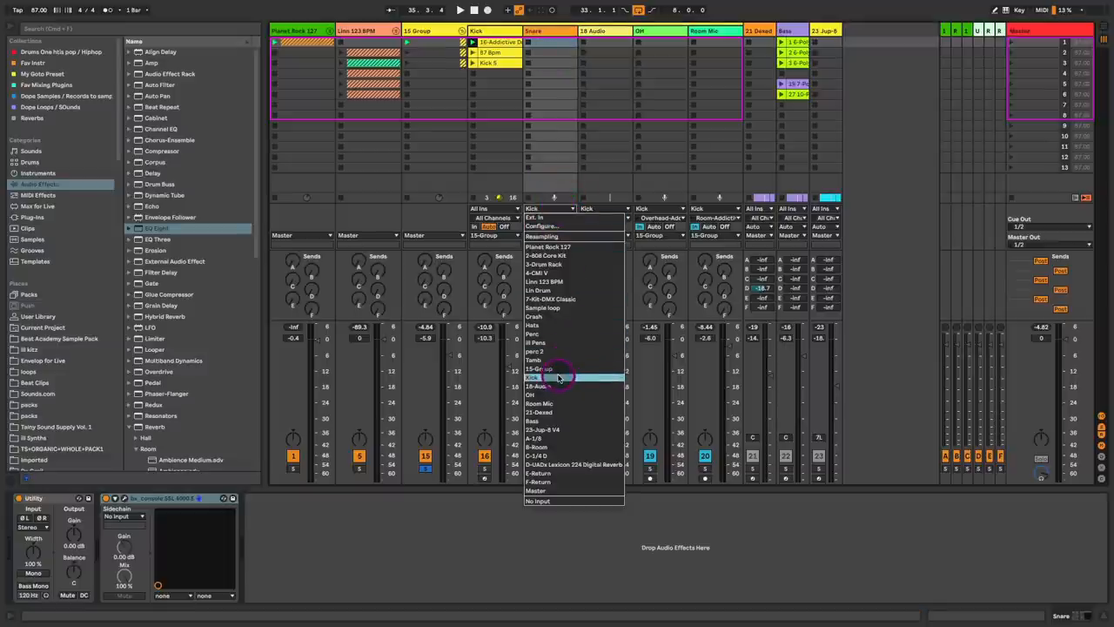
pyautogui.click(550, 376)
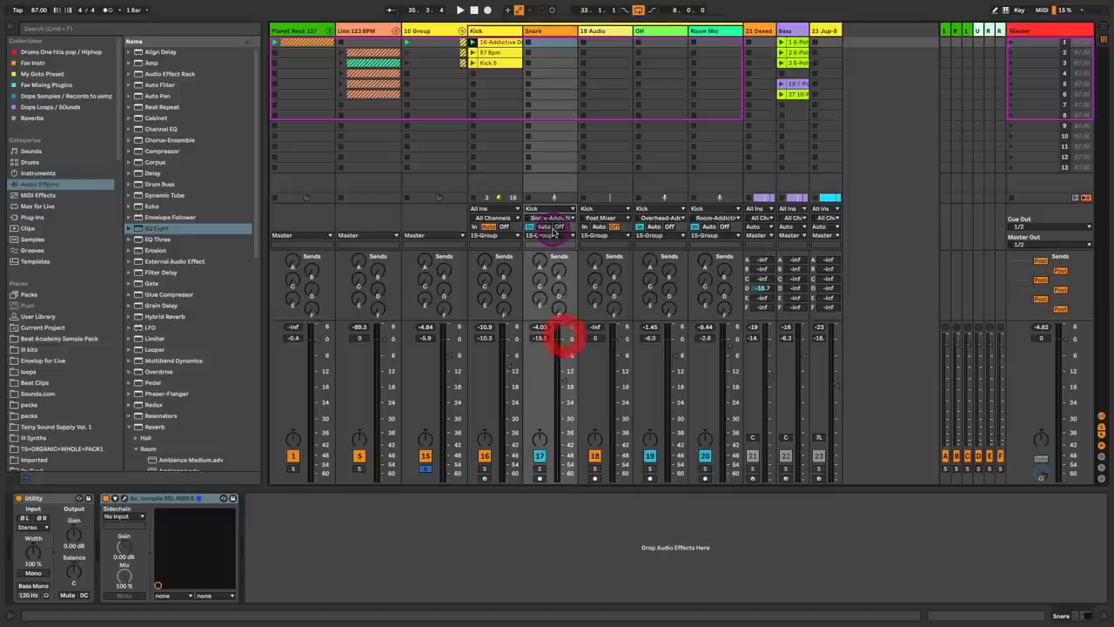
pyautogui.click(553, 218)
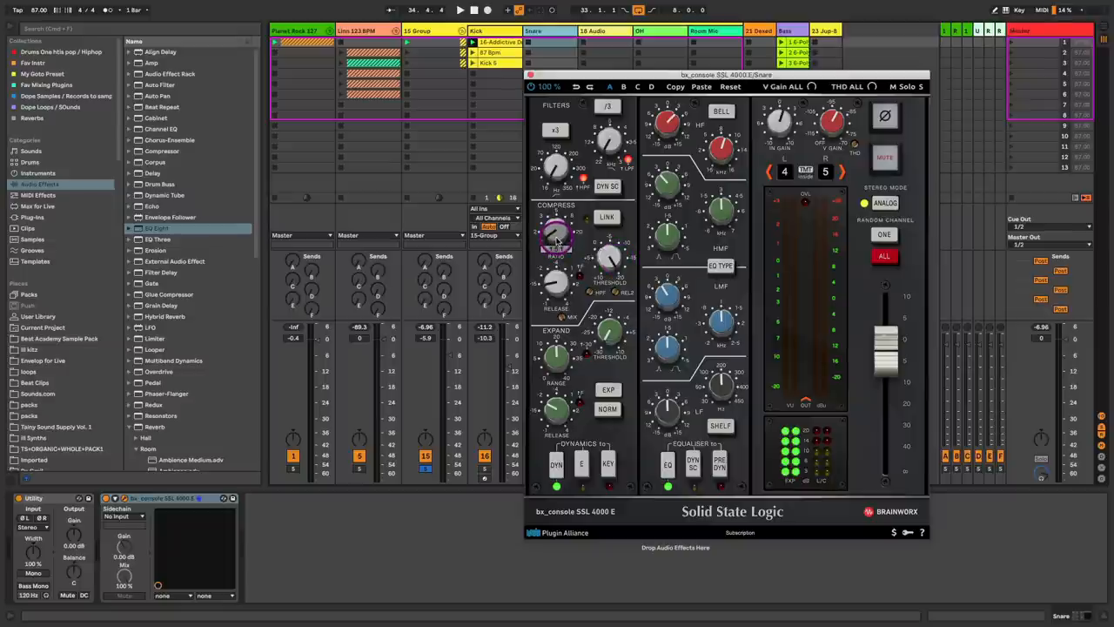
# - Dial in the snare compressor's ratio and threshold on the SSL 4000 E strip
pyautogui.moveTo(556, 235); pyautogui.dragTo(555, 241)
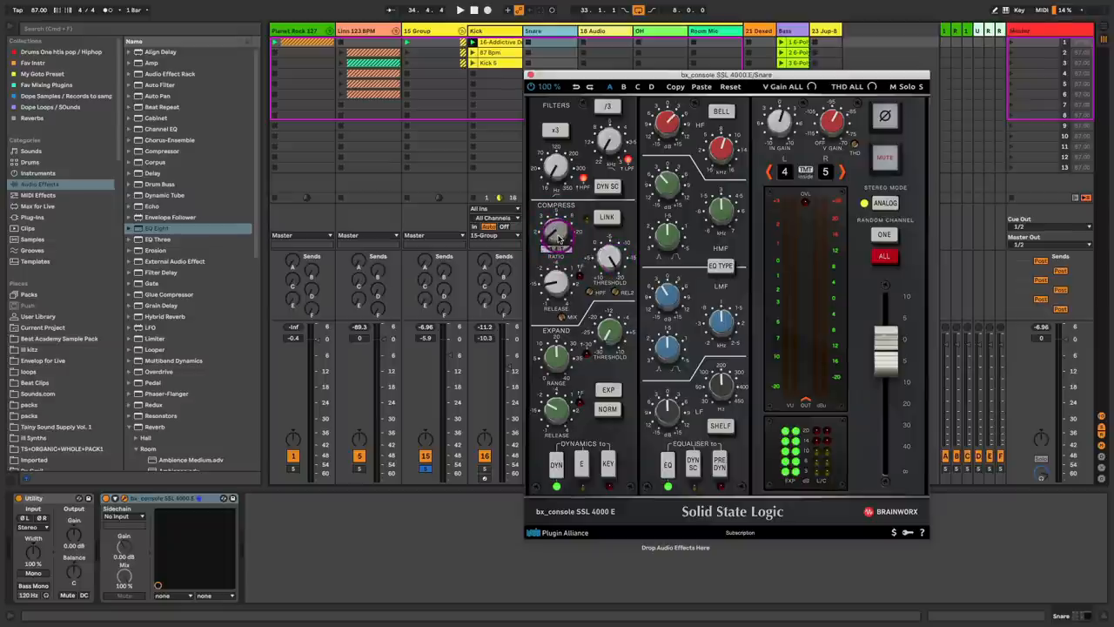
pyautogui.moveTo(556, 237); pyautogui.dragTo(555, 233)
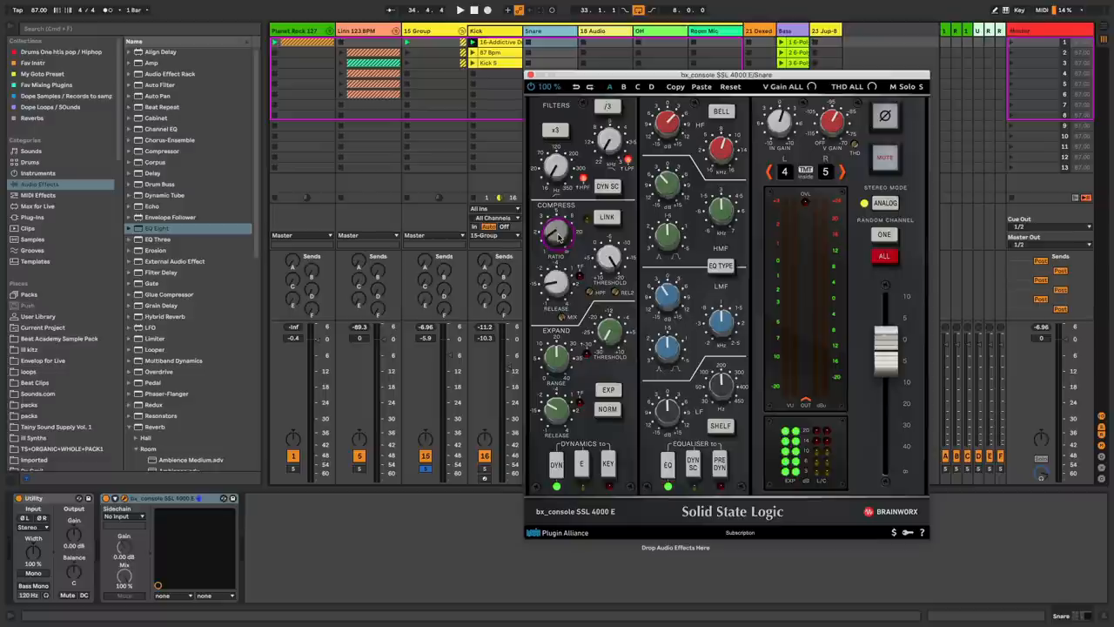
pyautogui.moveTo(557, 230); pyautogui.dragTo(563, 218)
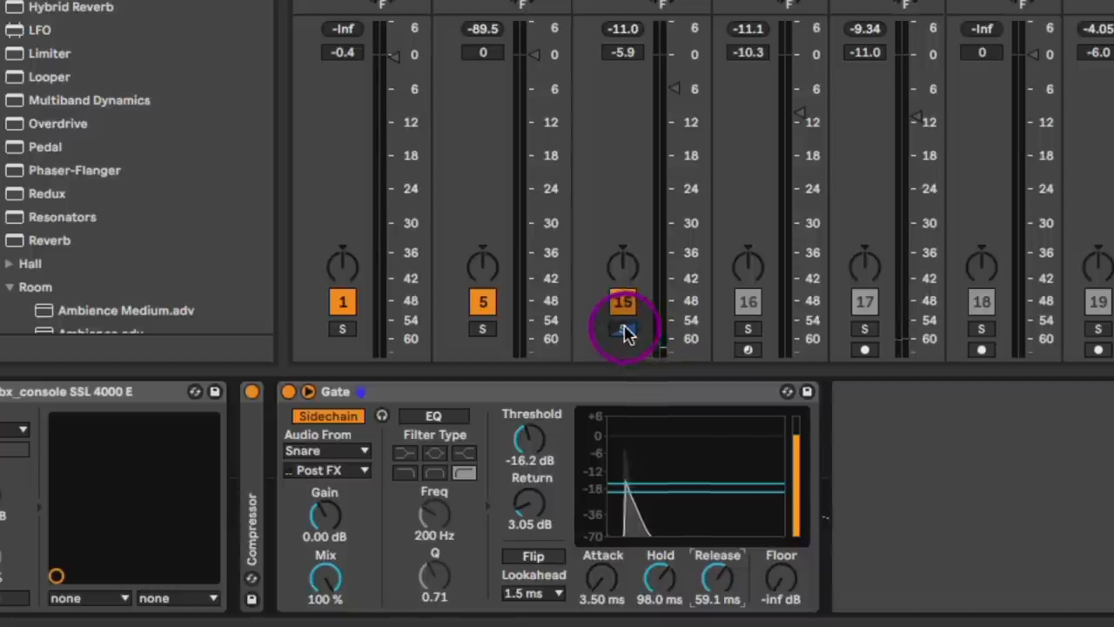
# - Key the Gate's sidechain from the Snare track with threshold around -16 dB
pyautogui.click(621, 329)
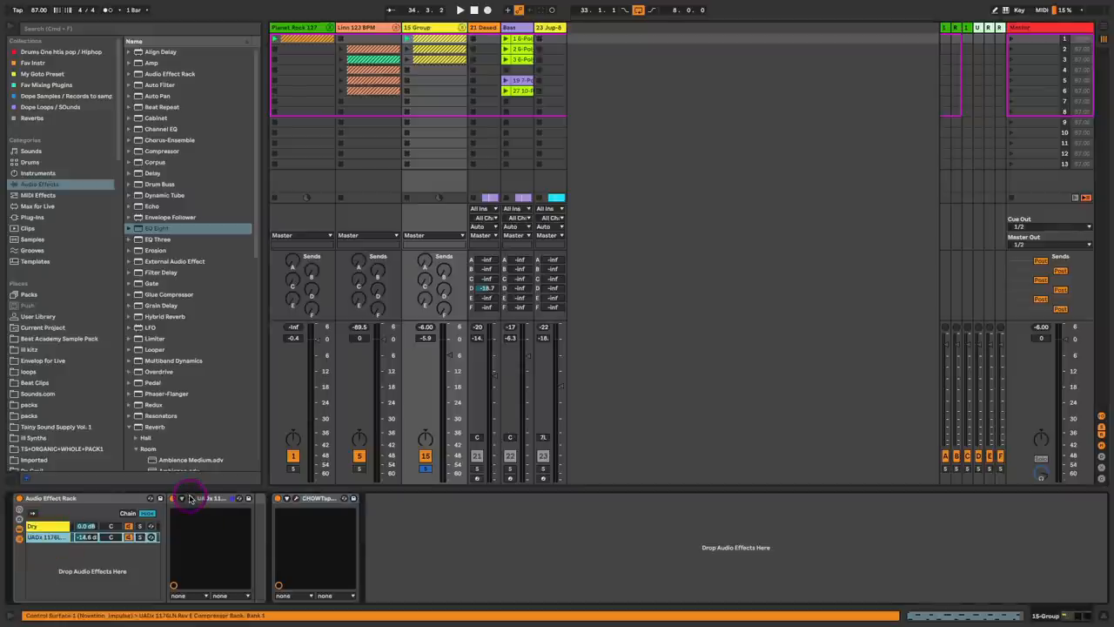
# - Select the processed chain in the reverb return's rack and bring up its options
pyautogui.click(181, 498)
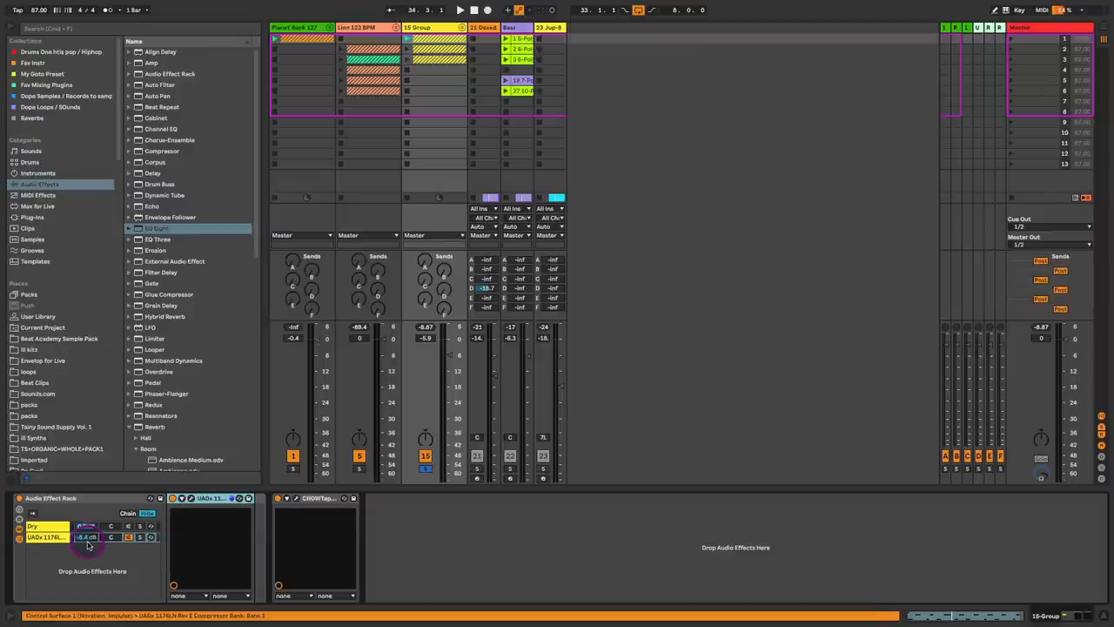
pyautogui.rightClick(56, 561)
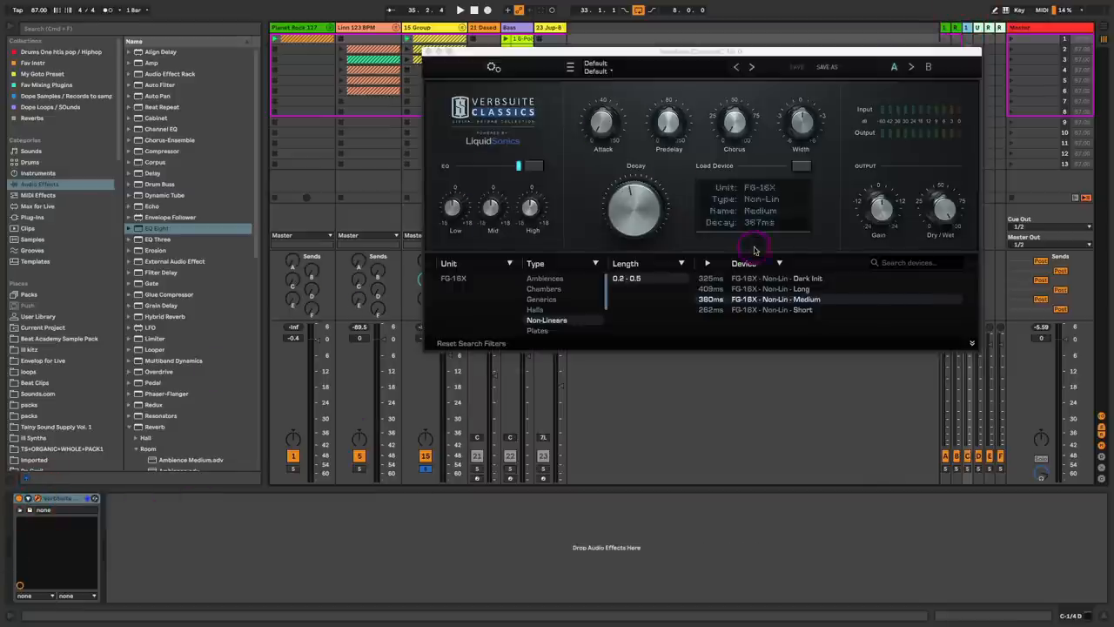
pyautogui.moveTo(643, 278)
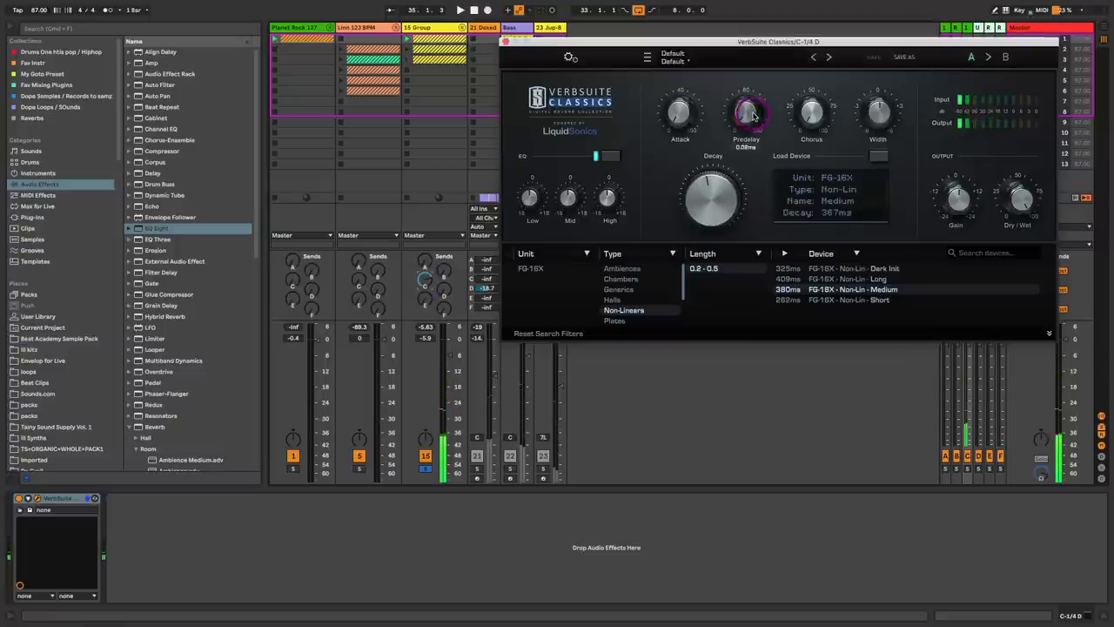
# - Tweak the VerbSuite Classics FG-10X non-linear reverb's settings
pyautogui.moveTo(744, 113); pyautogui.dragTo(745, 106)
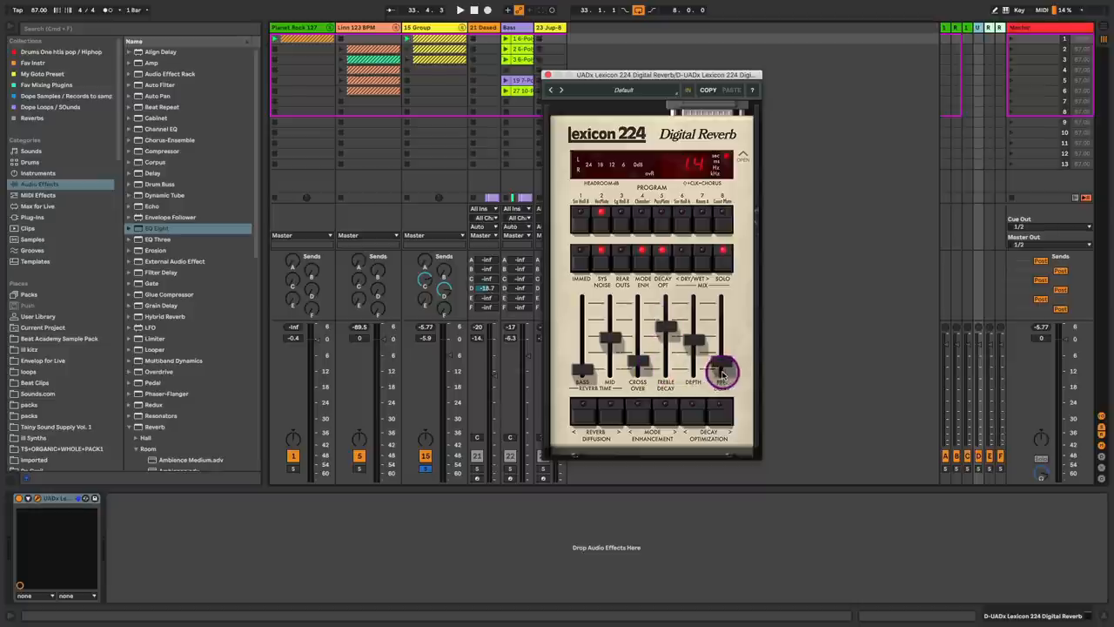
# - Shape the UADx Lexicon 224 reverb's parameter sliders to taste
pyautogui.moveTo(722, 372); pyautogui.dragTo(682, 331)
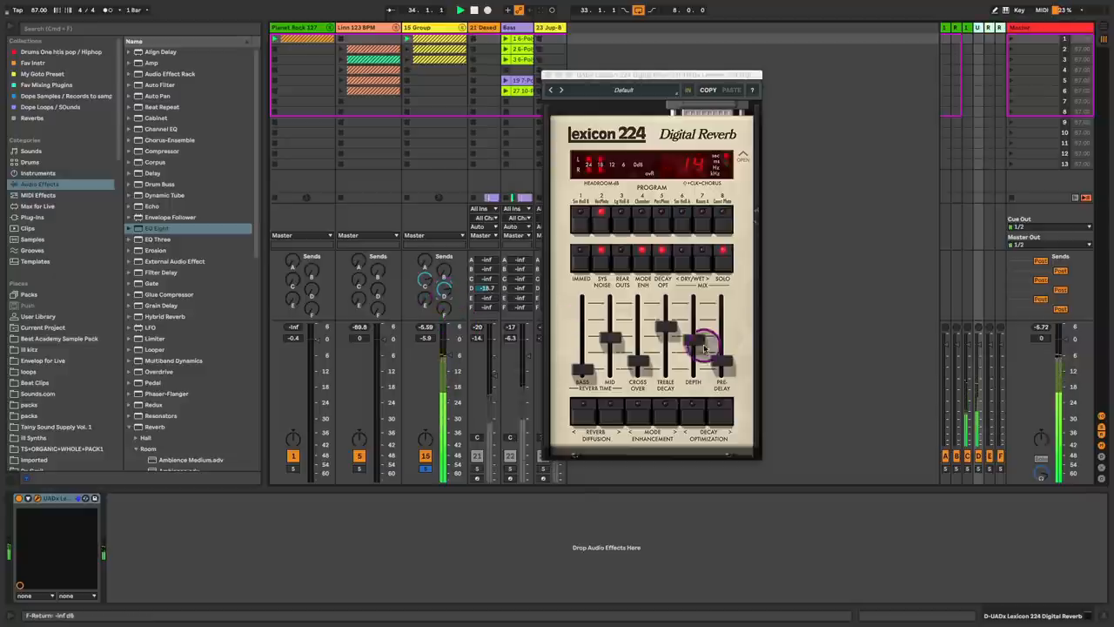
pyautogui.moveTo(705, 348); pyautogui.dragTo(675, 327)
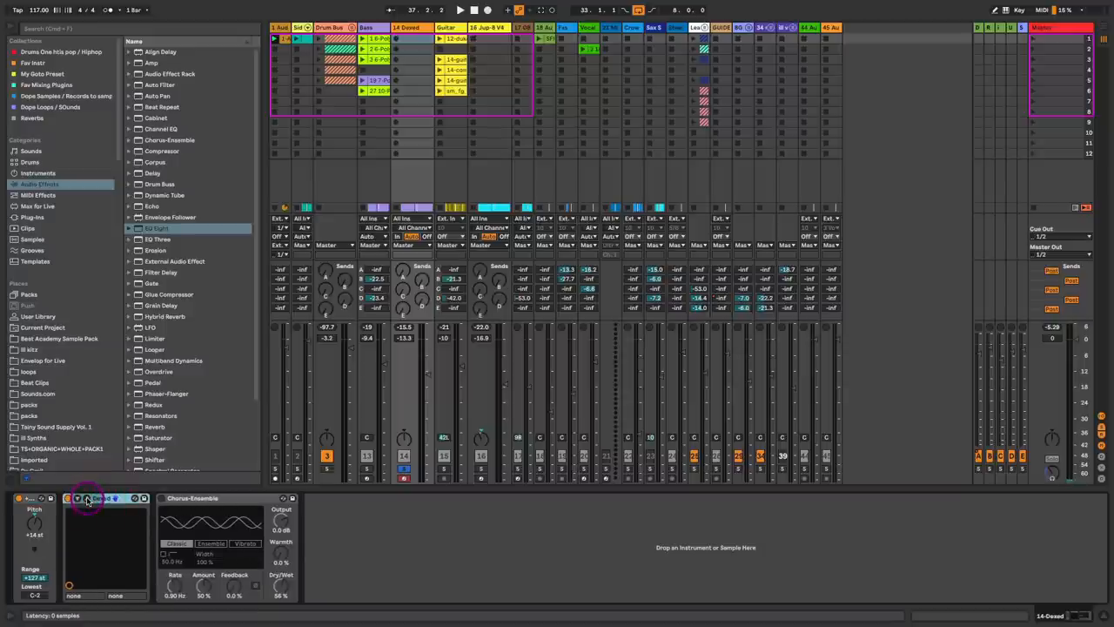
# - Bring up the Dexed FM synth editor on the track that feeds a Chorus-Ensemble
pyautogui.click(87, 497)
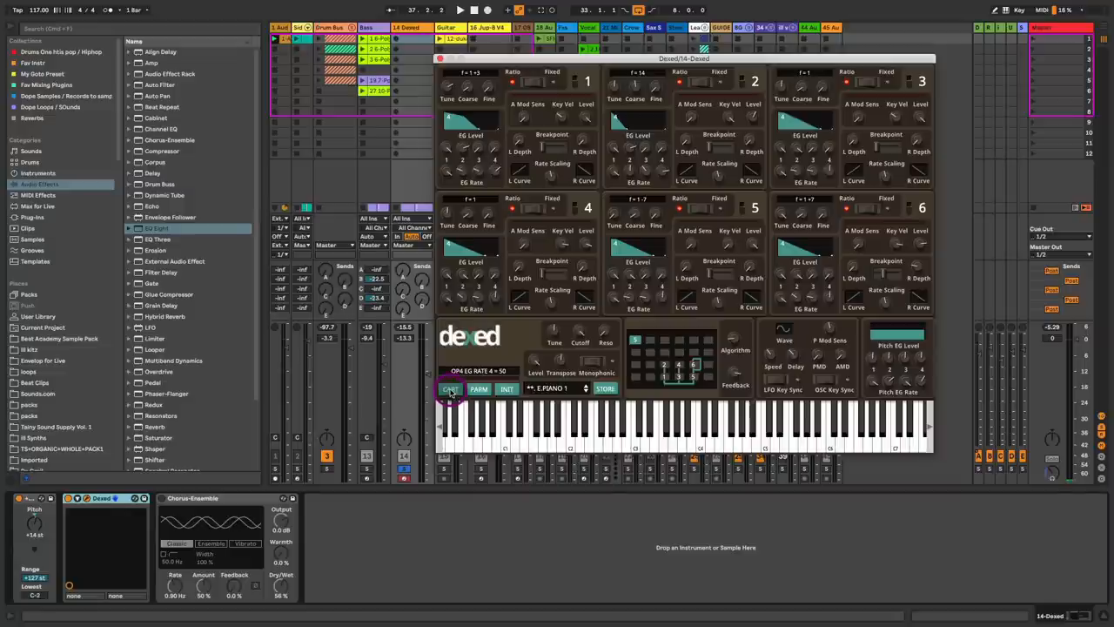
# - Load the rom1a DX7 cartridge into Dexed and audition E.PIANO 1 and neighbouring presets
pyautogui.click(451, 388)
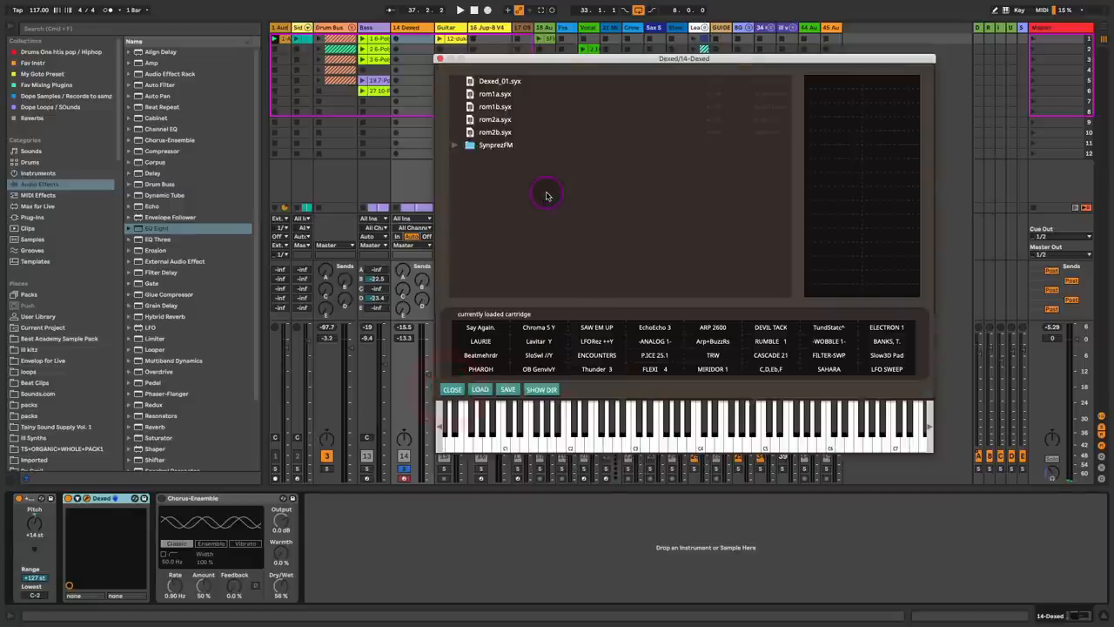
pyautogui.click(495, 94)
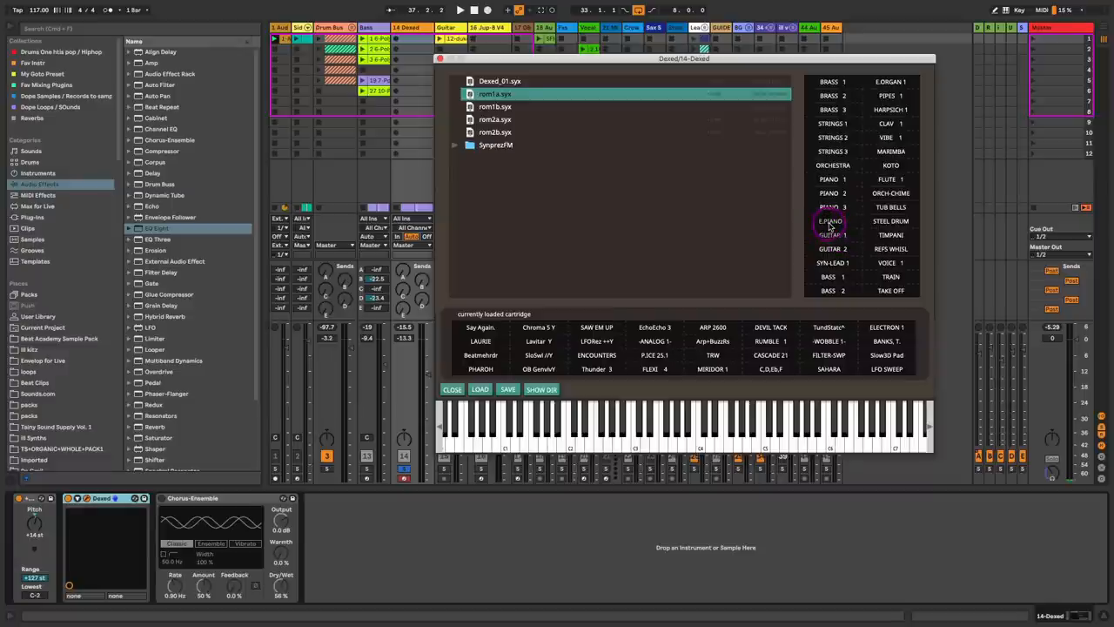
pyautogui.click(828, 221)
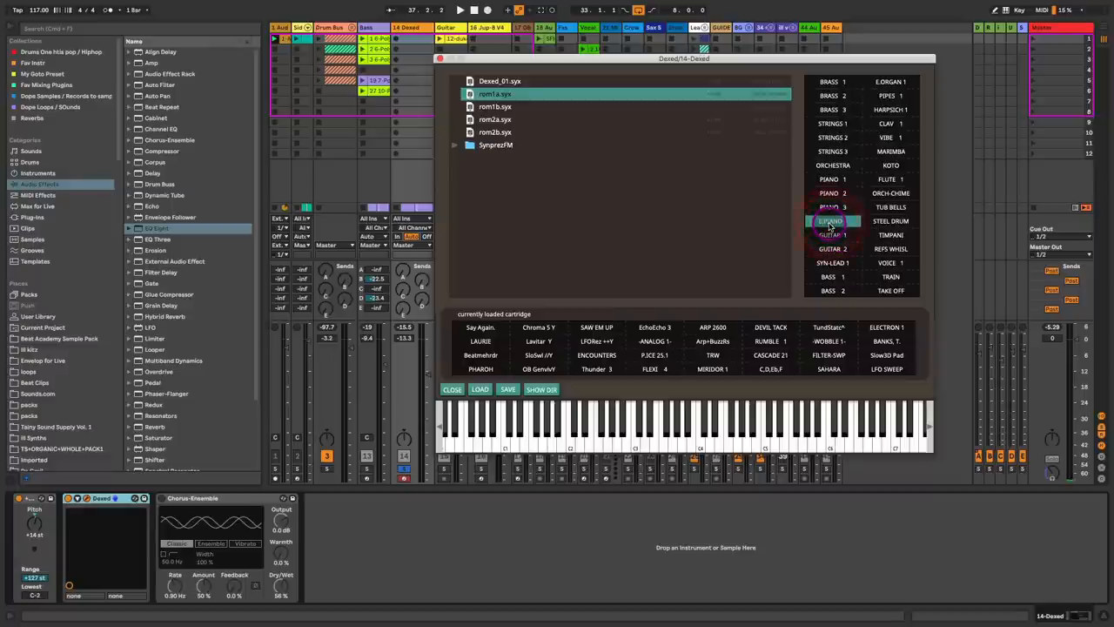
pyautogui.click(664, 444)
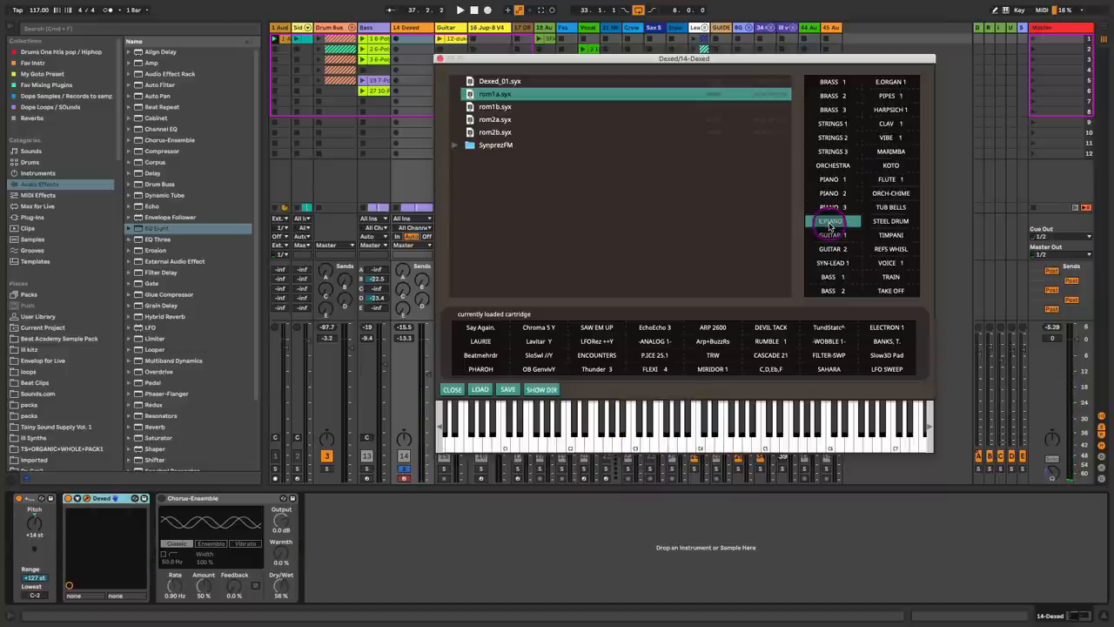
# - Audition further rom1a presets including BASS 1 and TUB BELLS
pyautogui.click(831, 219)
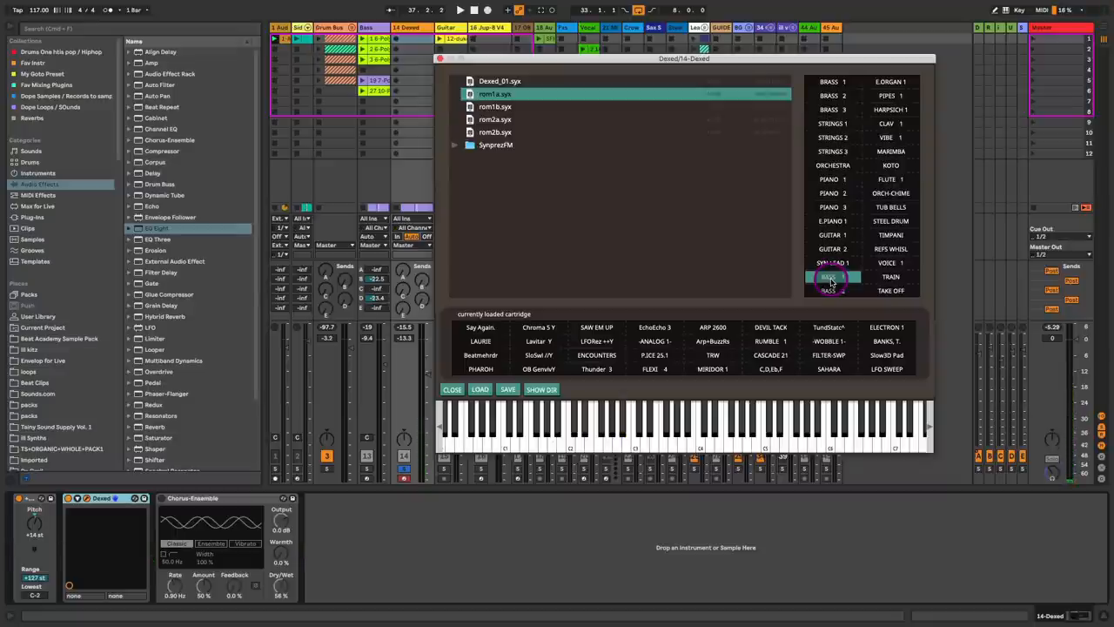
pyautogui.click(832, 276)
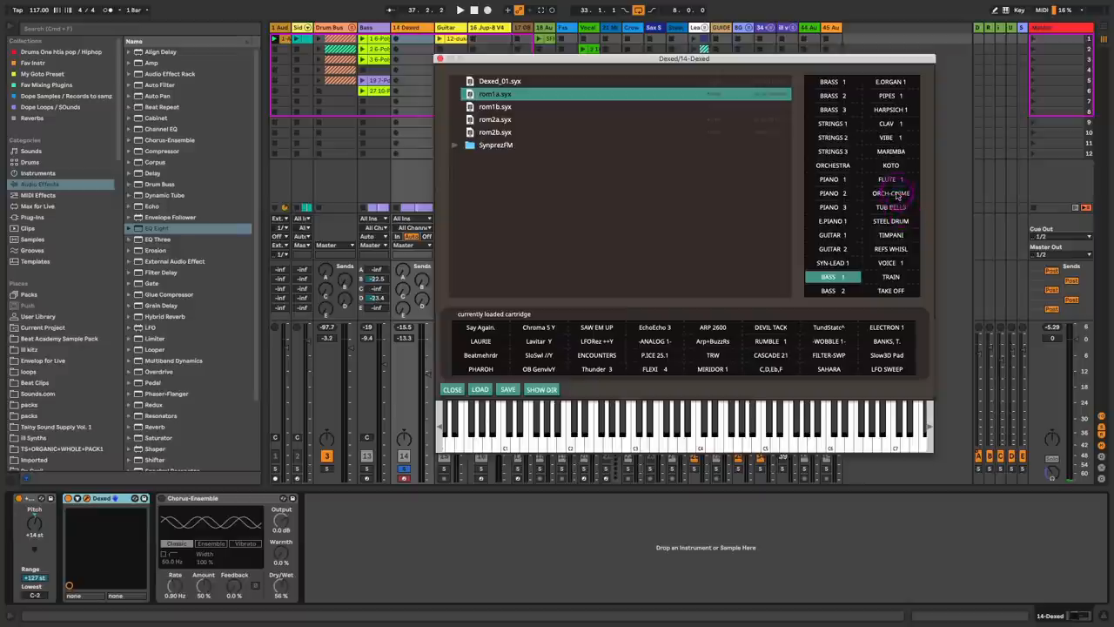
pyautogui.click(891, 205)
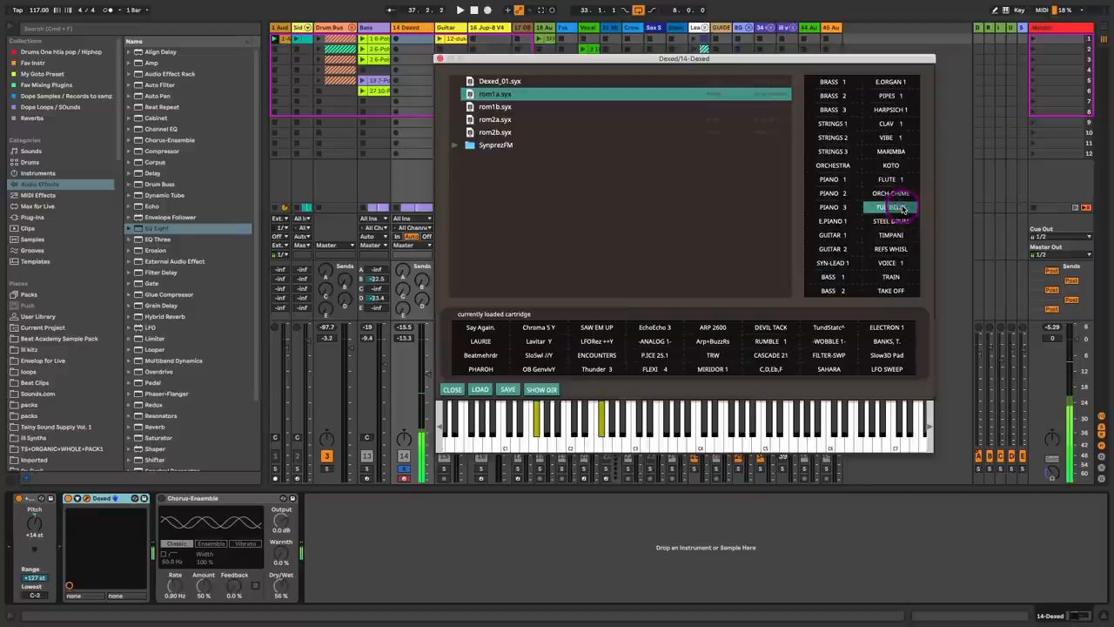
pyautogui.click(453, 390)
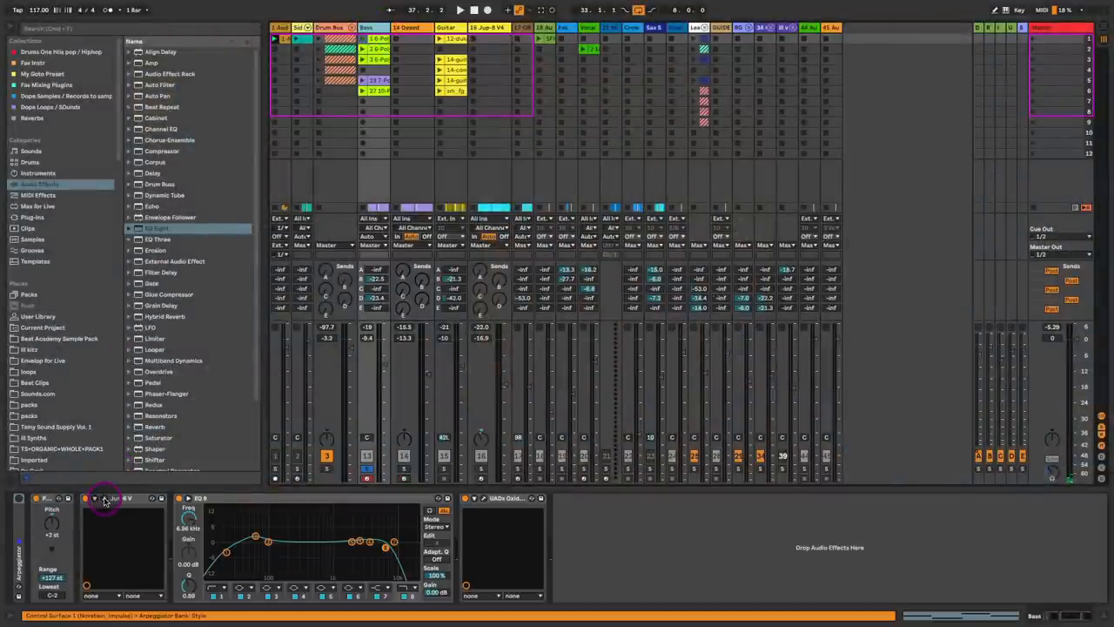
# - Bring up the Jun-6V Juno emulation on the bass track with the EQ and UADx chain
pyautogui.click(103, 497)
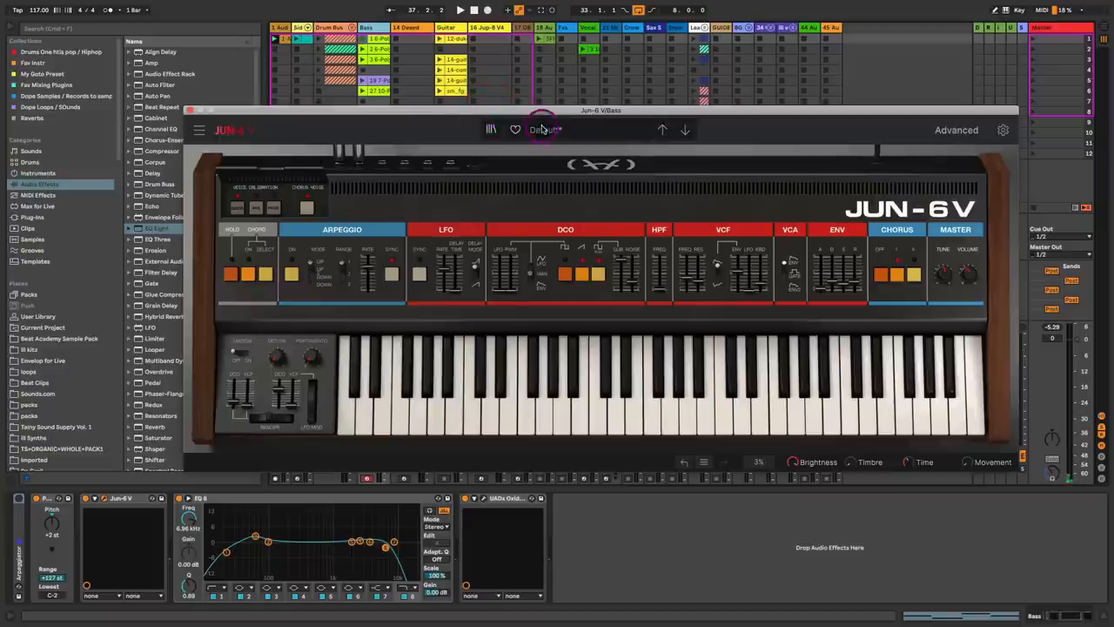
# - Set the Jun-6V bass envelope's attack and decay times
pyautogui.click(199, 128)
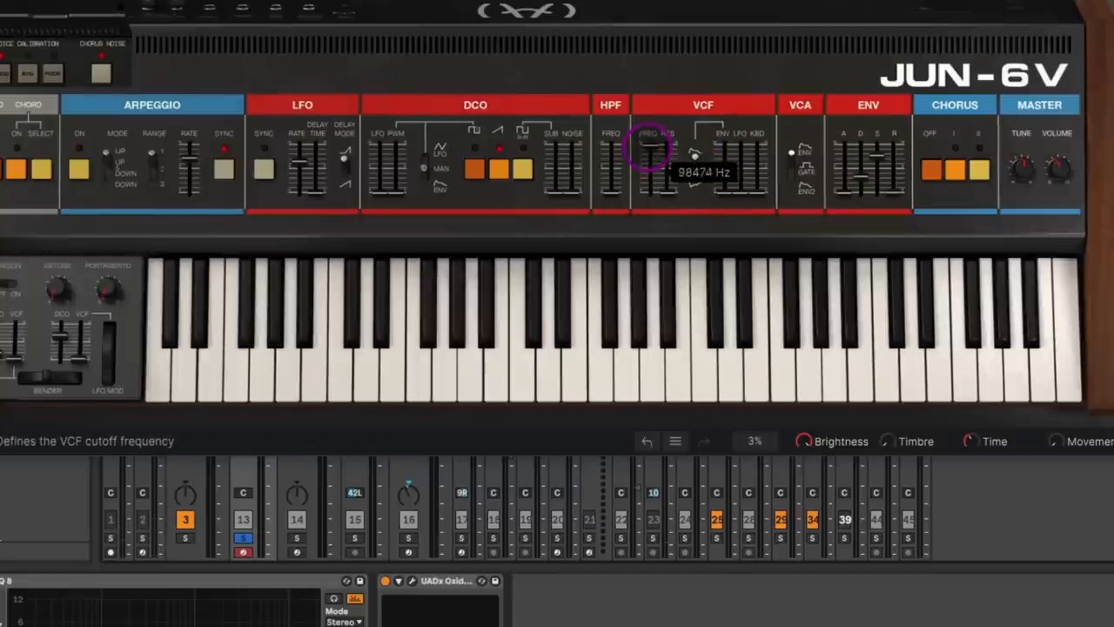
pyautogui.moveTo(839, 171)
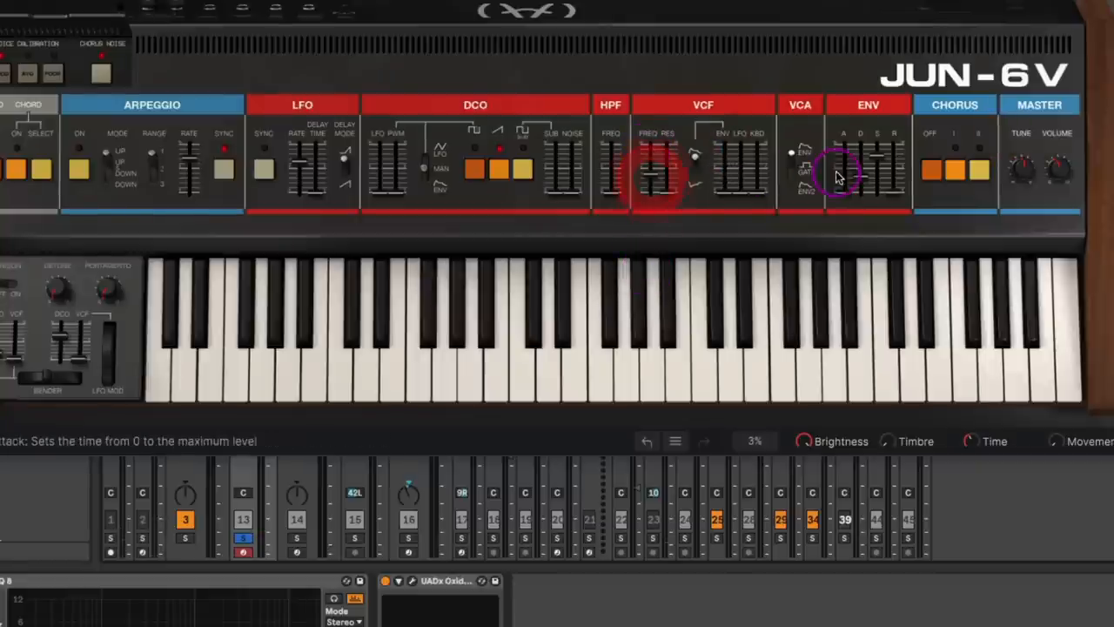
pyautogui.moveTo(843, 170); pyautogui.dragTo(877, 205)
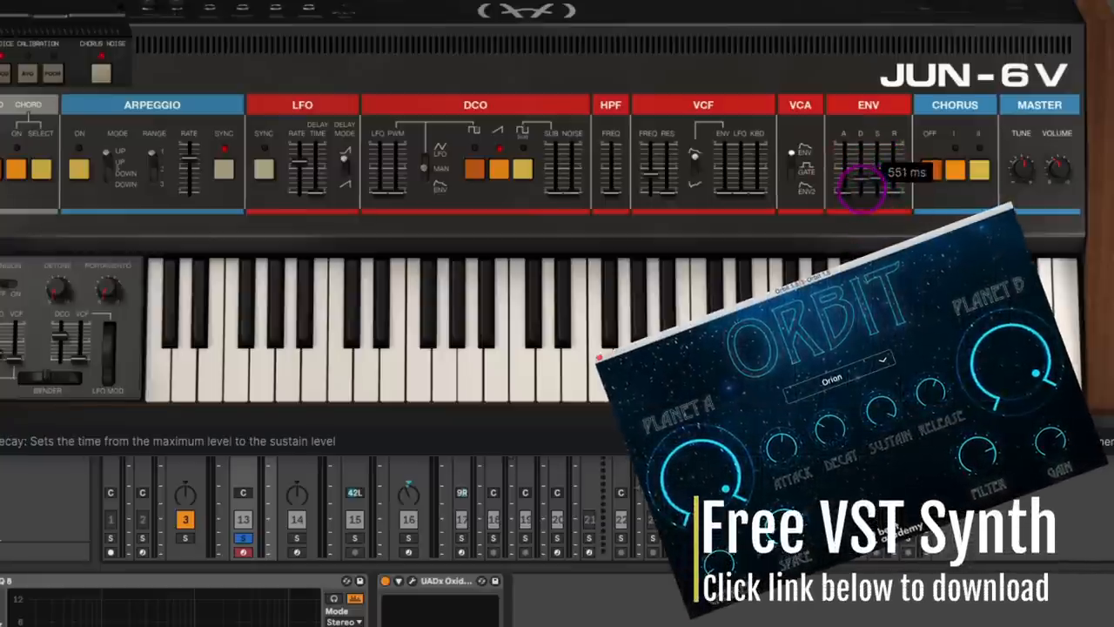
pyautogui.moveTo(866, 182); pyautogui.dragTo(888, 160)
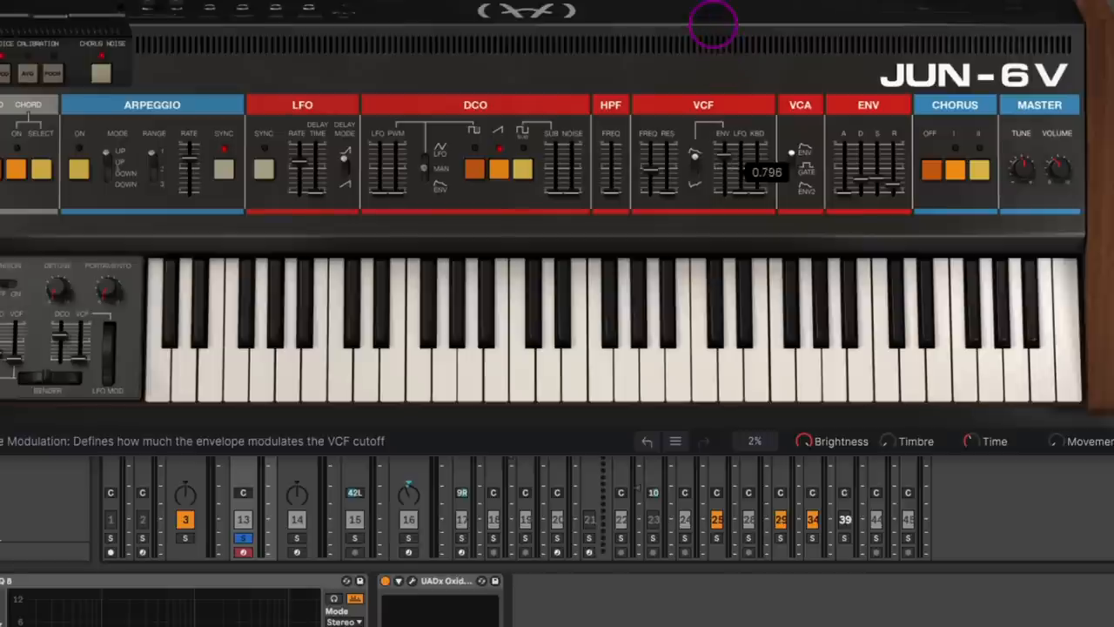
# - Lower the bass filter cutoff to about 533 Hz and raise its envelope modulation to about 0.868
pyautogui.moveTo(722, 142); pyautogui.dragTo(724, 131)
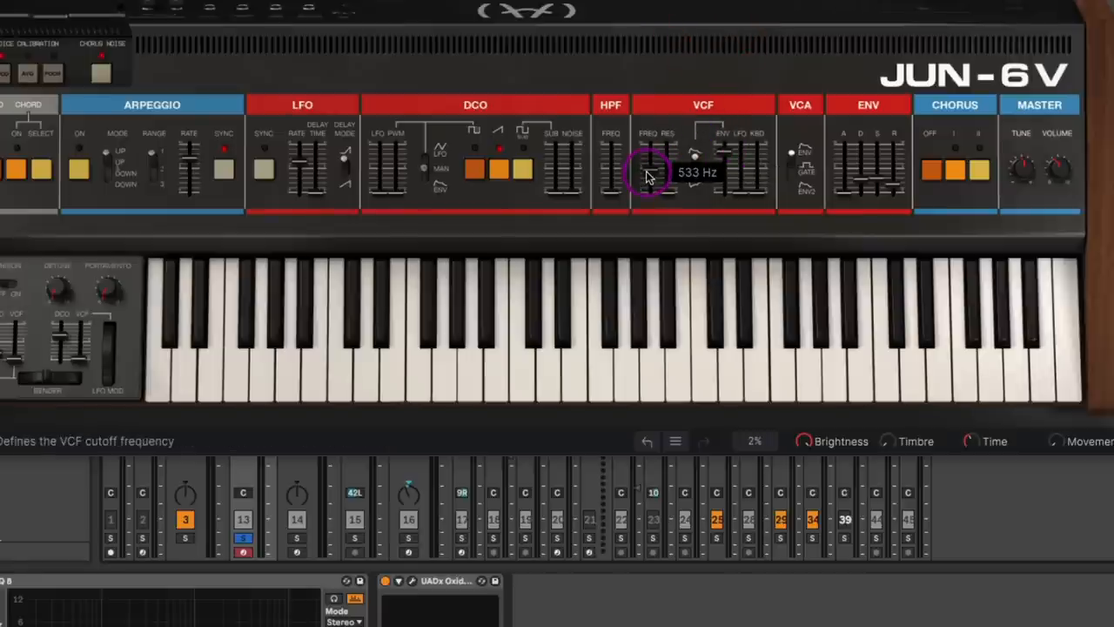
pyautogui.moveTo(655, 183); pyautogui.dragTo(654, 171)
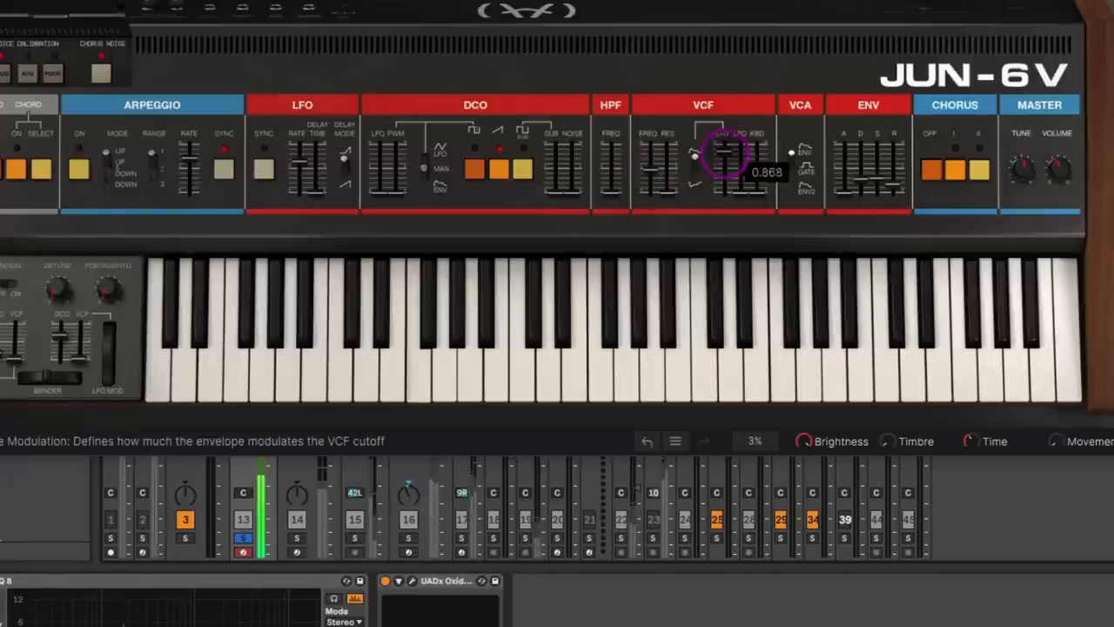
pyautogui.moveTo(728, 160); pyautogui.dragTo(727, 188)
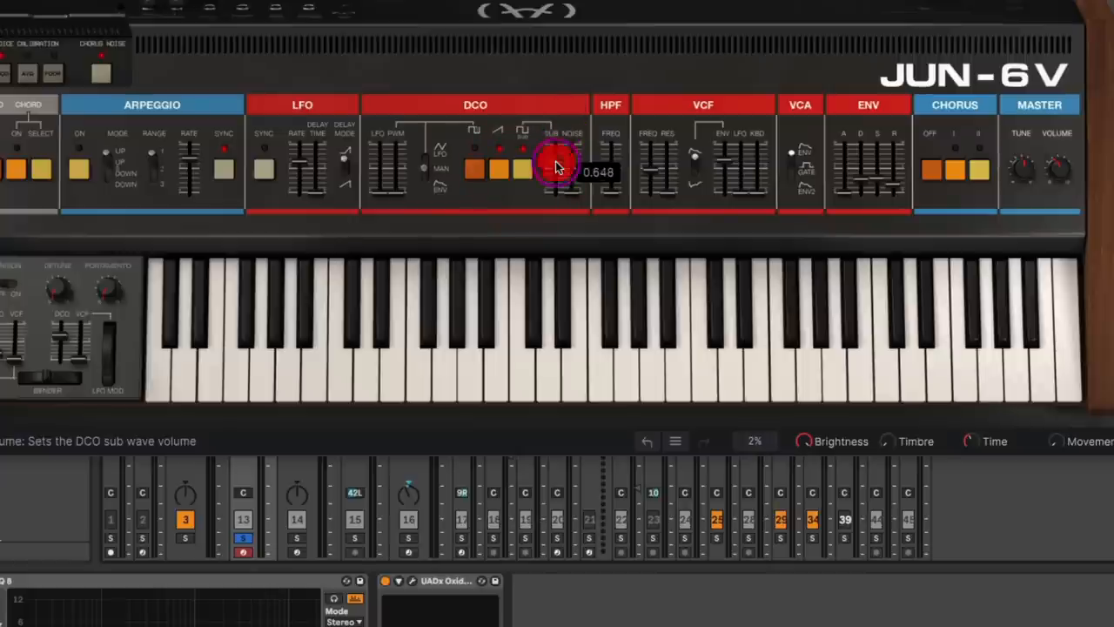
# - Raise the Jun-6V sub oscillator level and set the filter cutoff near 512 Hz
pyautogui.moveTo(557, 165); pyautogui.dragTo(557, 153)
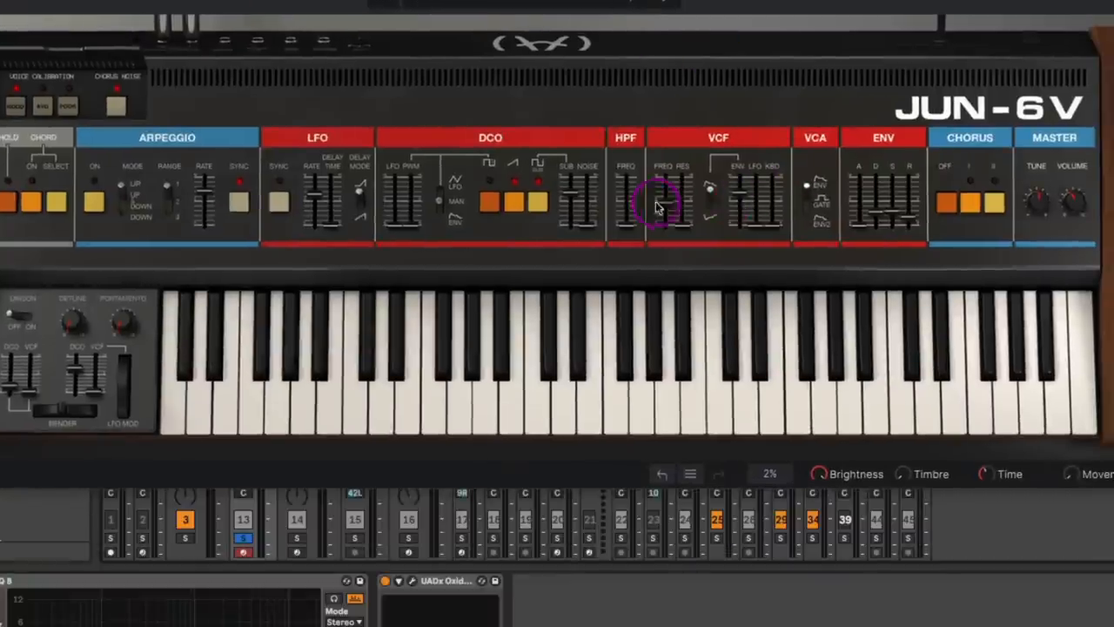
pyautogui.moveTo(670, 205); pyautogui.dragTo(682, 226)
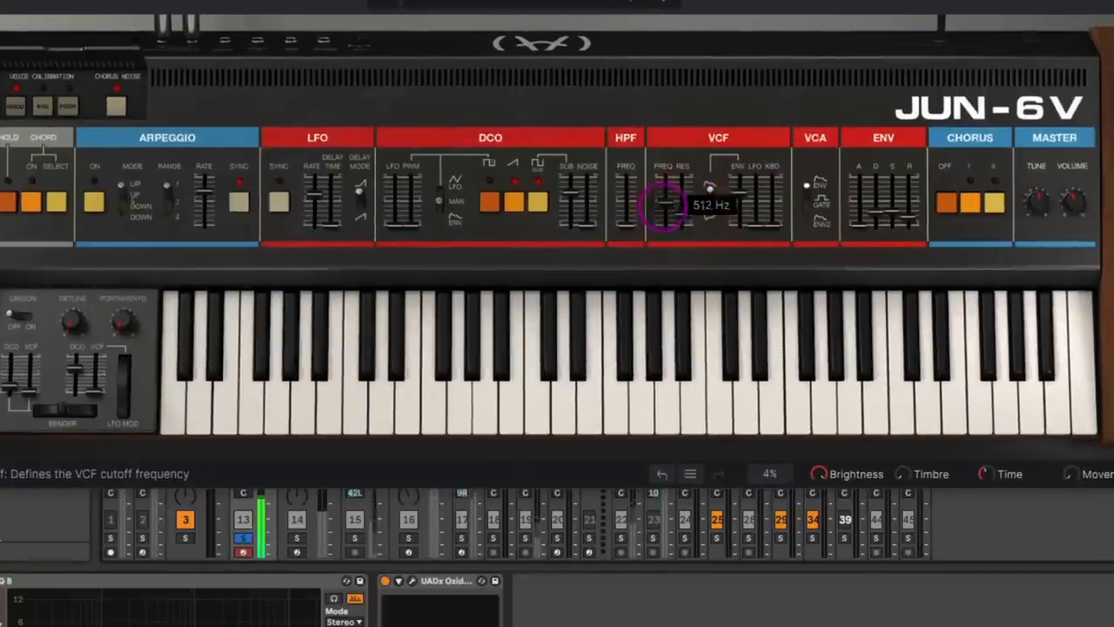
pyautogui.moveTo(669, 207); pyautogui.dragTo(668, 235)
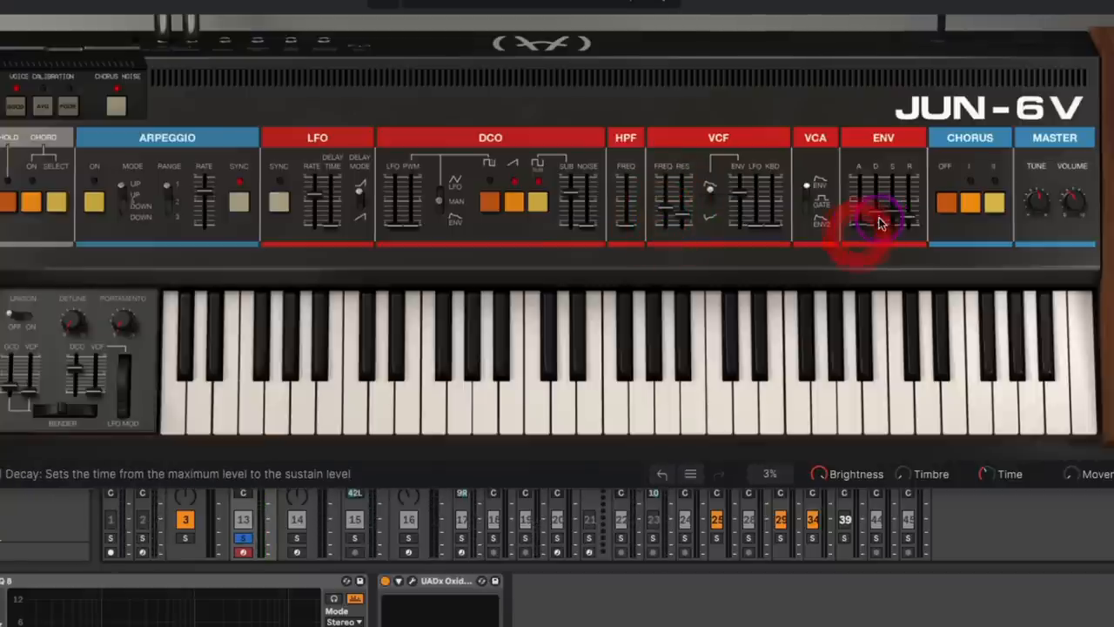
# - Shorten the bass envelope decay and drop its sustain to about 0.236
pyautogui.moveTo(891, 217); pyautogui.dragTo(891, 205)
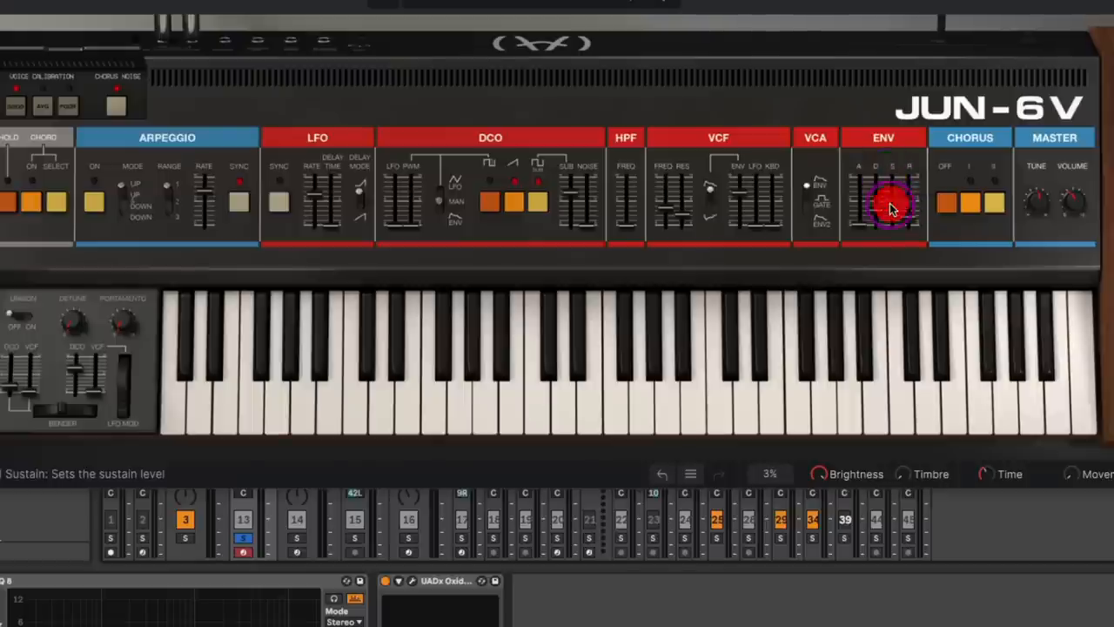
pyautogui.moveTo(884, 205); pyautogui.dragTo(885, 195)
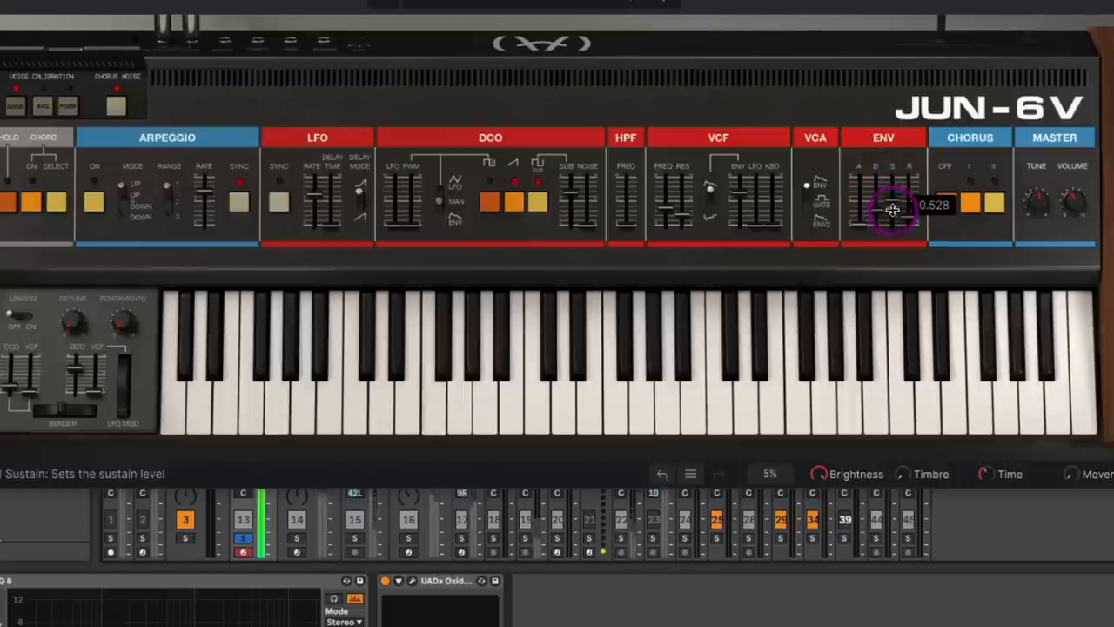
pyautogui.moveTo(887, 208); pyautogui.dragTo(888, 217)
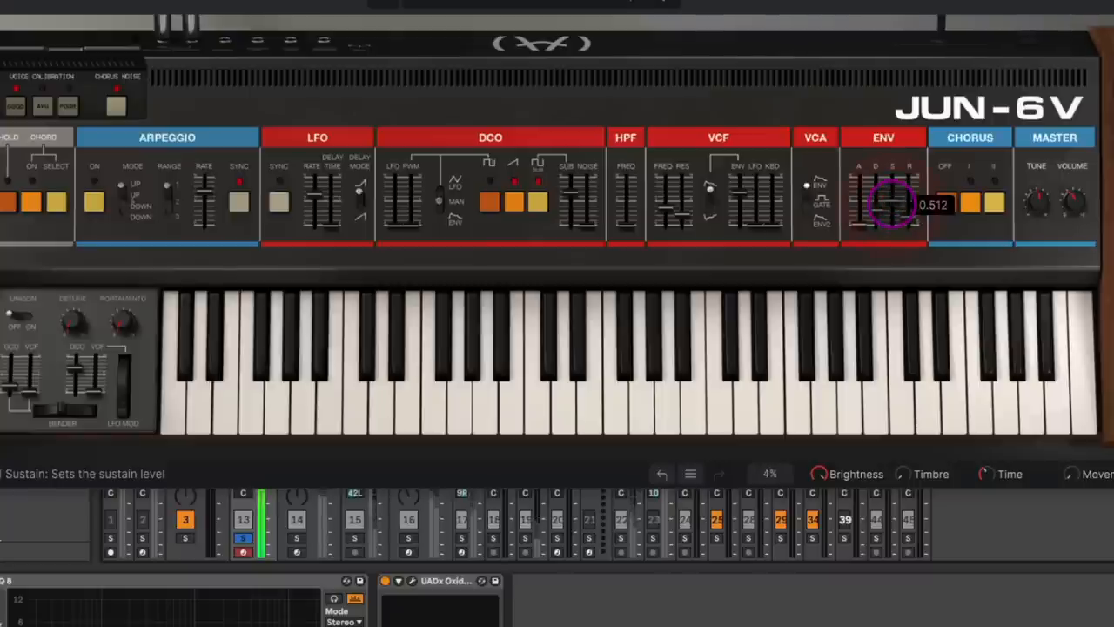
pyautogui.moveTo(888, 205); pyautogui.dragTo(888, 261)
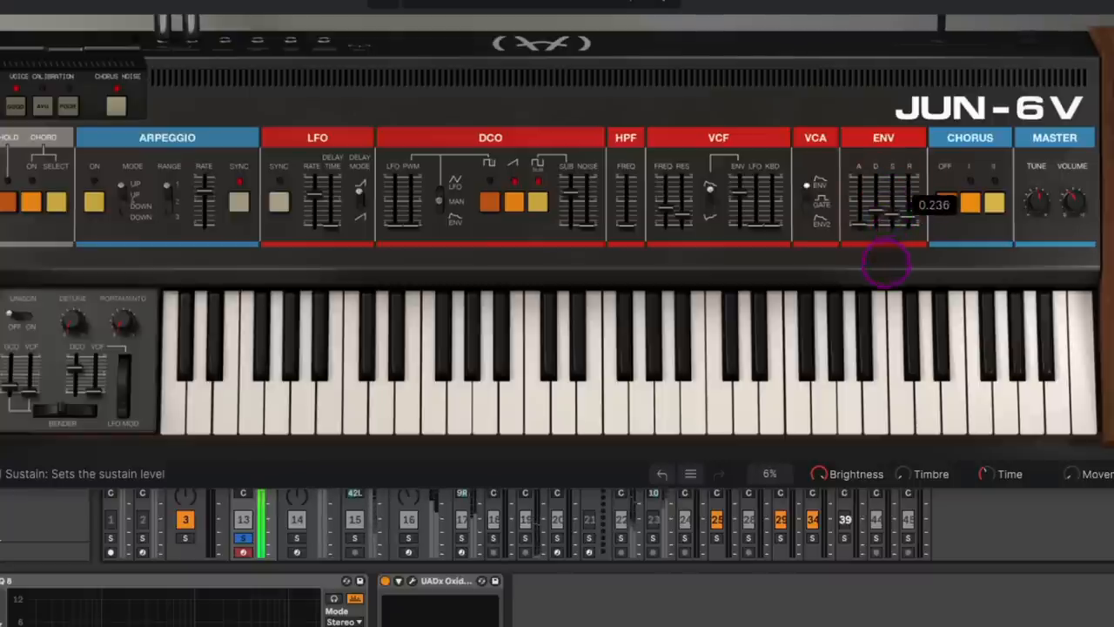
pyautogui.moveTo(888, 261); pyautogui.dragTo(891, 217)
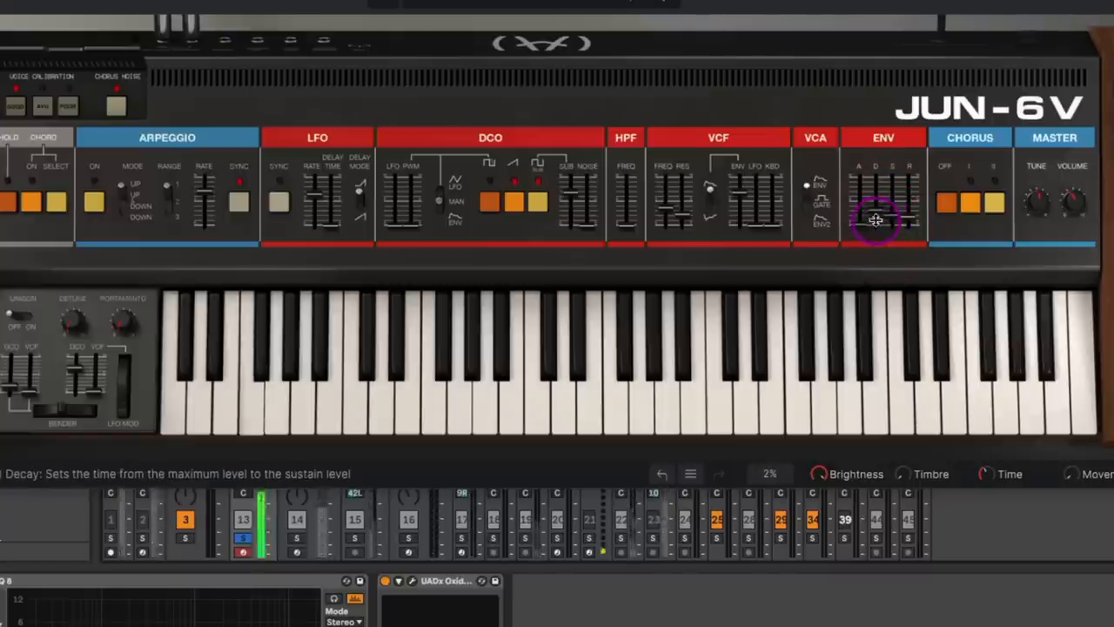
pyautogui.moveTo(874, 222); pyautogui.dragTo(873, 213)
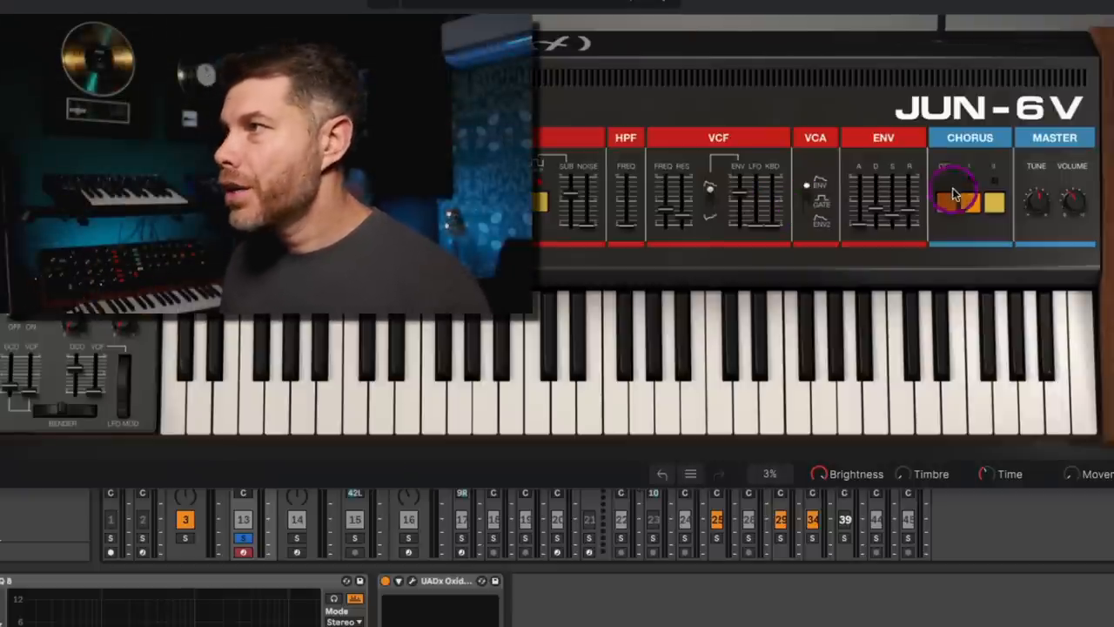
# - Set the Jun-6V chorus mode and retune the bass envelope decay before returning to the mixer
pyautogui.click(966, 205)
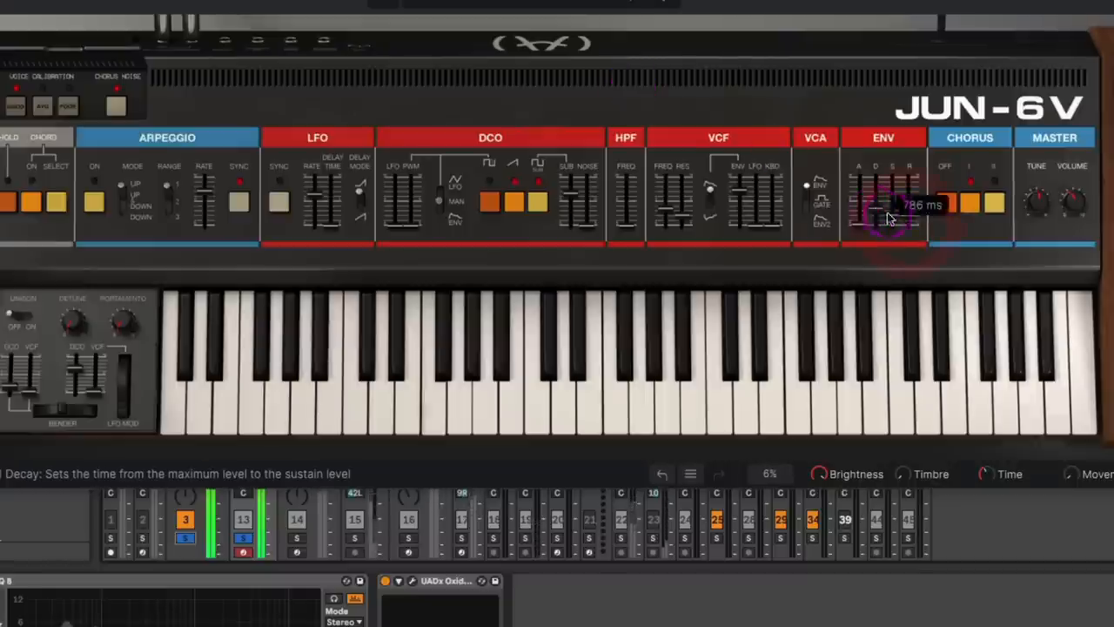
pyautogui.moveTo(892, 218); pyautogui.dragTo(891, 230)
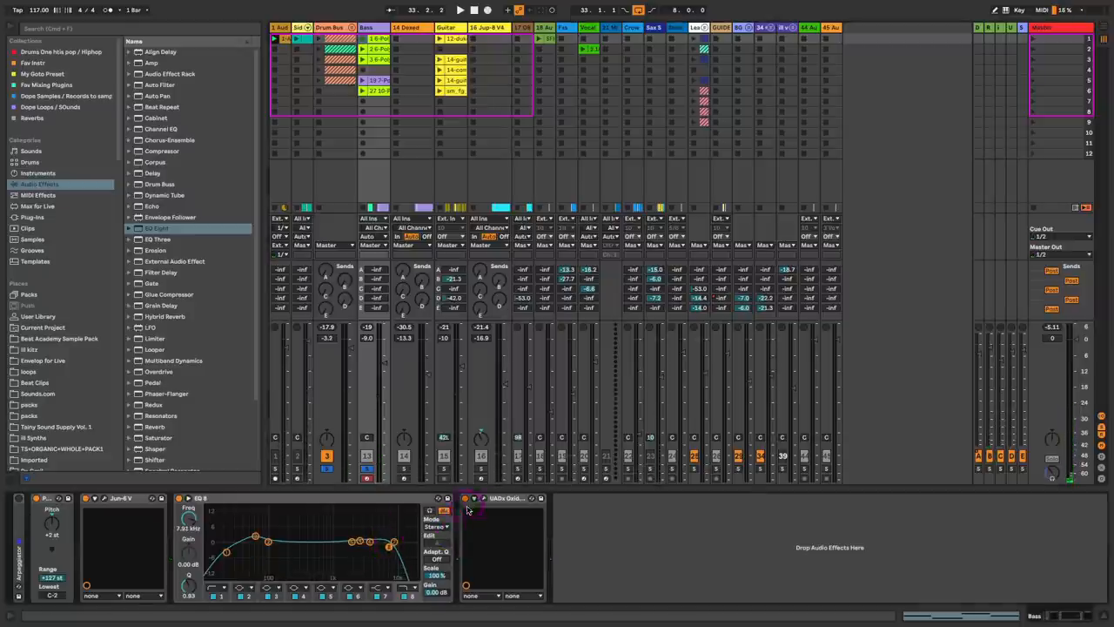
# - Visit the Chorus-Ensemble track, then bring up the Jup-8V Classic Brass synth
pyautogui.click(477, 498)
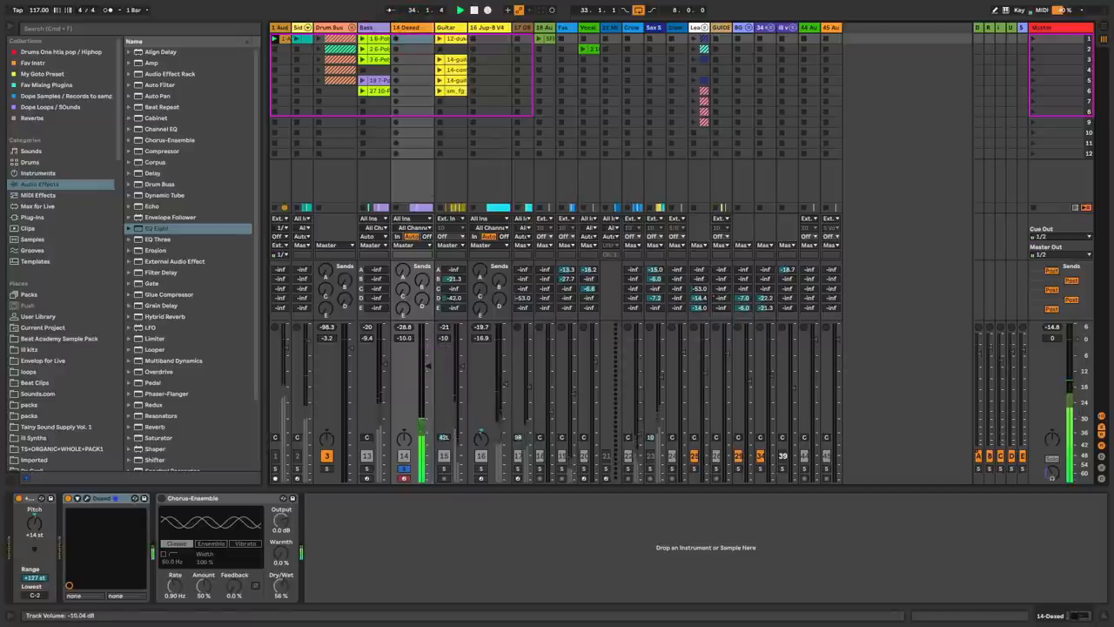
pyautogui.click(173, 498)
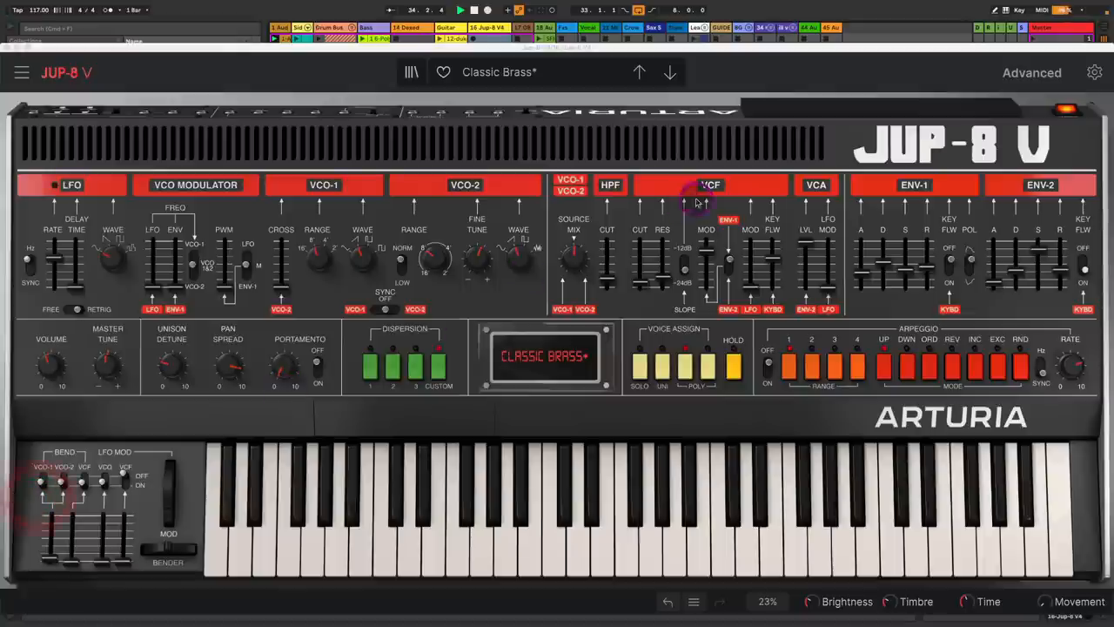
# - Lower the Jup-8V Classic Brass filter cutoff frequency
pyautogui.moveTo(705, 206); pyautogui.dragTo(699, 261)
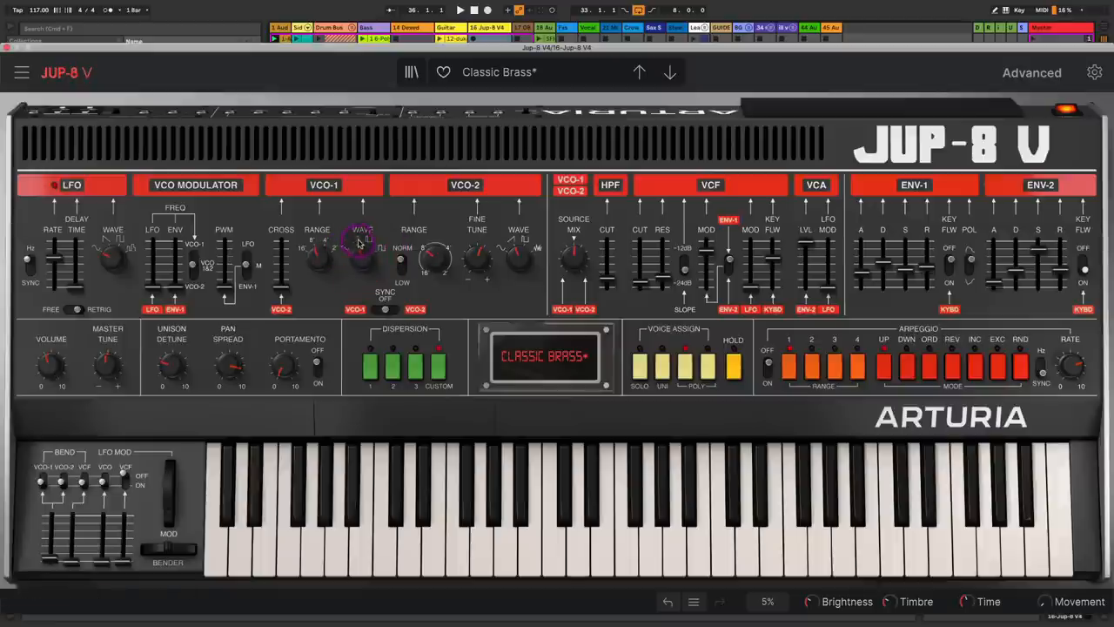
pyautogui.moveTo(523, 255)
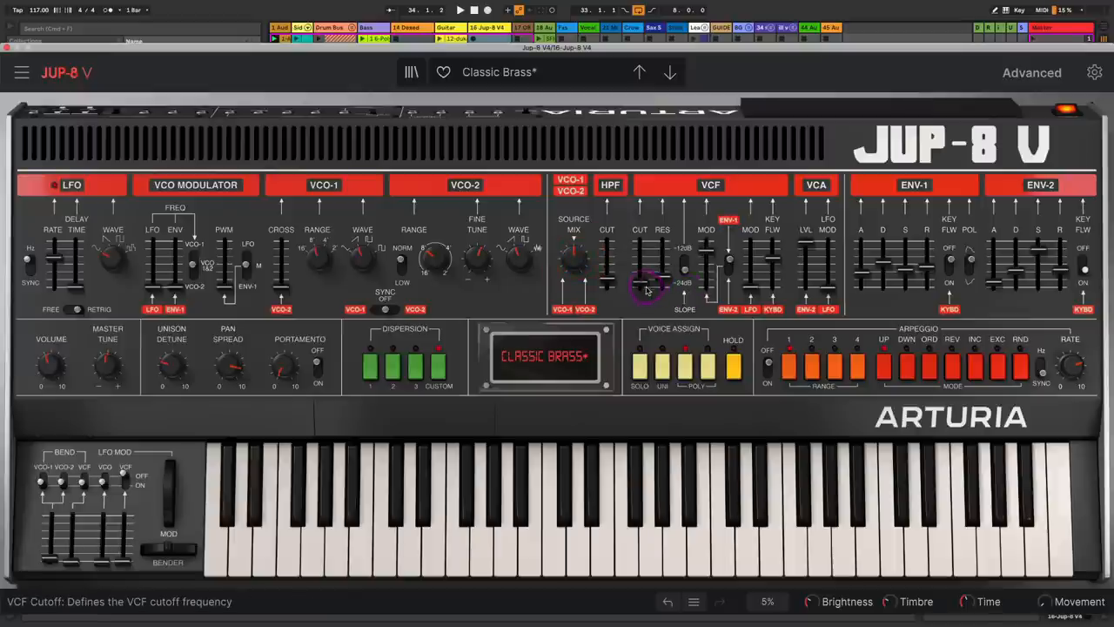
pyautogui.moveTo(640, 278); pyautogui.dragTo(640, 270)
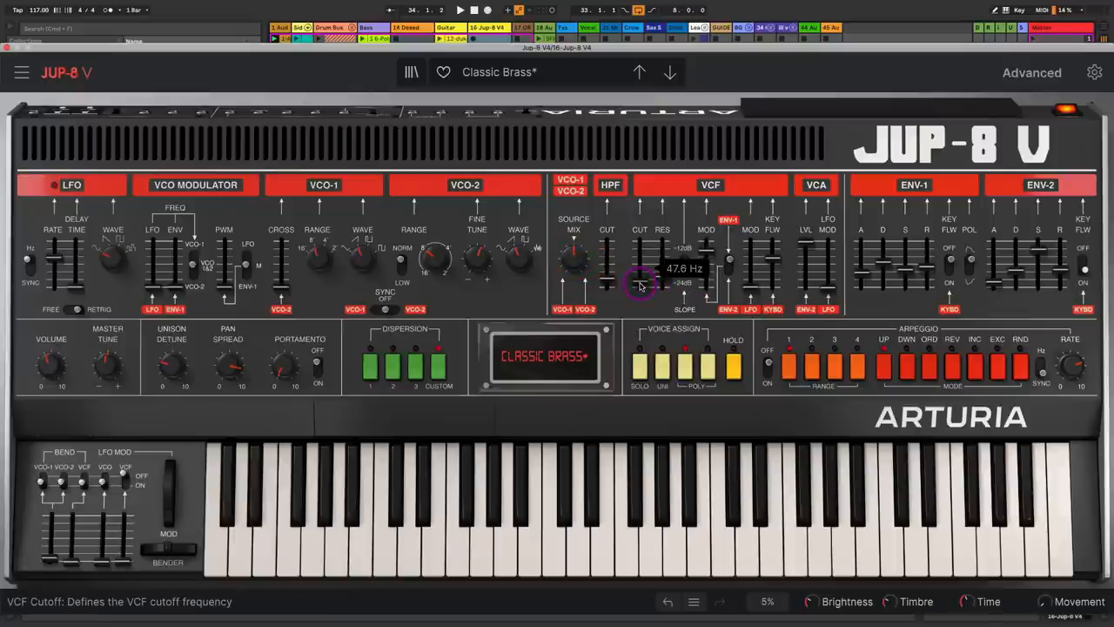
pyautogui.moveTo(640, 279); pyautogui.dragTo(641, 275)
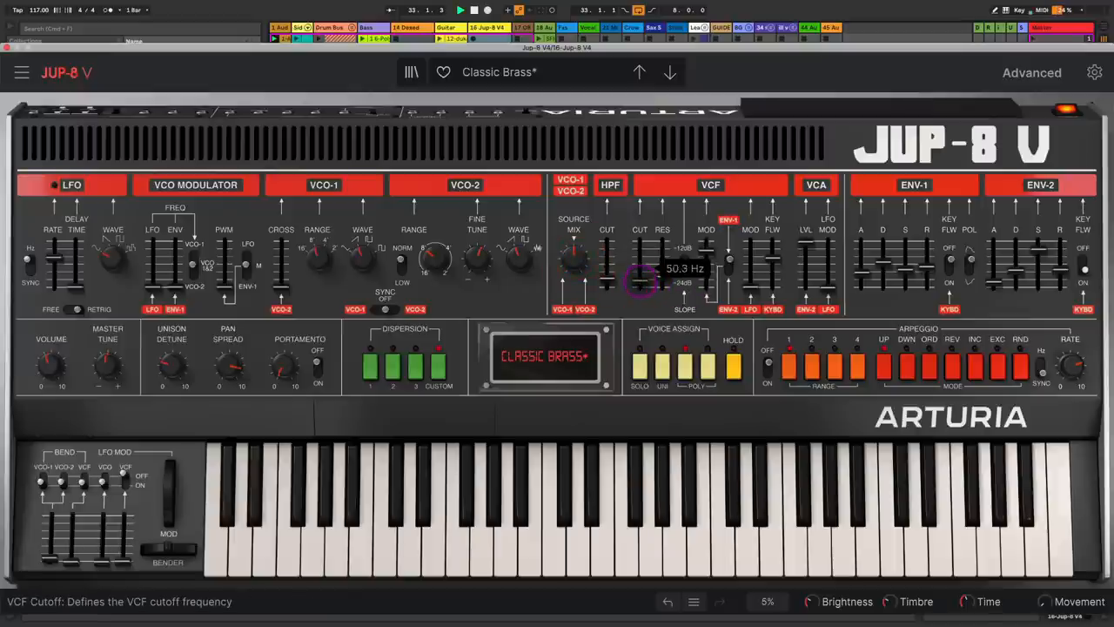
pyautogui.moveTo(639, 278); pyautogui.dragTo(639, 261)
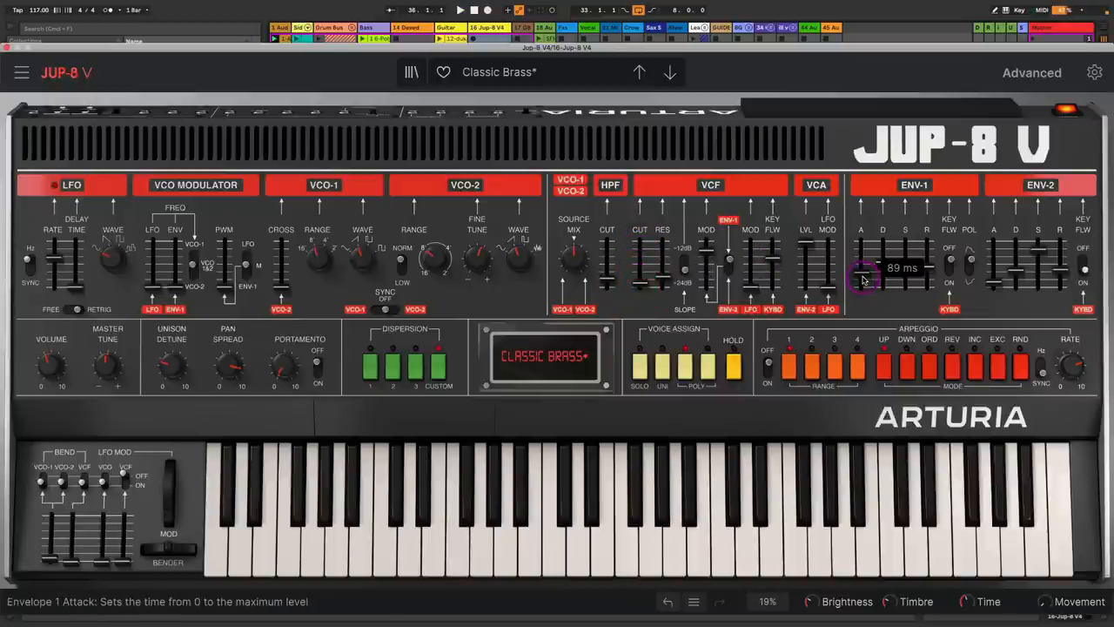
# - Lengthen the brass Envelope 1 attack from about 89 ms to around 338 ms
pyautogui.moveTo(861, 275); pyautogui.dragTo(862, 261)
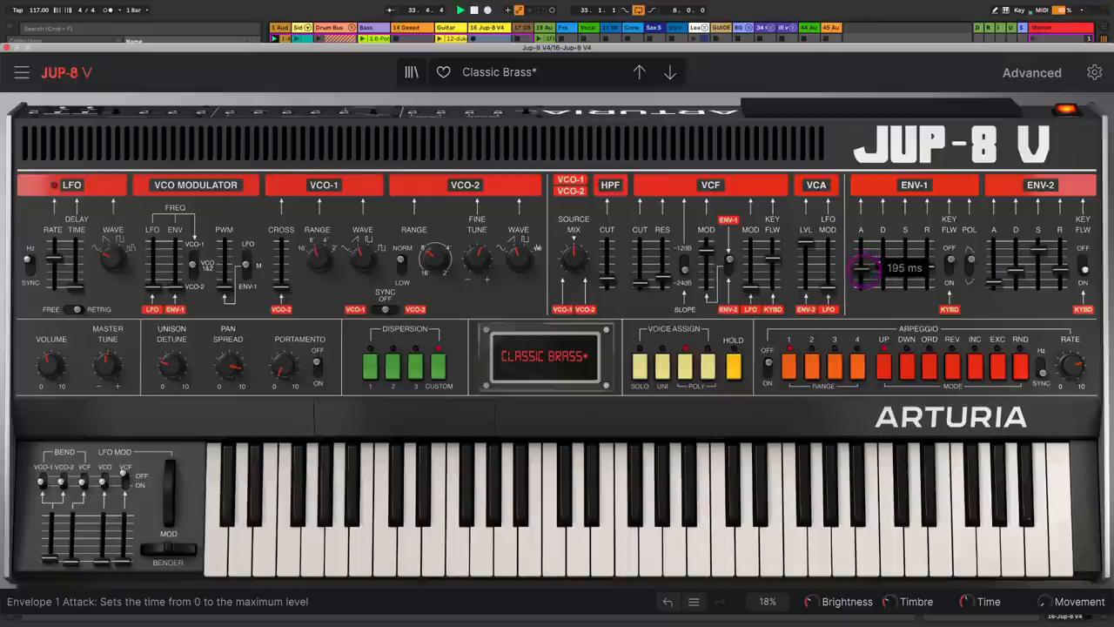
pyautogui.moveTo(861, 268); pyautogui.dragTo(861, 277)
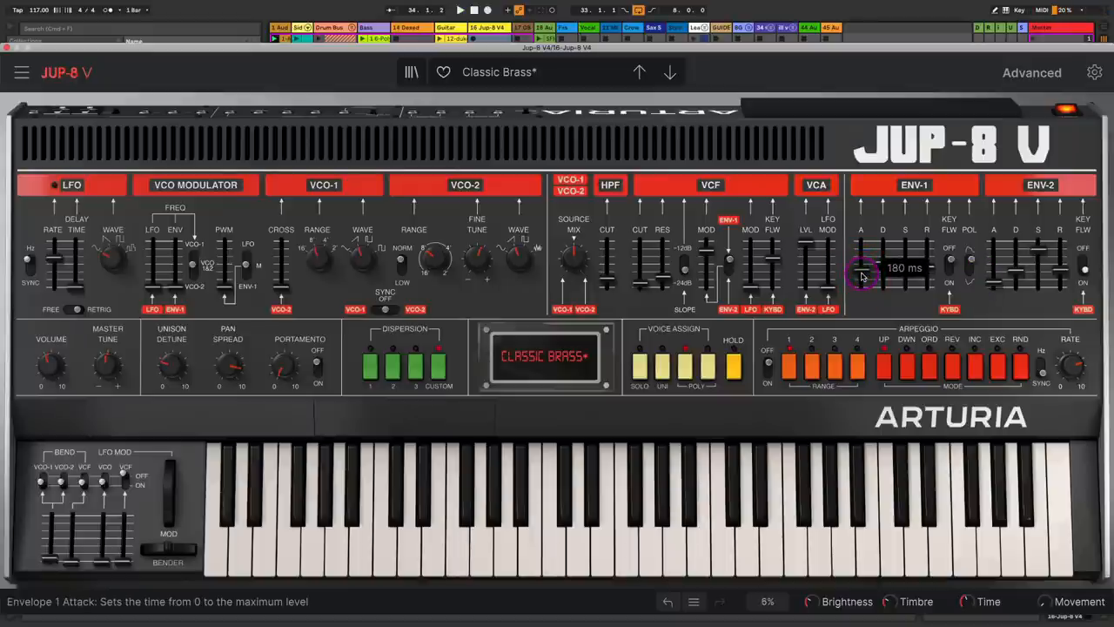
pyautogui.moveTo(863, 275); pyautogui.dragTo(863, 261)
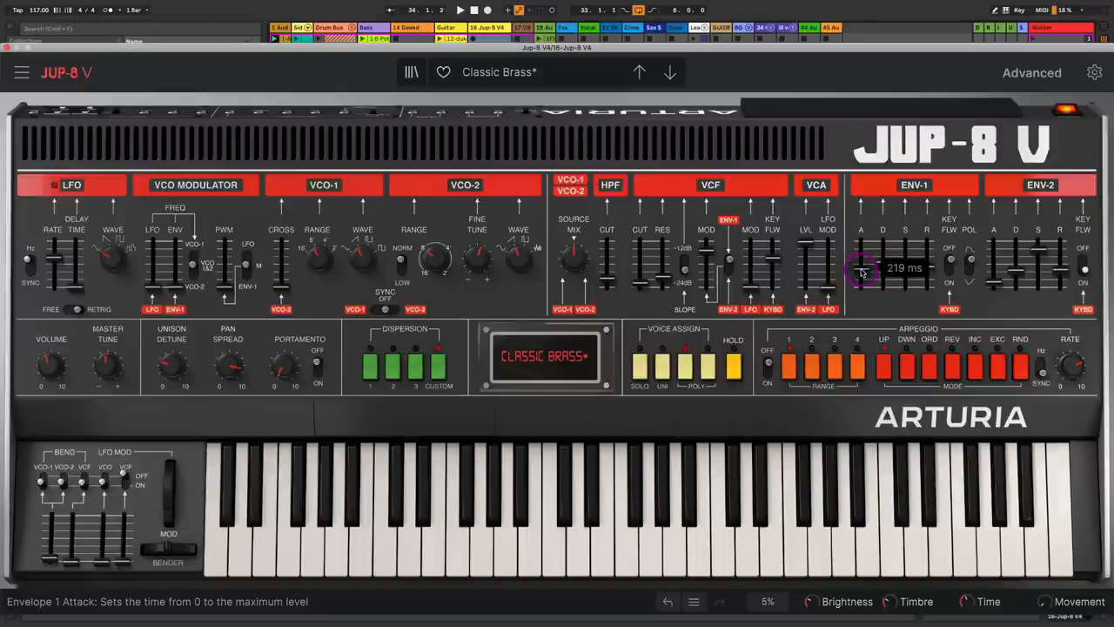
pyautogui.moveTo(862, 270); pyautogui.dragTo(861, 252)
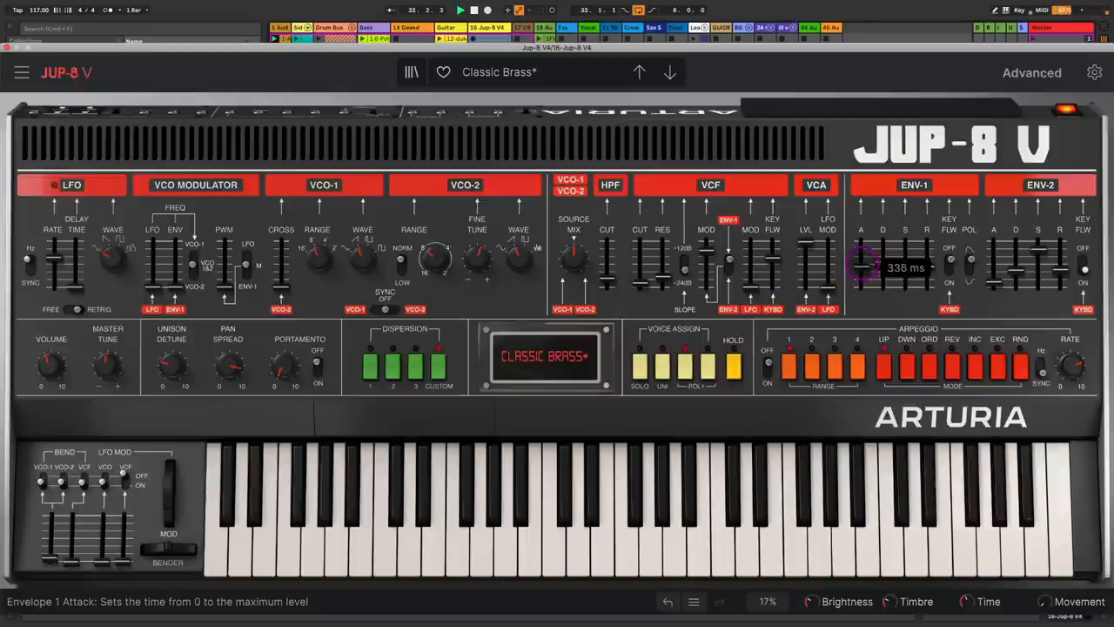
pyautogui.moveTo(877, 268); pyautogui.dragTo(877, 296)
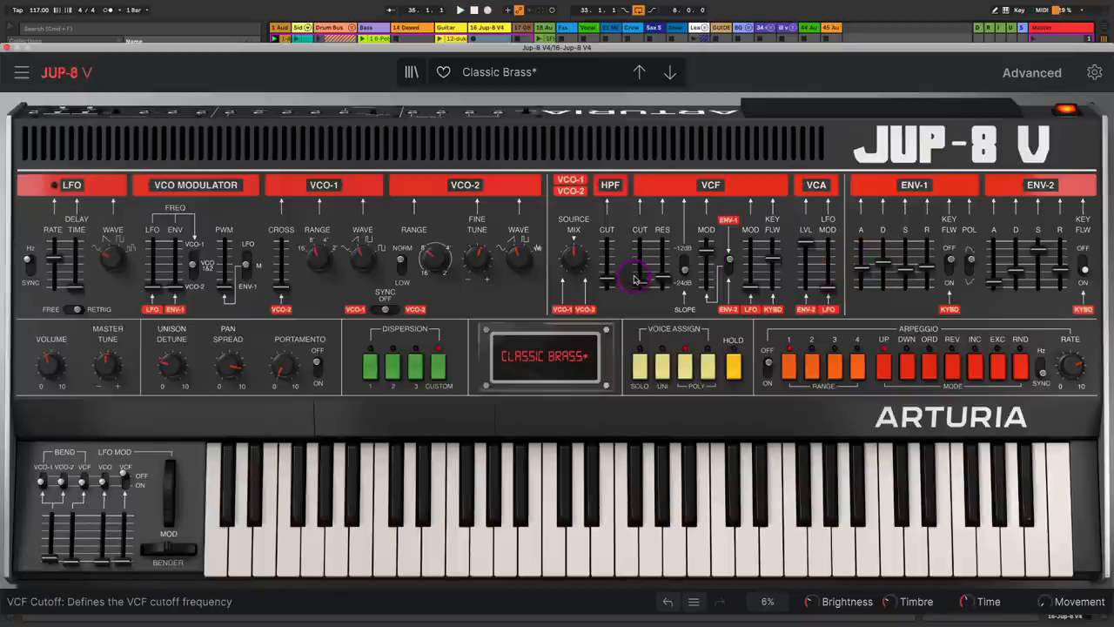
pyautogui.moveTo(825, 254)
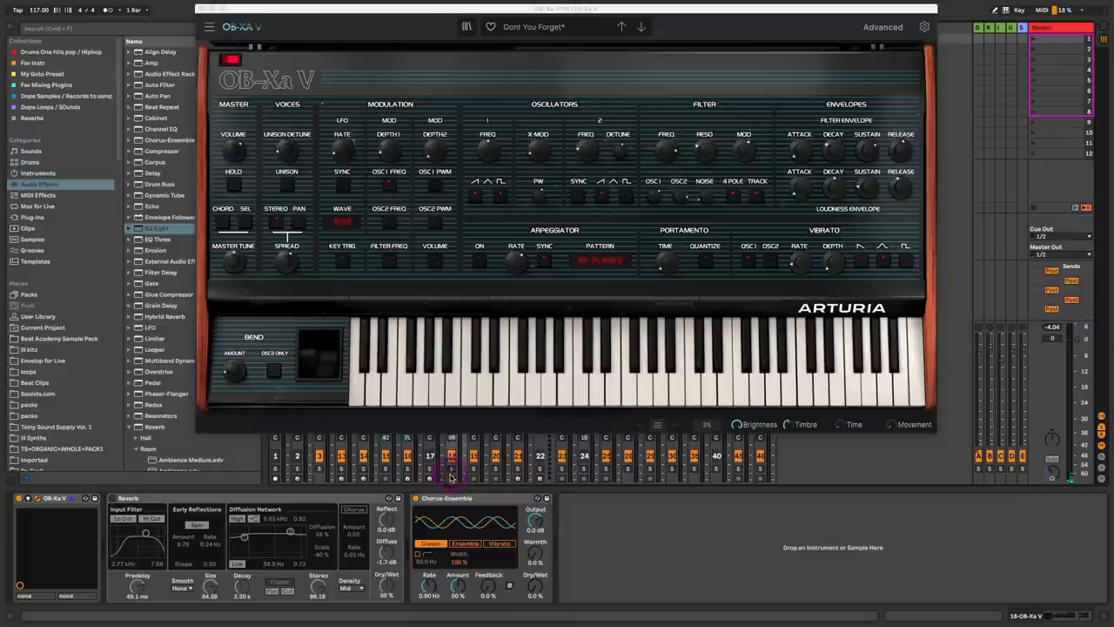
# - Set the Chorus-Ensemble dry/wet blend on the OB-Xa V pad track
pyautogui.click(453, 456)
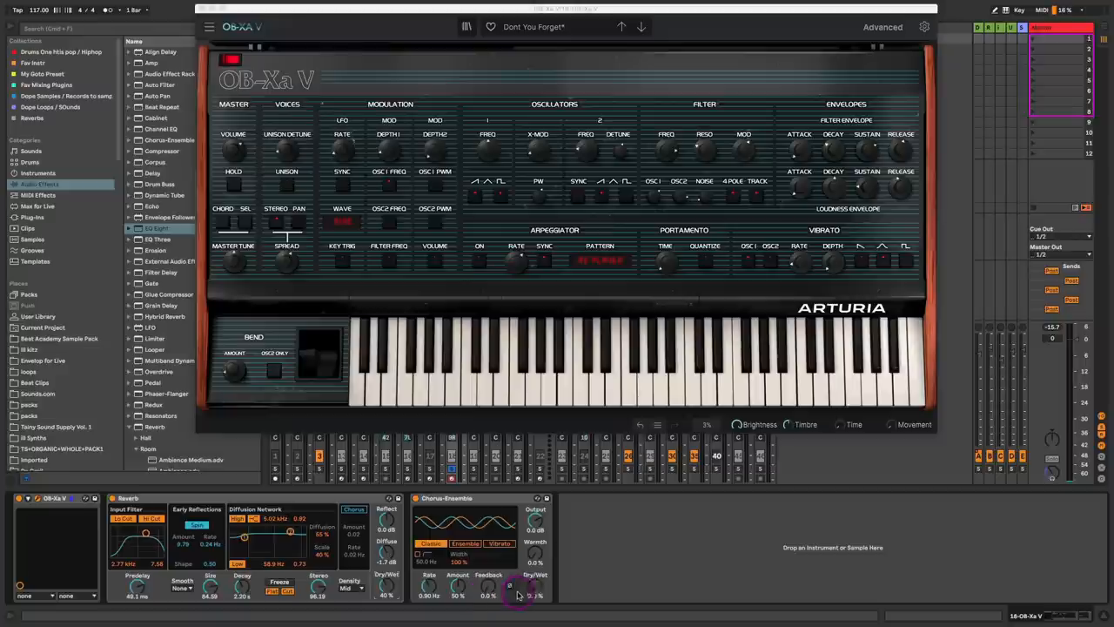
pyautogui.moveTo(519, 591); pyautogui.dragTo(536, 589)
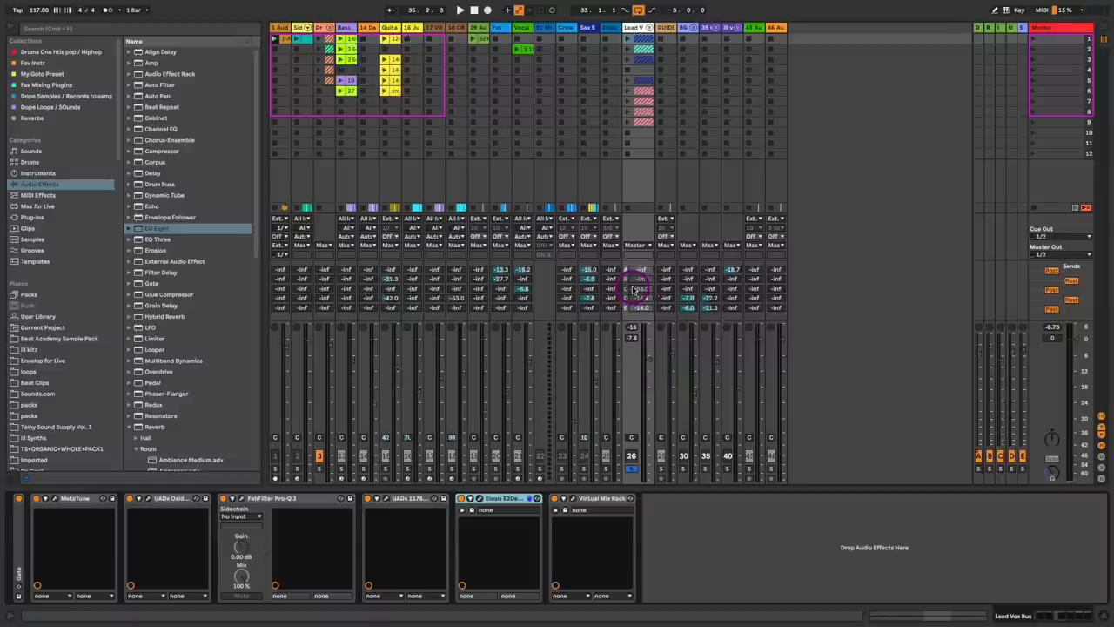
# - Add a return track with UADx Lexicon 224, choose a reverb program and shorten its bass decay
pyautogui.rightClick(641, 269)
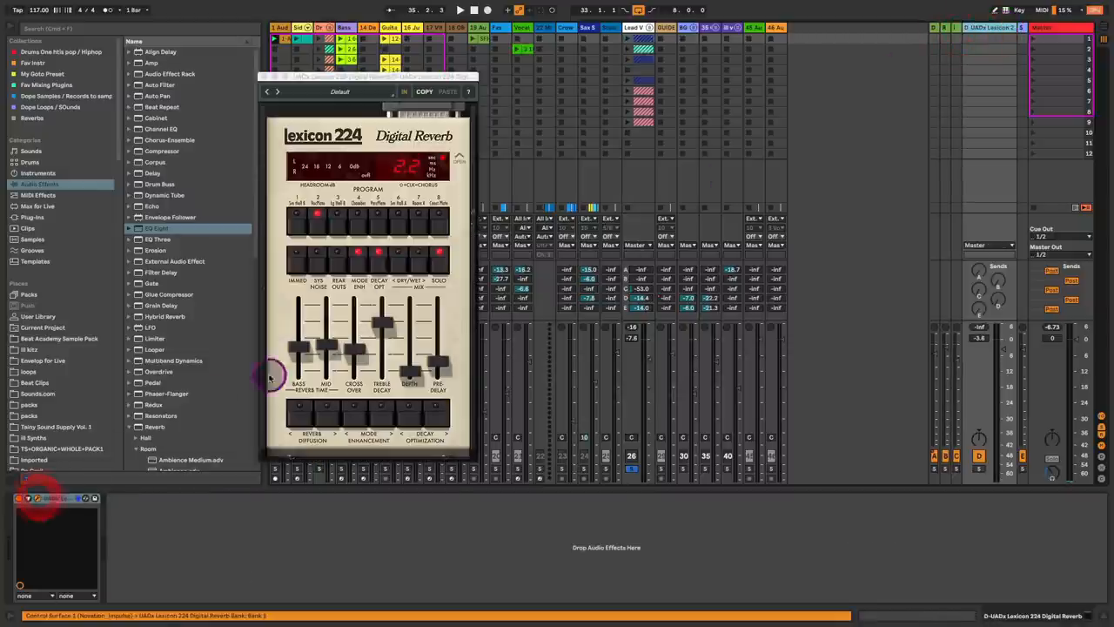
pyautogui.moveTo(374, 91); pyautogui.dragTo(809, 106)
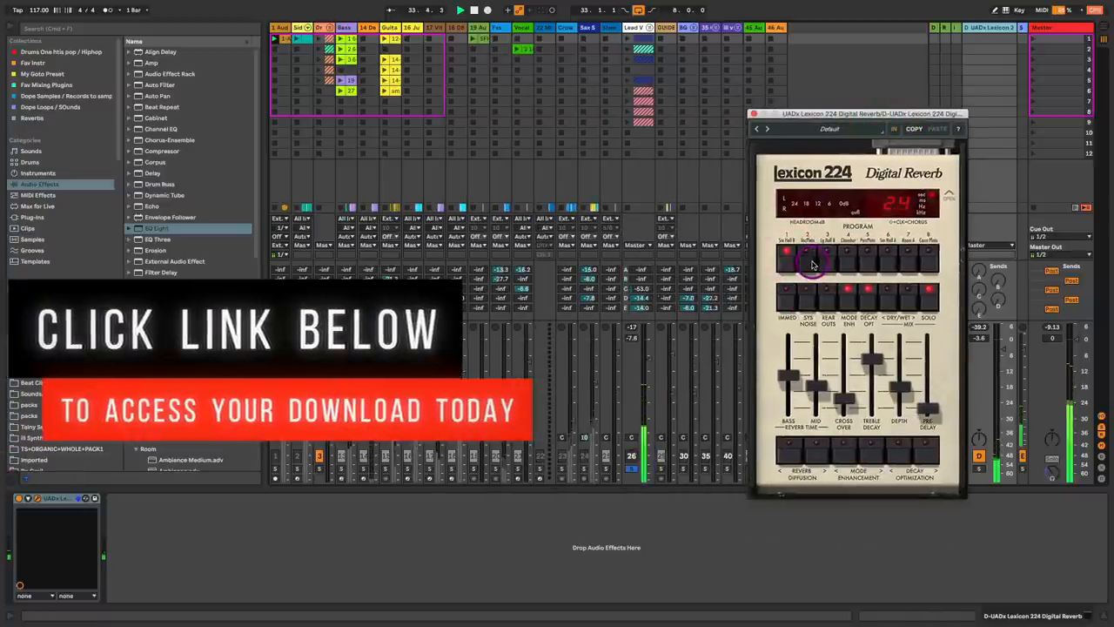
pyautogui.moveTo(815, 265); pyautogui.dragTo(786, 392)
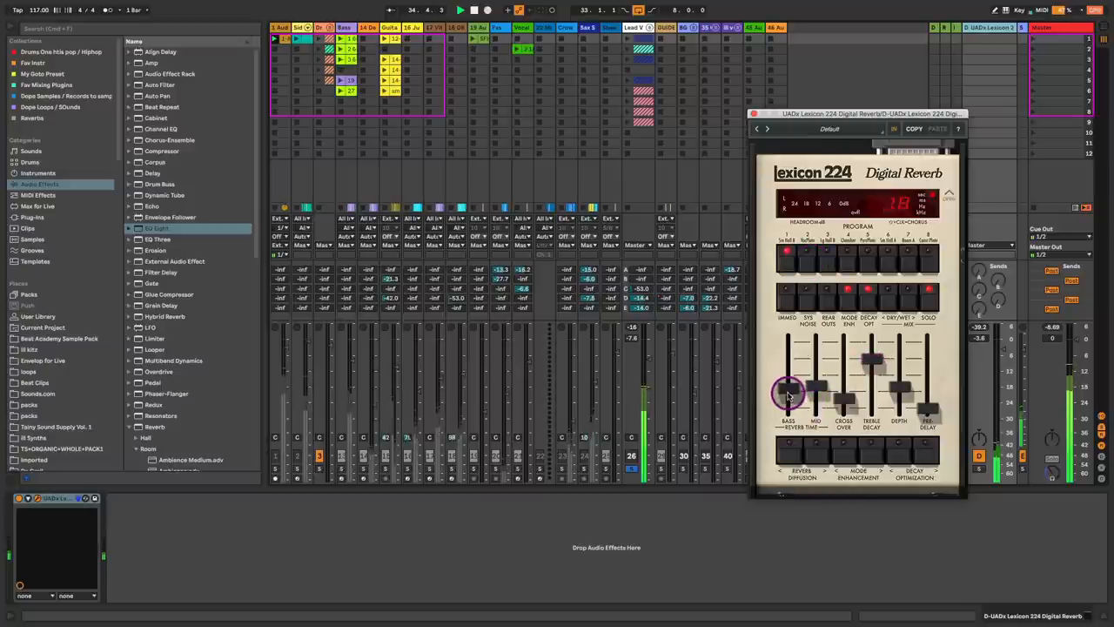
pyautogui.moveTo(786, 391); pyautogui.dragTo(818, 348)
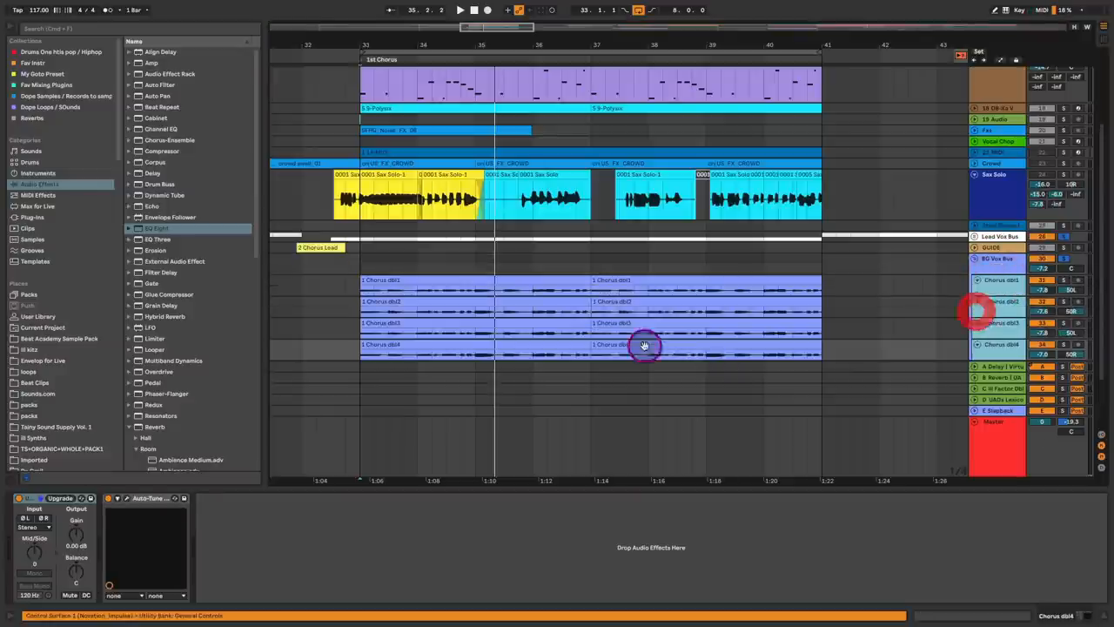
# - Switch to the Session mixer and select a Chorus dbl vocal take while playing
pyautogui.press('Tab')
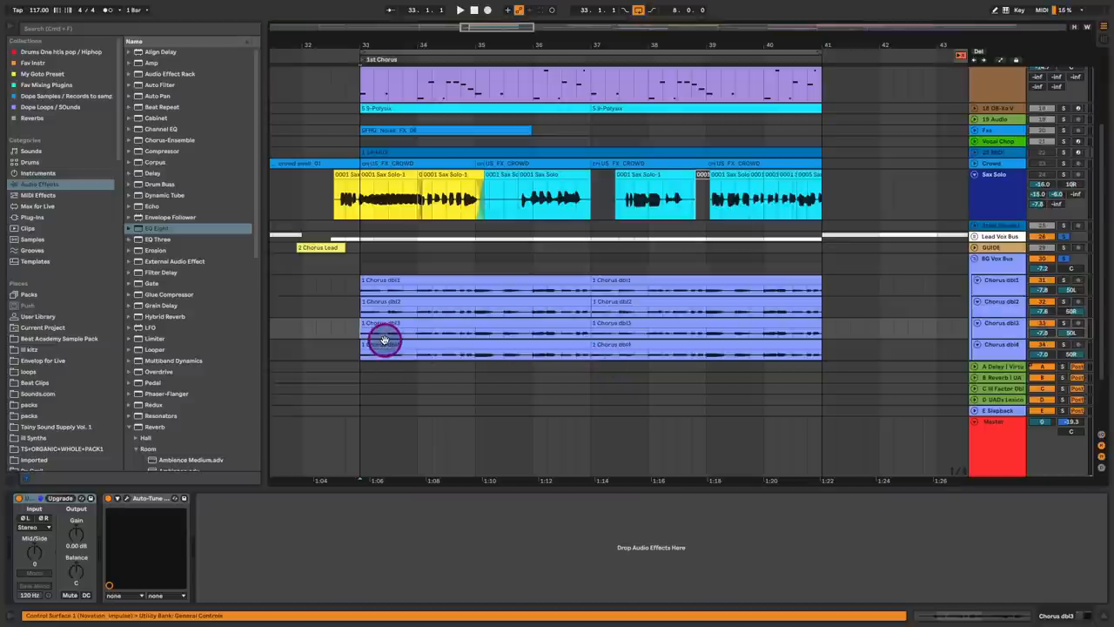
pyautogui.click(380, 339)
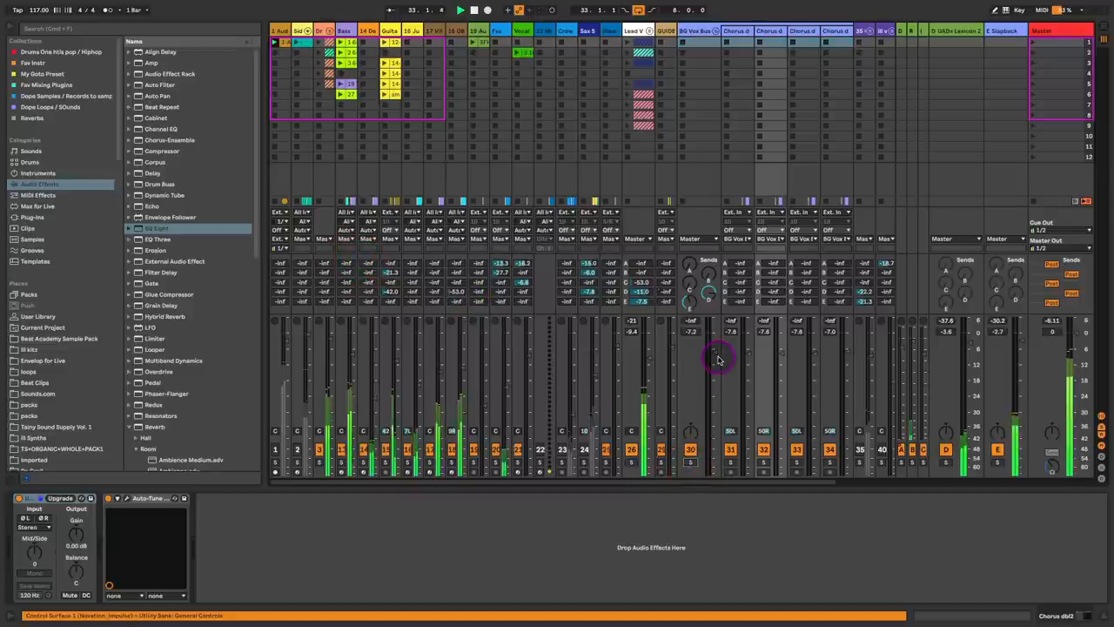
# - Raise a chorus track's return send, then select the Lead Vox Bus track header
pyautogui.moveTo(715, 361); pyautogui.dragTo(715, 351)
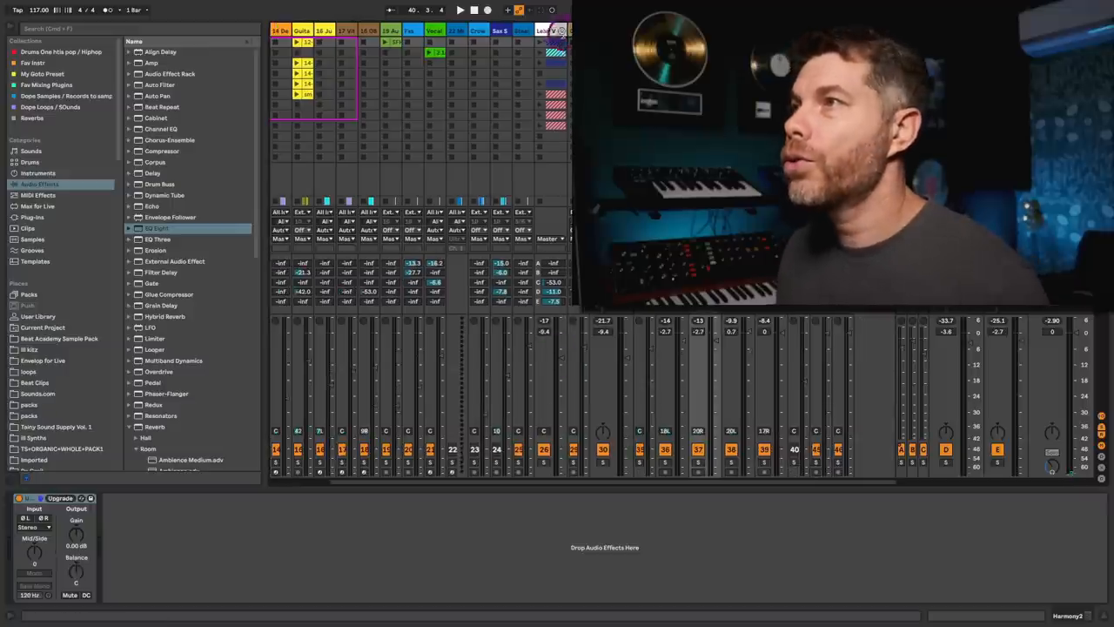
pyautogui.click(548, 32)
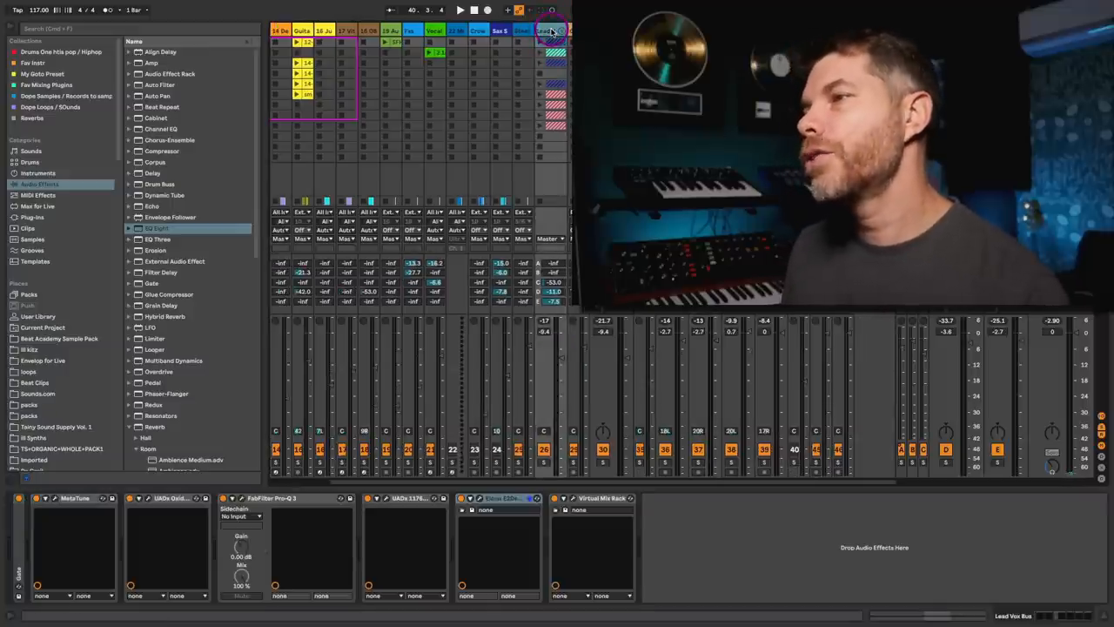